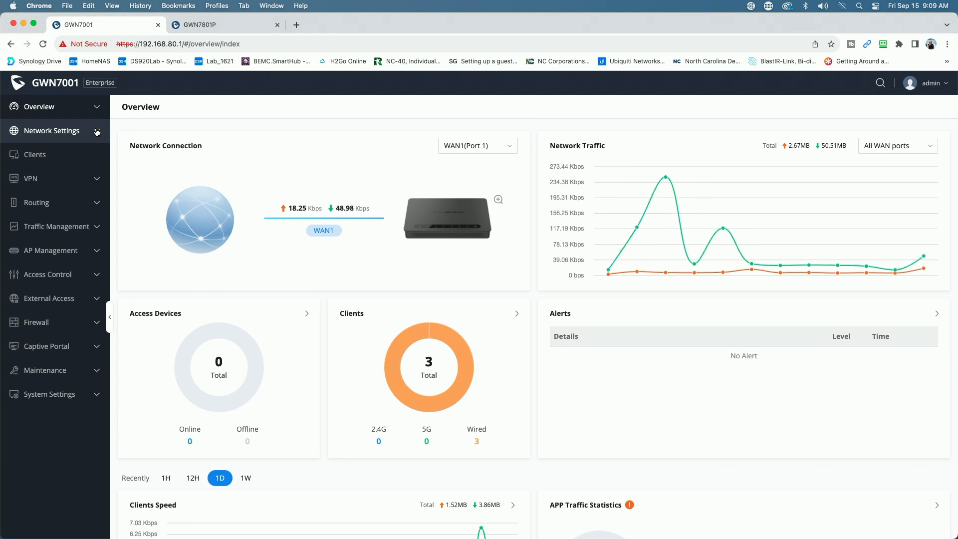
# View the LAN VLAN list under Network Settings showing Default, Guest 20 and IoT 30
pyautogui.click(51, 130)
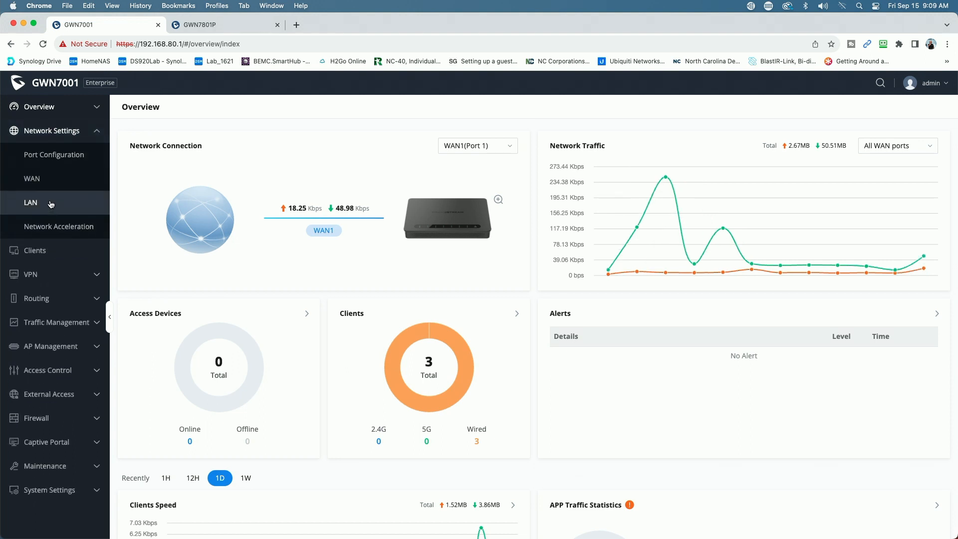
pyautogui.click(31, 202)
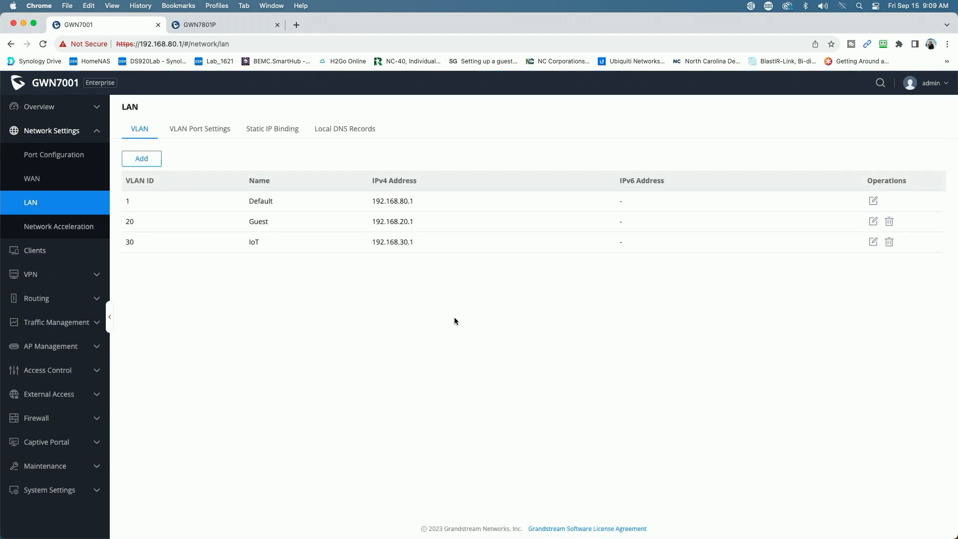
pyautogui.moveTo(169, 237)
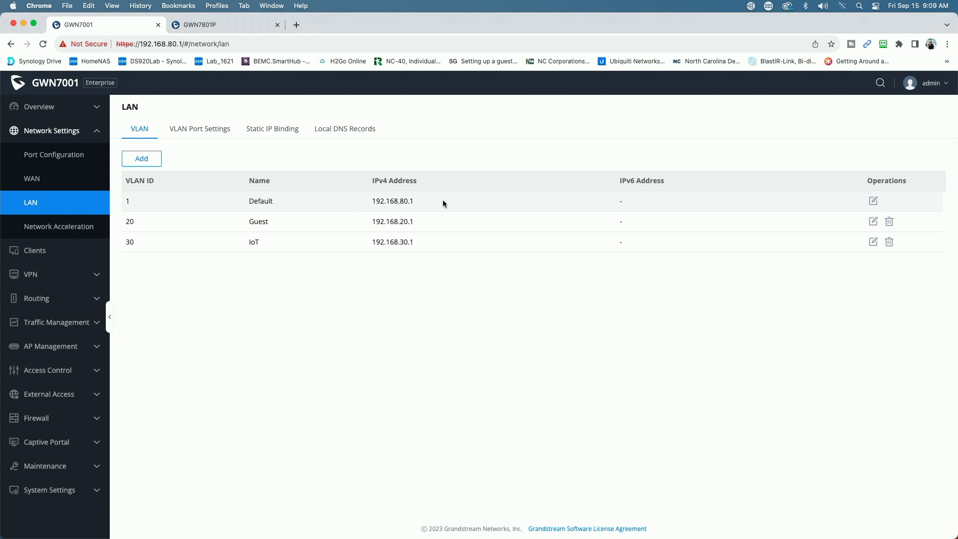
pyautogui.moveTo(263, 221)
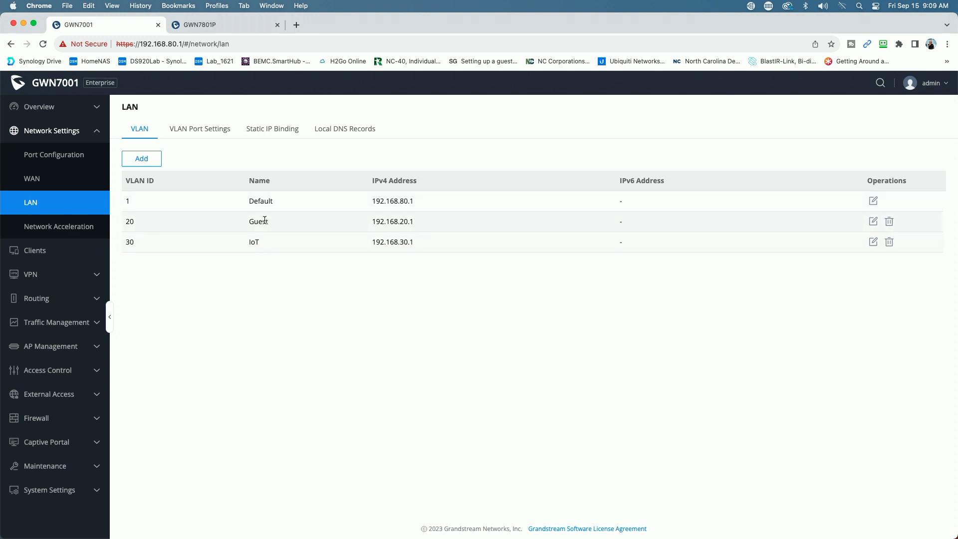
pyautogui.moveTo(387, 222)
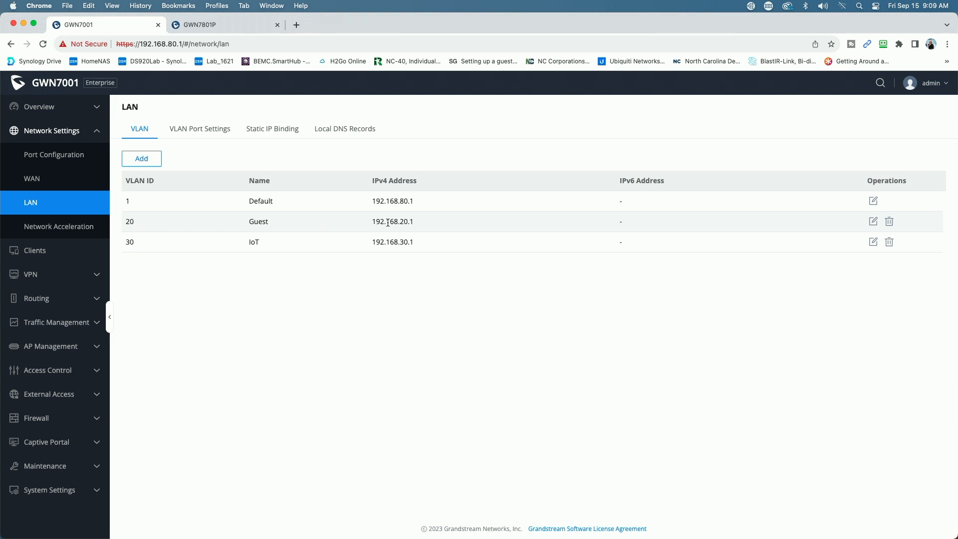
pyautogui.moveTo(380, 231)
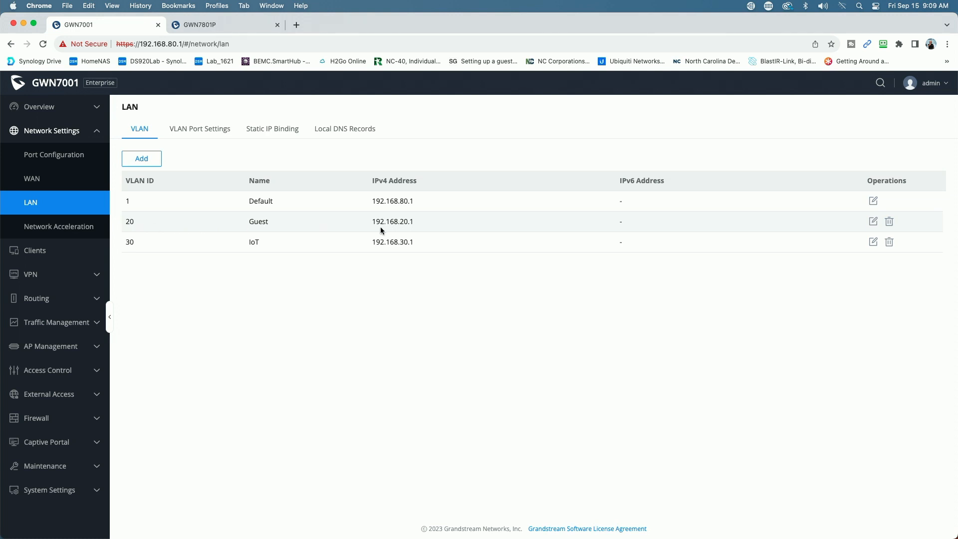
pyautogui.moveTo(232, 261)
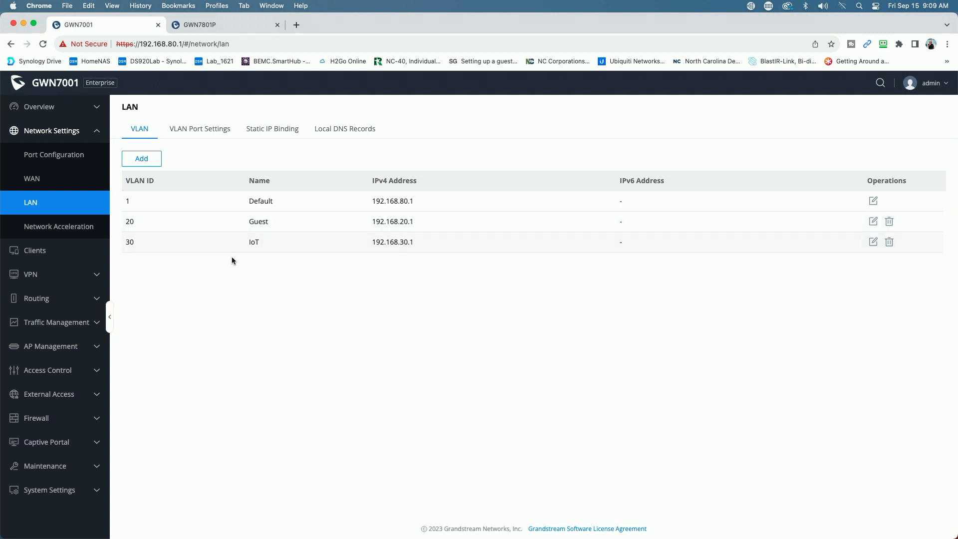
pyautogui.moveTo(144, 263)
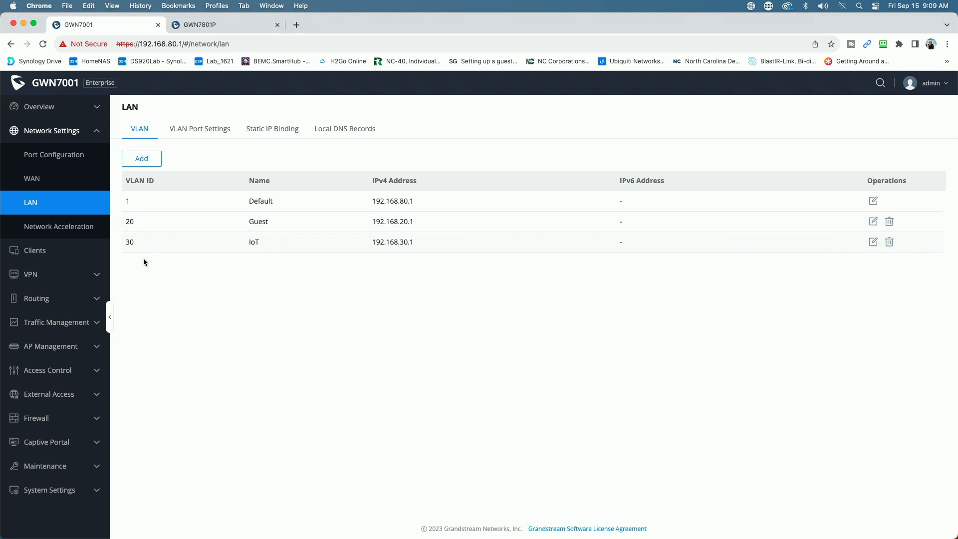
pyautogui.moveTo(375, 259)
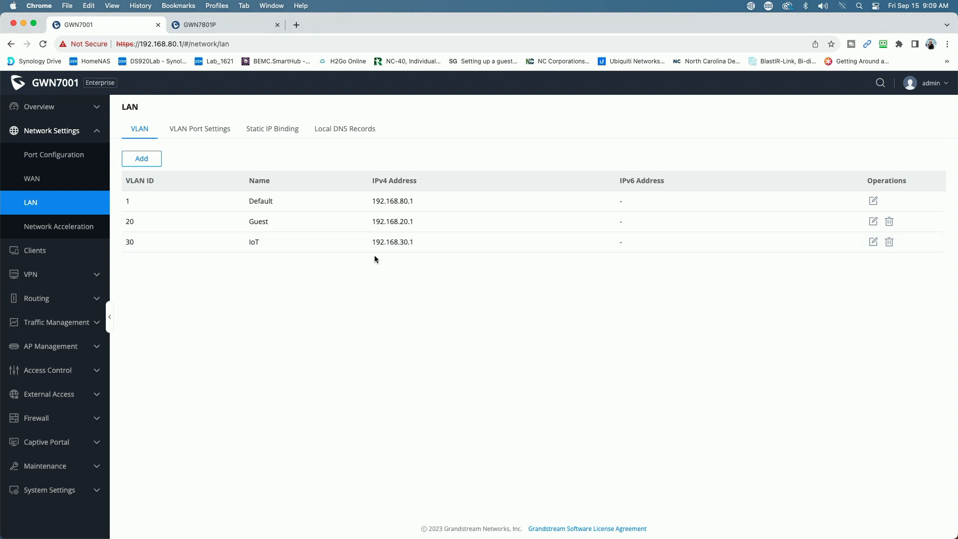
pyautogui.moveTo(252, 127)
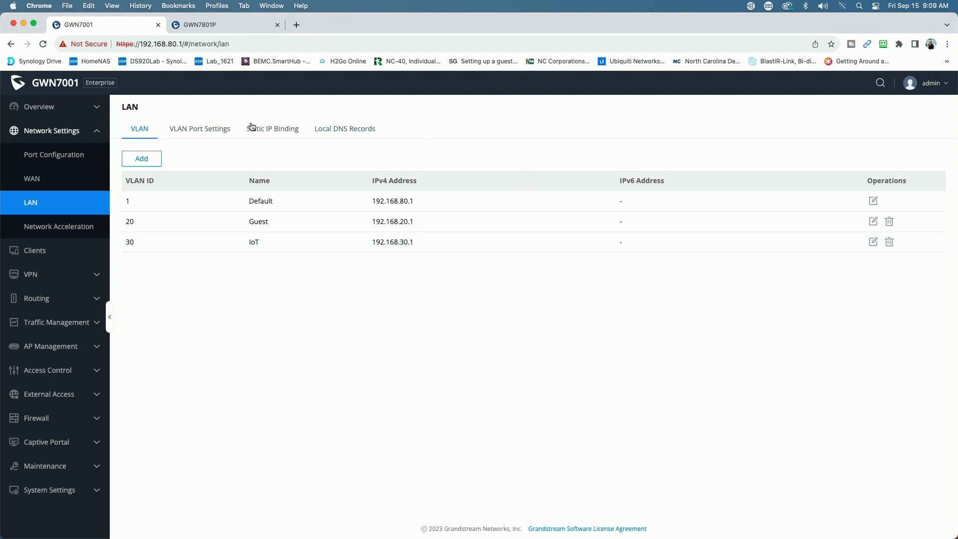
pyautogui.moveTo(486, 287)
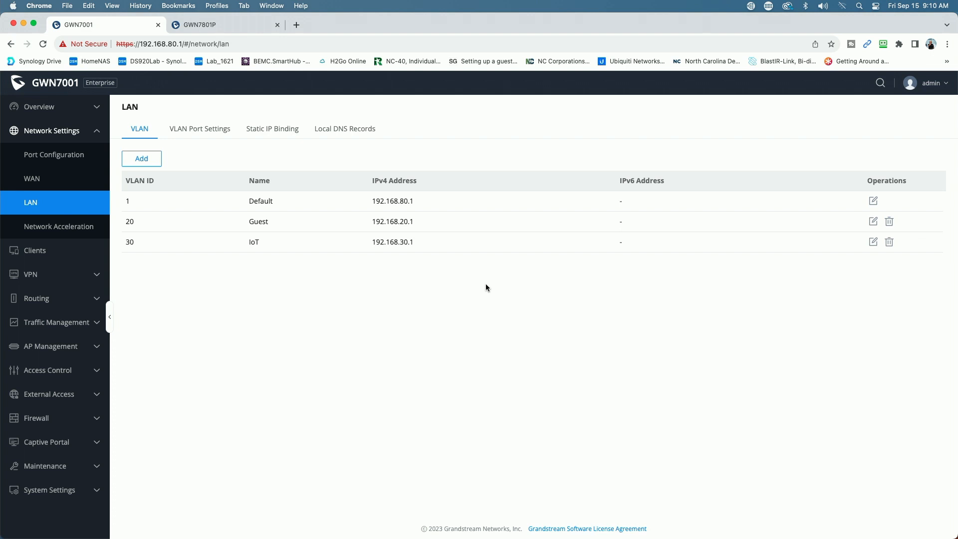
pyautogui.moveTo(82, 349)
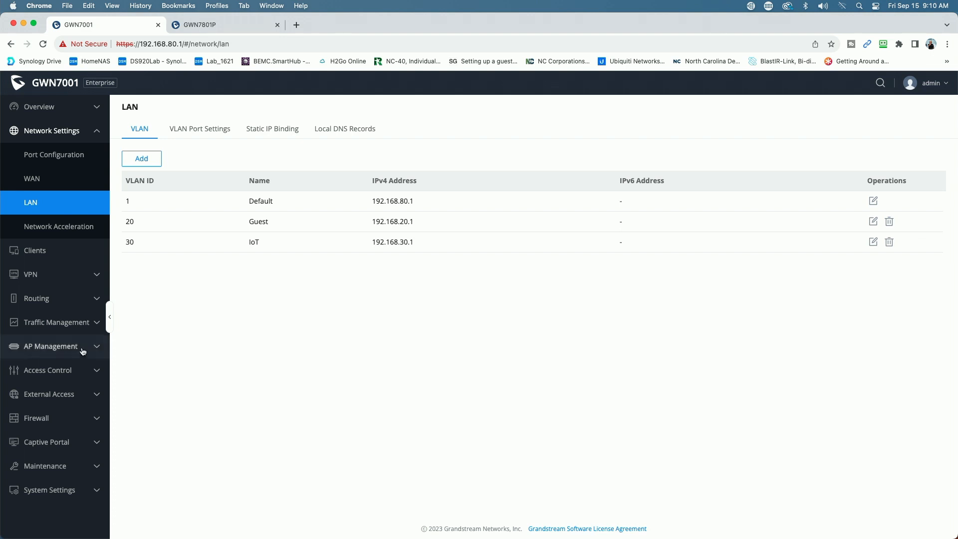
pyautogui.moveTo(50, 349)
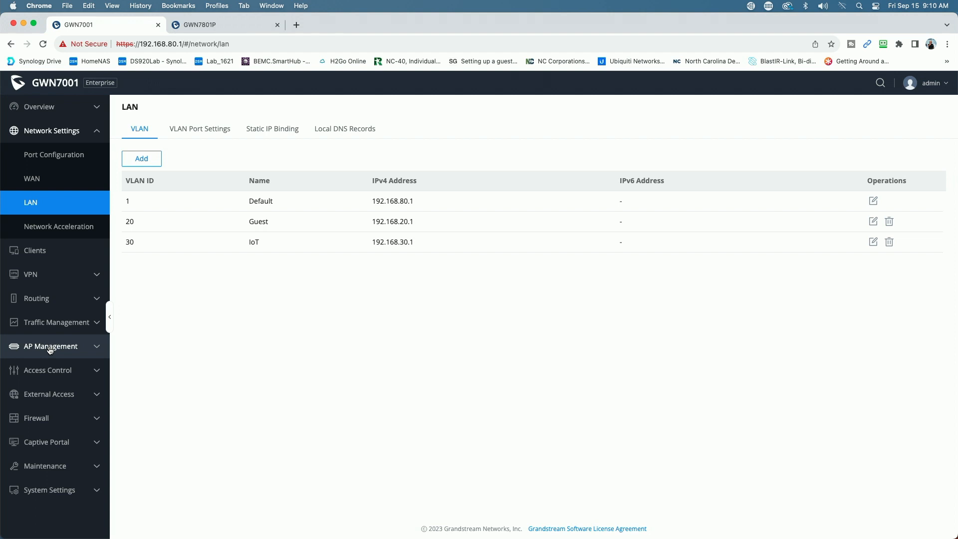
# From AP Management > Access Points, start Pair AP to discover the GWN7660 at 192.168.80.117
pyautogui.click(50, 347)
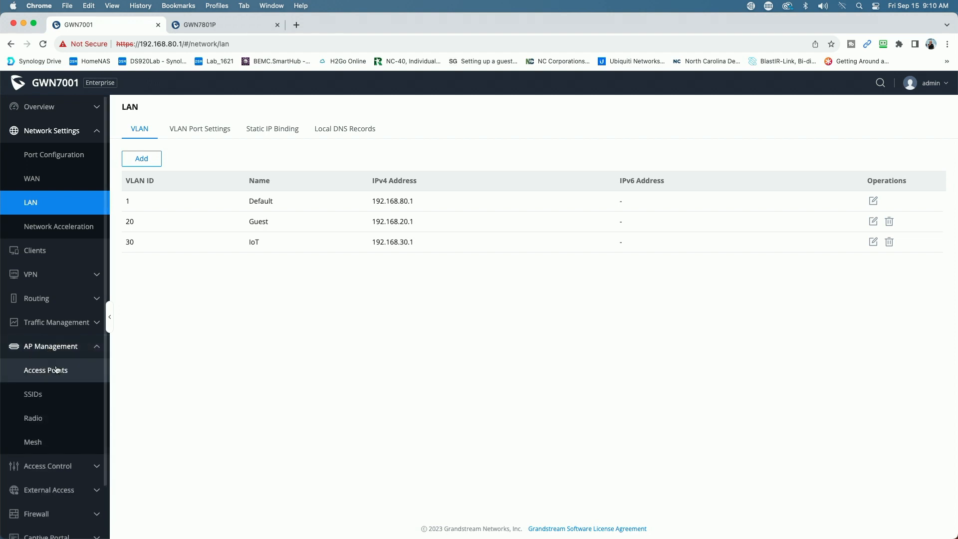
pyautogui.click(45, 369)
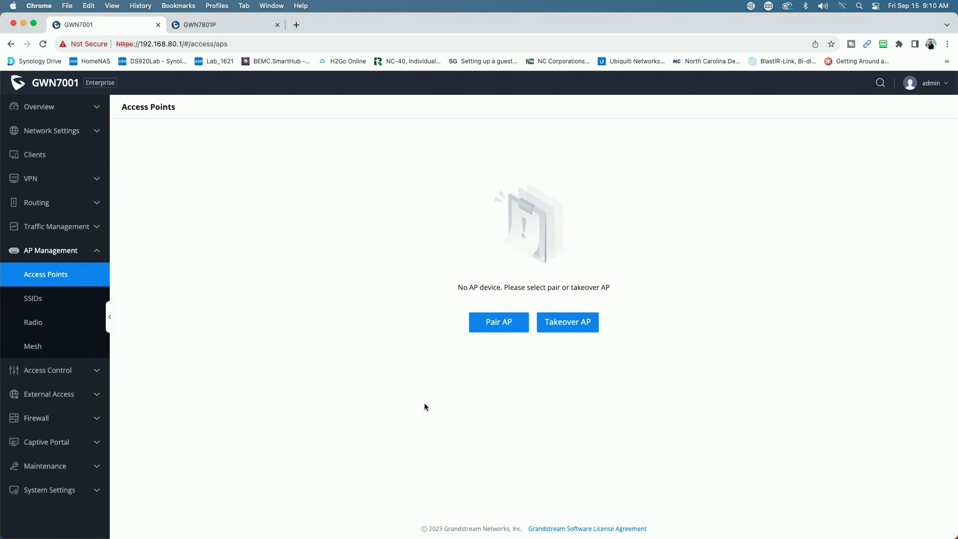
pyautogui.moveTo(750, 395)
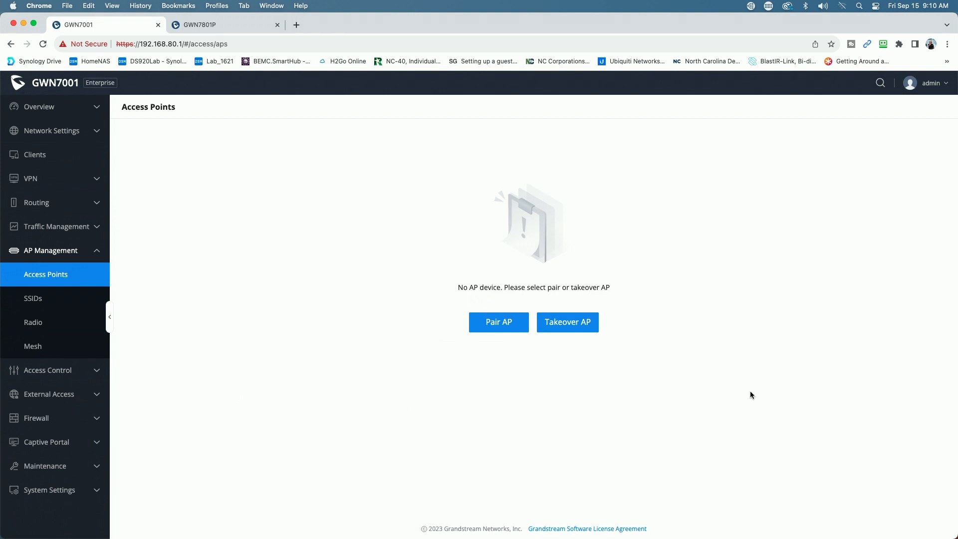
pyautogui.moveTo(500, 389)
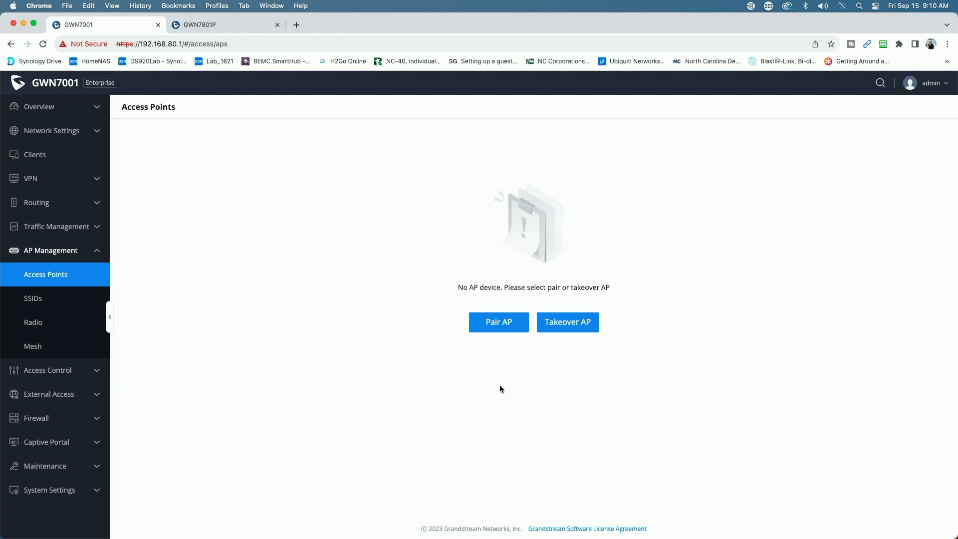
pyautogui.moveTo(515, 374)
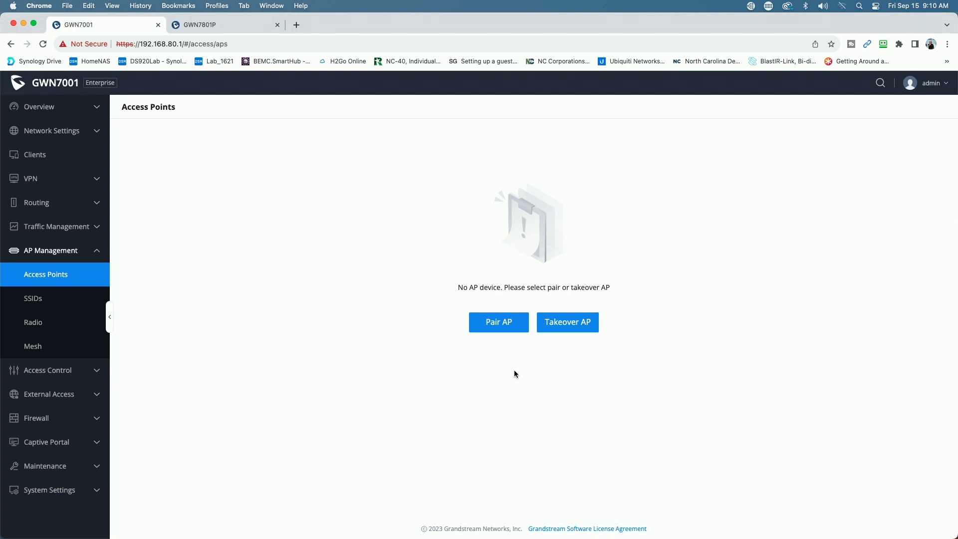
pyautogui.click(497, 323)
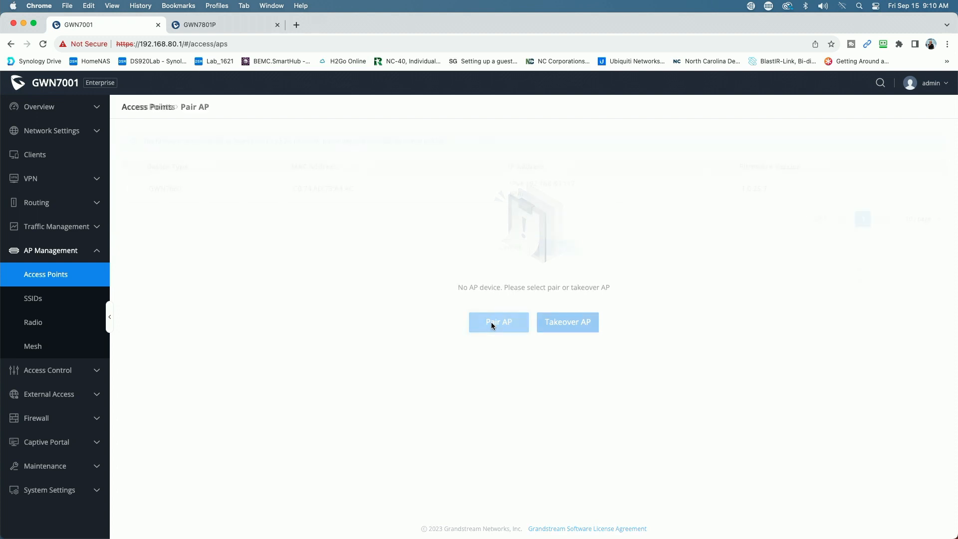
pyautogui.click(498, 323)
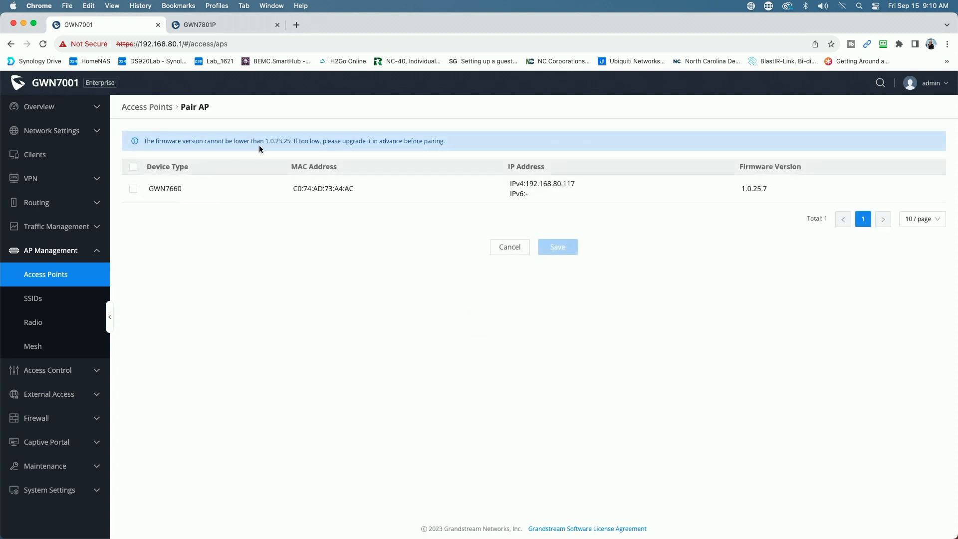
pyautogui.moveTo(280, 147)
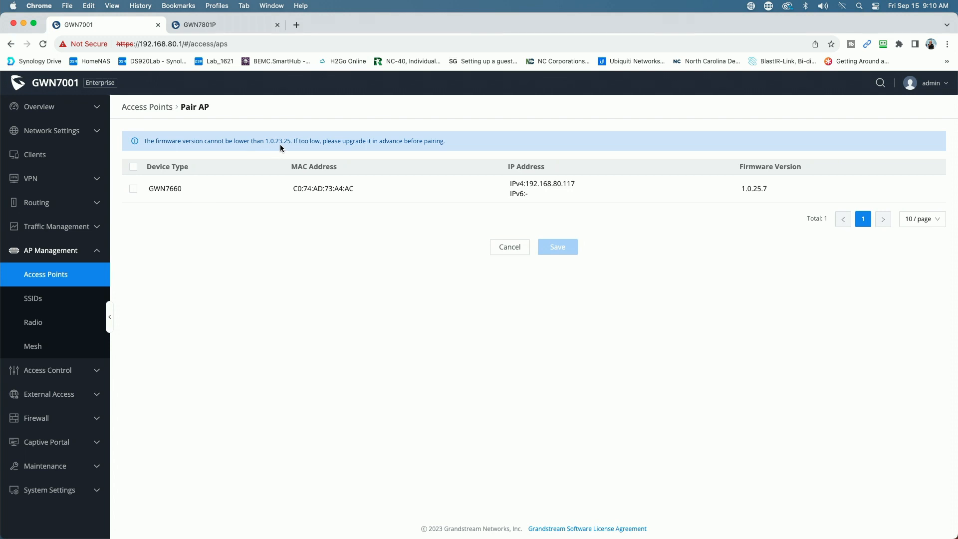
pyautogui.moveTo(335, 149)
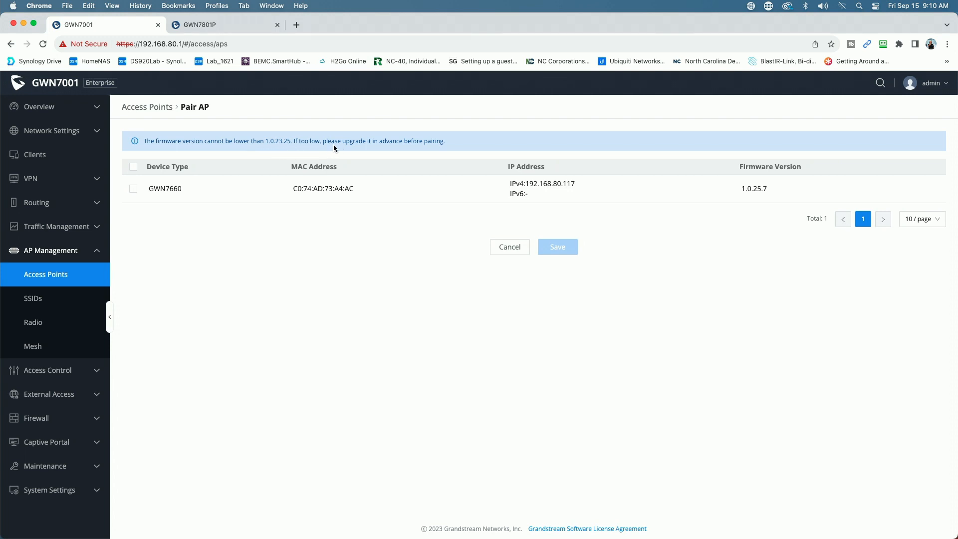
pyautogui.moveTo(378, 150)
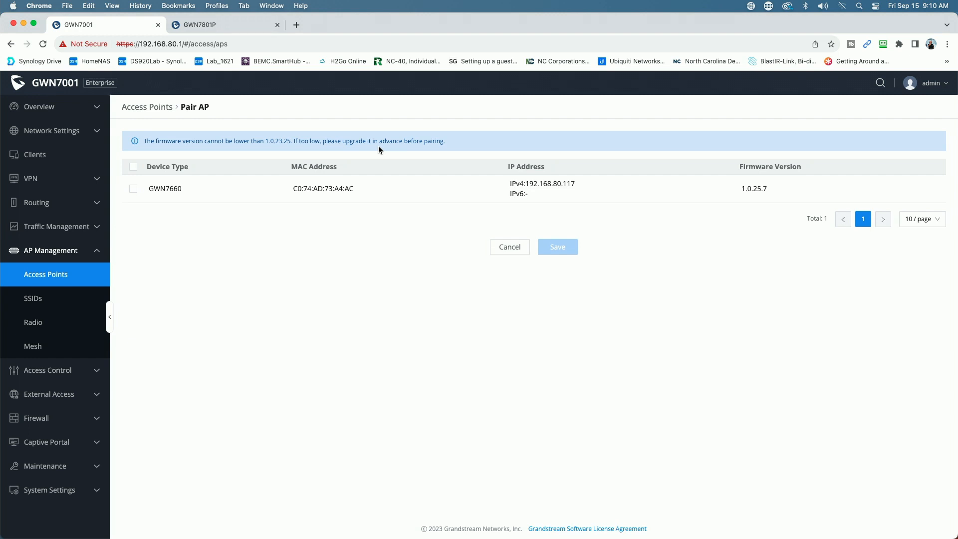
pyautogui.moveTo(369, 150)
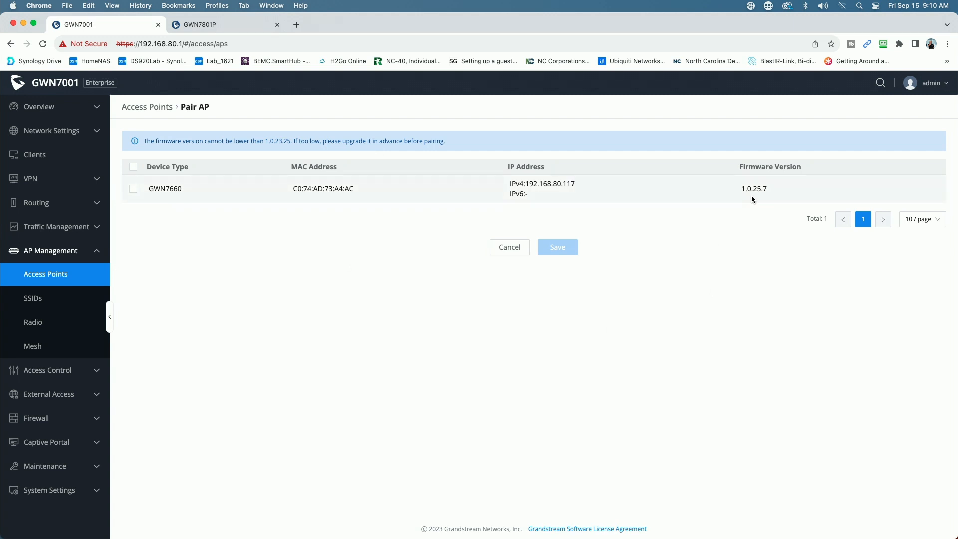
pyautogui.moveTo(752, 265)
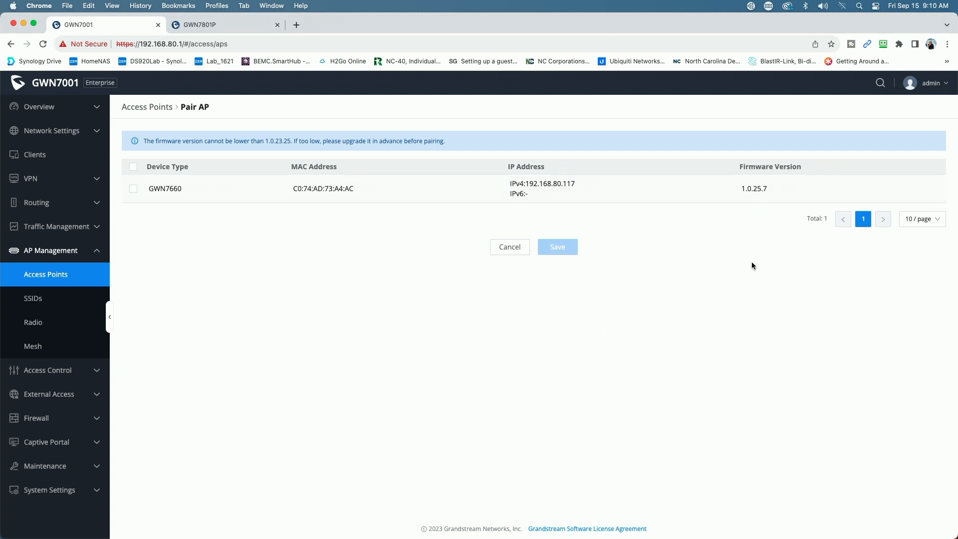
pyautogui.moveTo(170, 290)
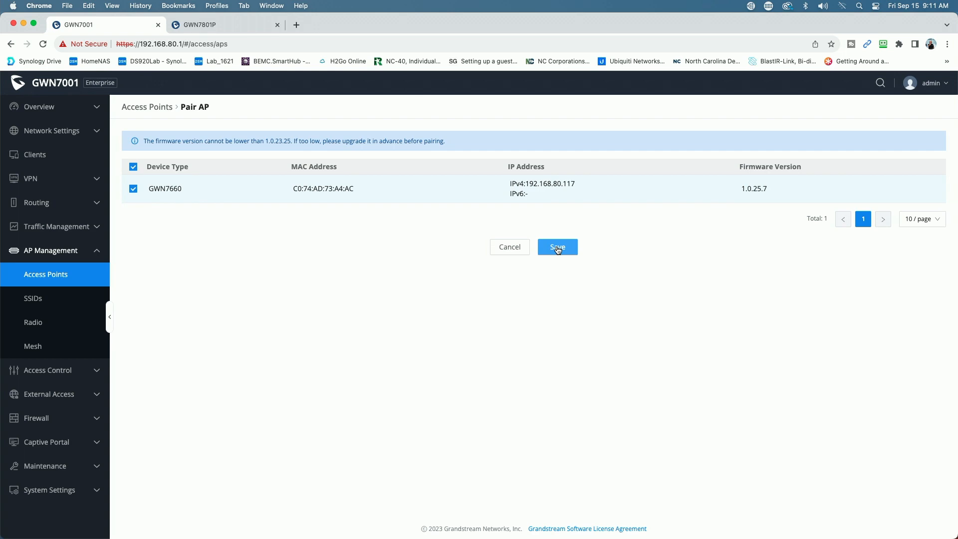
# Save to pair the GWN7660 with the router, then view the empty SSIDs list
pyautogui.click(557, 246)
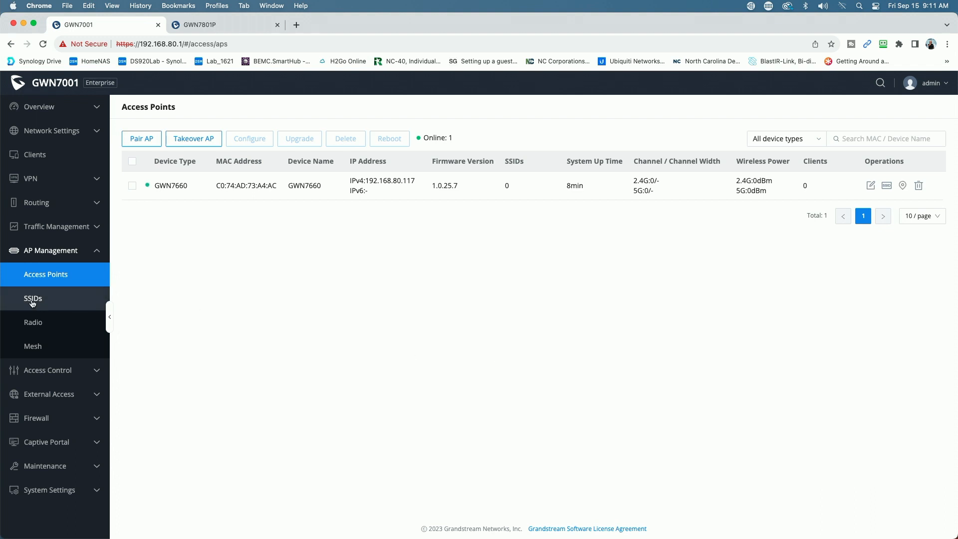
pyautogui.click(32, 298)
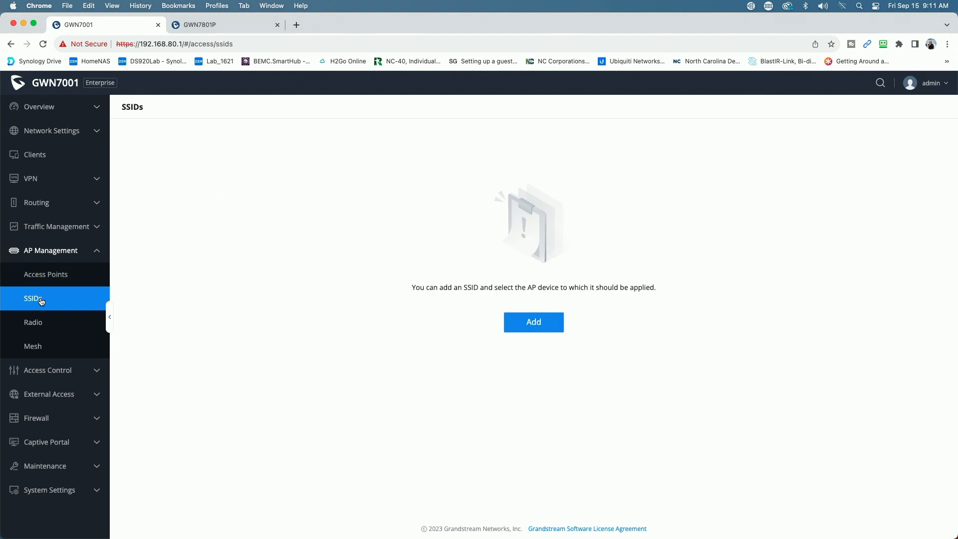
pyautogui.moveTo(578, 371)
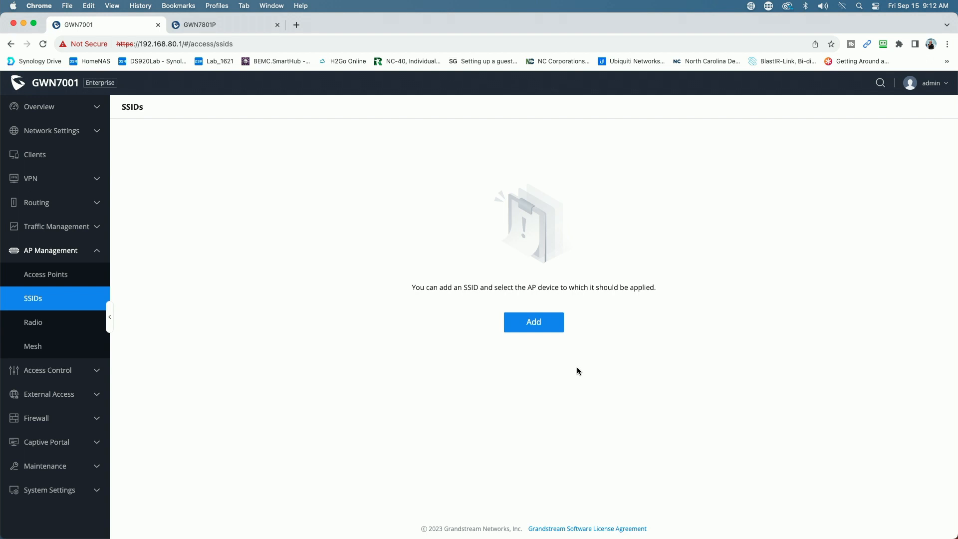
# Add an enabled dual-band WPA2 SSID named 'Main Wifi Test' with a shared key and save it
pyautogui.click(533, 322)
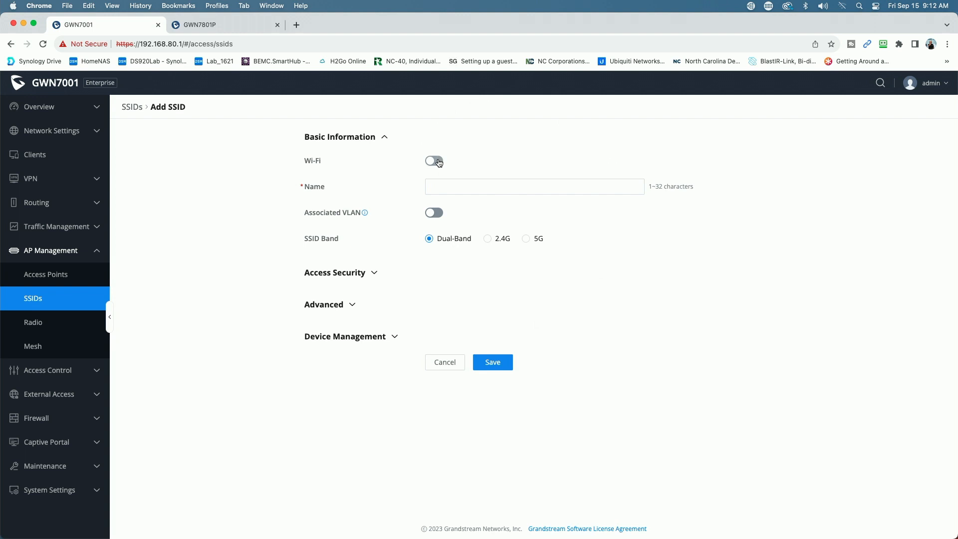
pyautogui.click(434, 160)
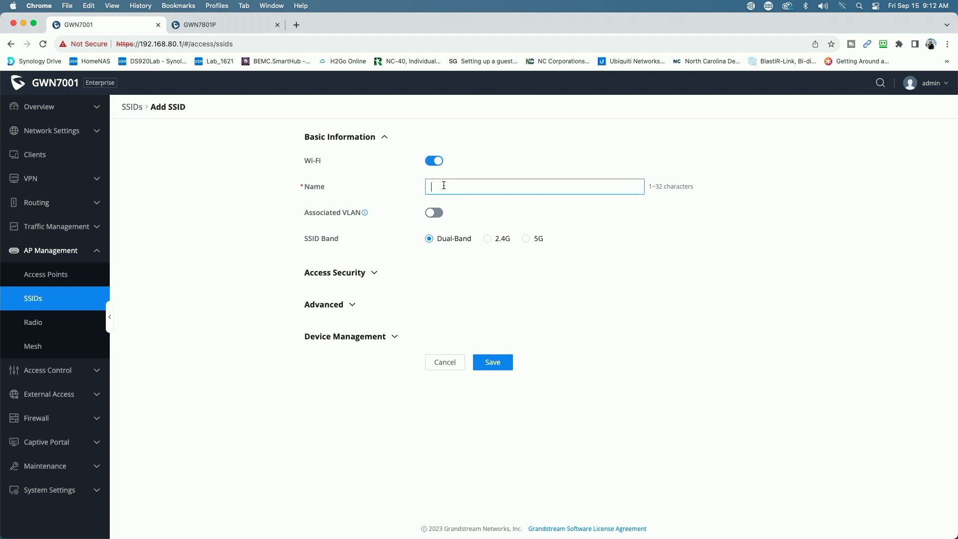
pyautogui.write('Main')
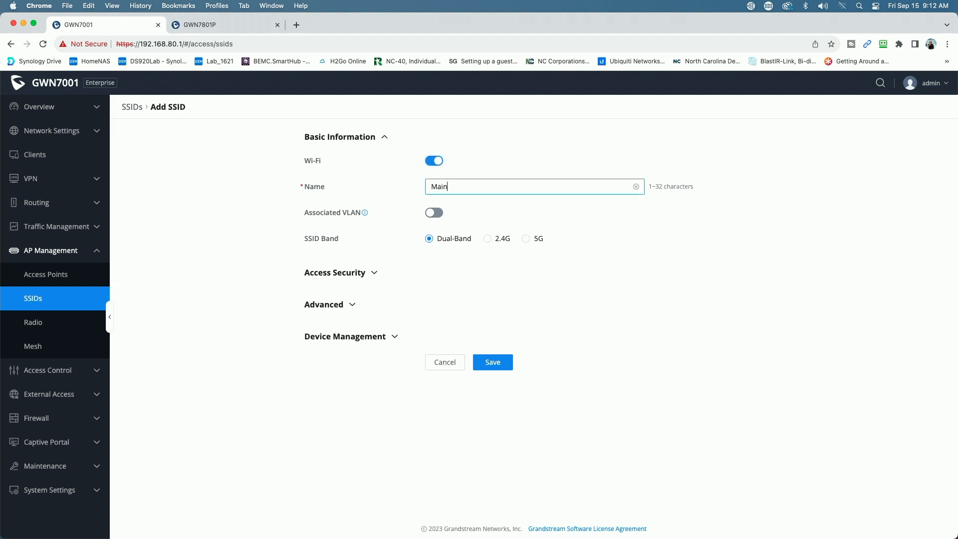
pyautogui.write('Wifi Te')
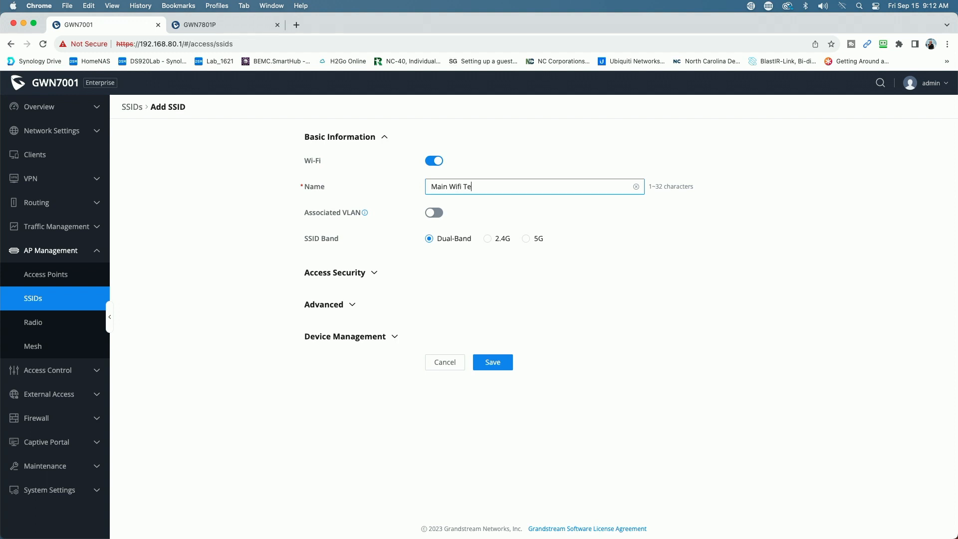
pyautogui.write('st')
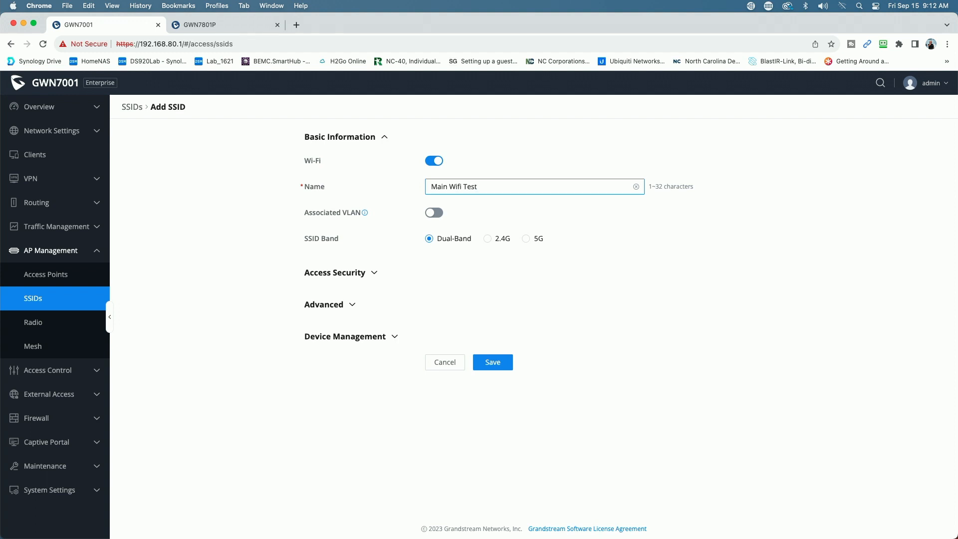
pyautogui.moveTo(464, 220)
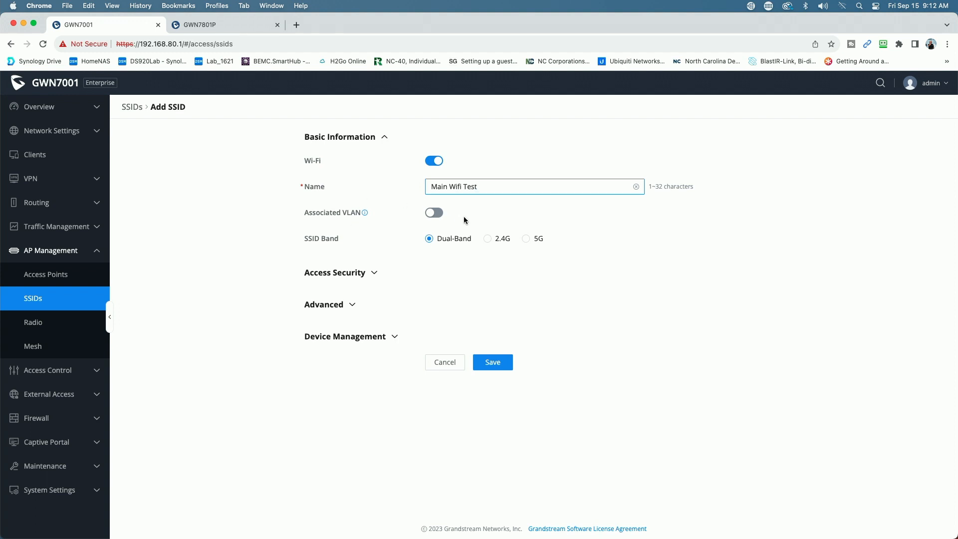
pyautogui.moveTo(477, 245)
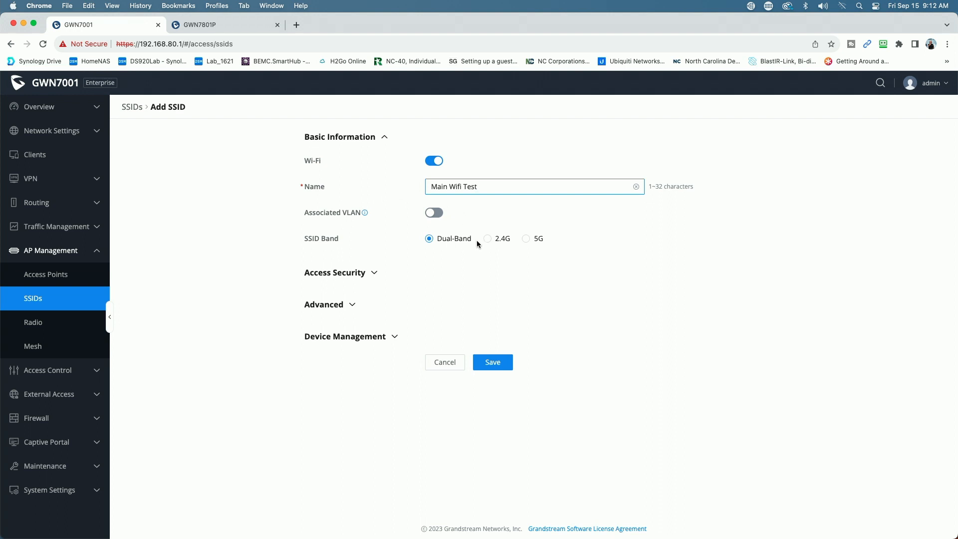
pyautogui.moveTo(380, 282)
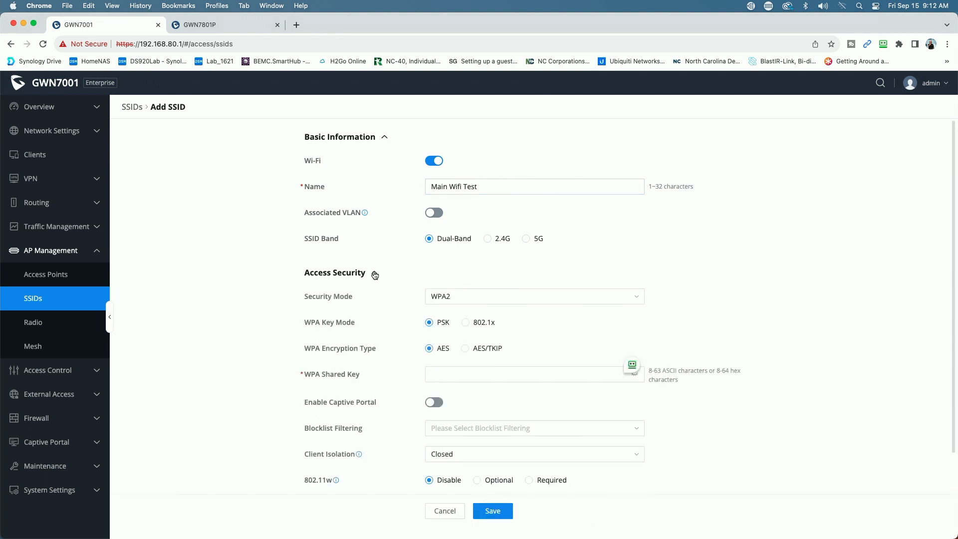
pyautogui.scroll(-3)
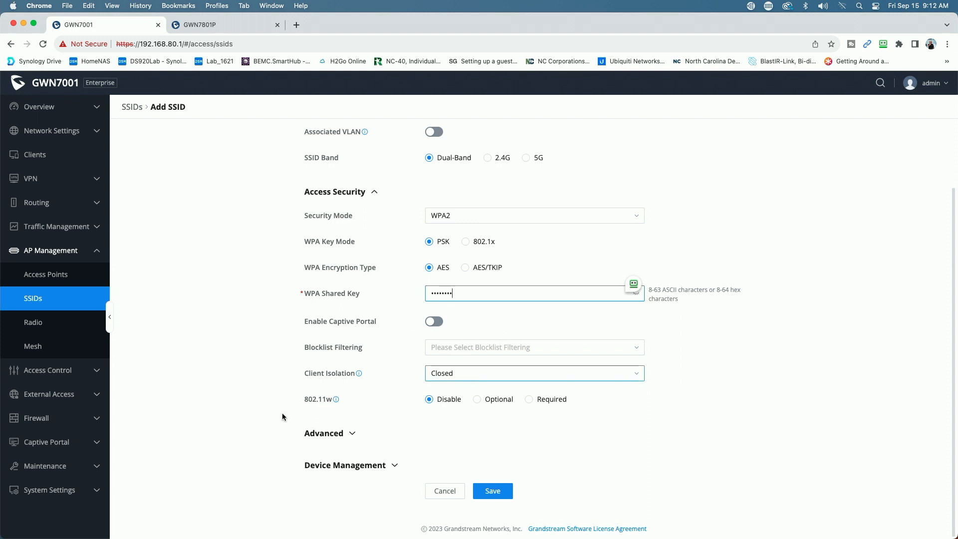
pyautogui.click(345, 465)
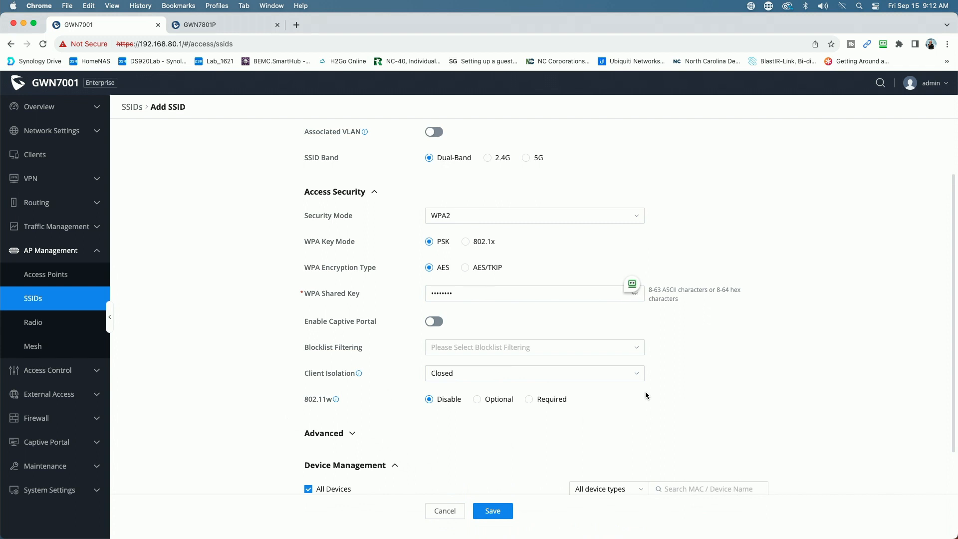
pyautogui.scroll(-3)
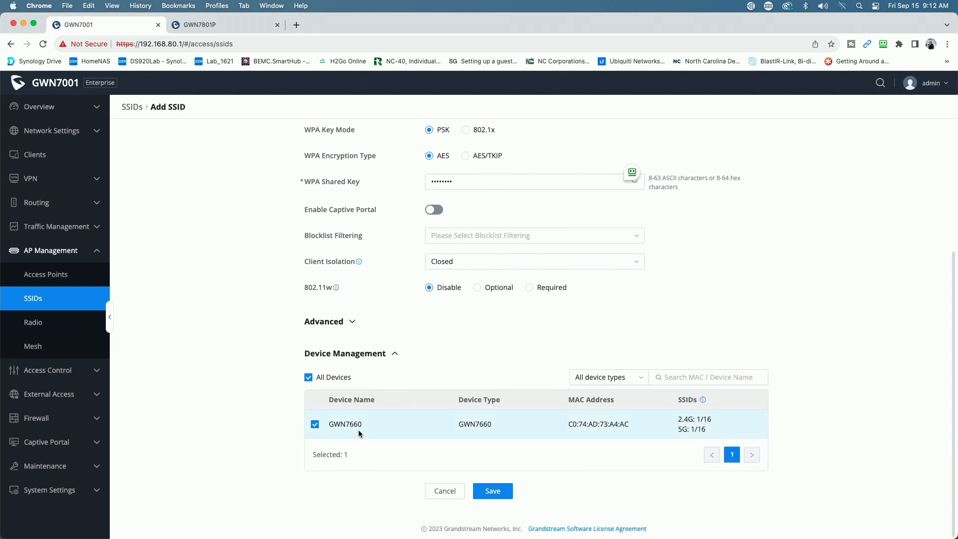
pyautogui.moveTo(351, 424)
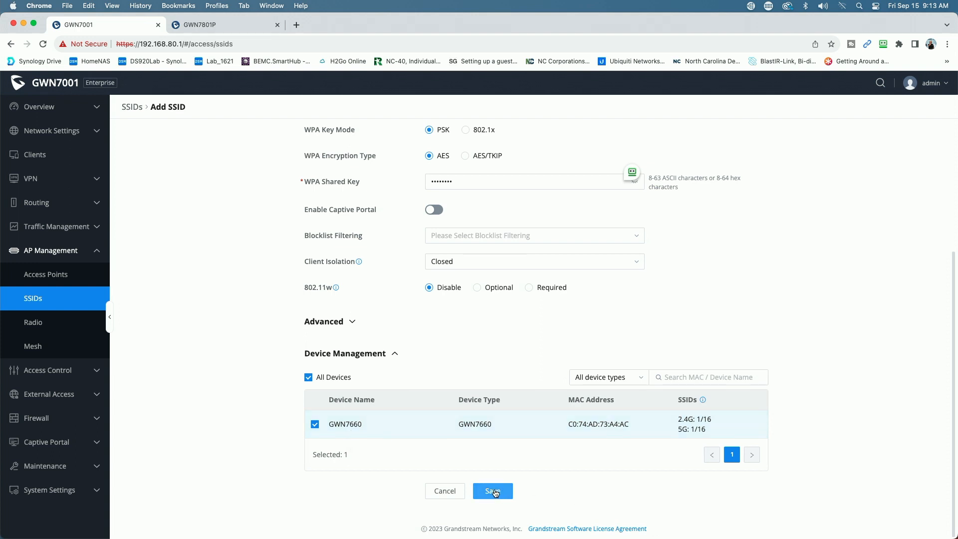
pyautogui.click(492, 491)
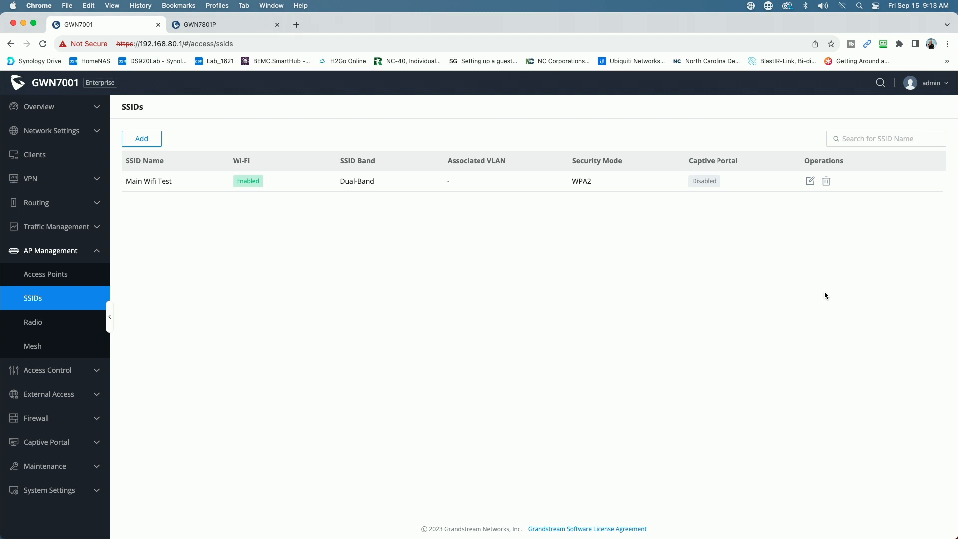
pyautogui.moveTo(141, 138)
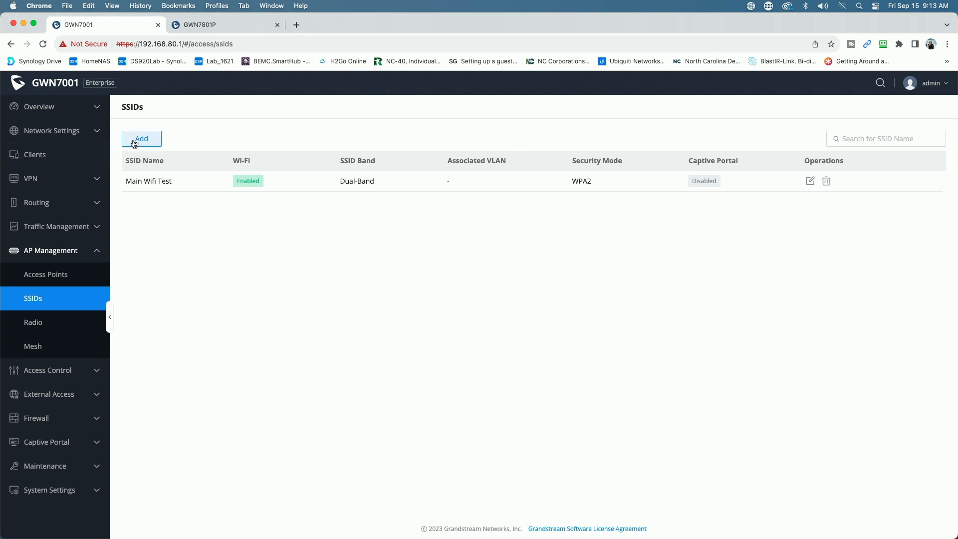
# Add an enabled SSID named 'Guest Wifi Test' associated with the Guest VLAN
pyautogui.click(141, 139)
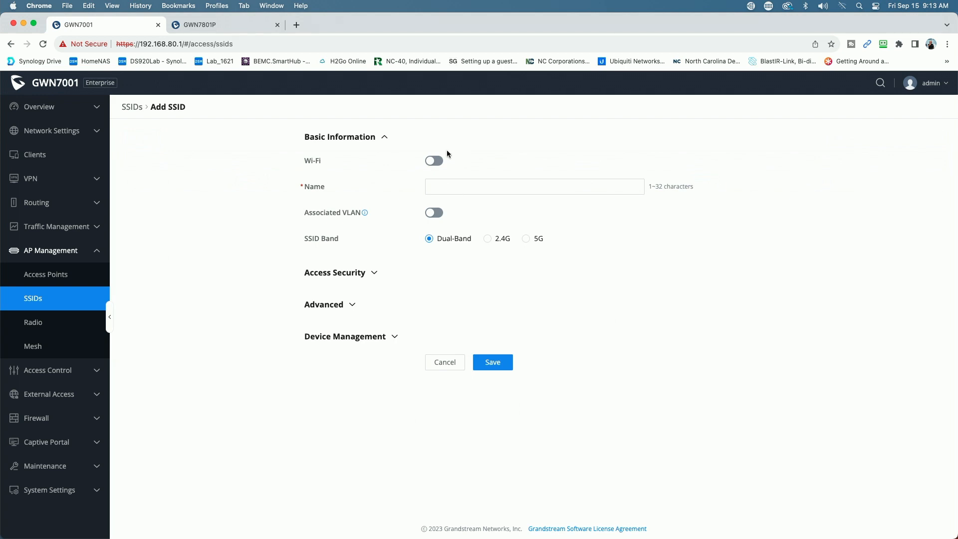
pyautogui.click(434, 160)
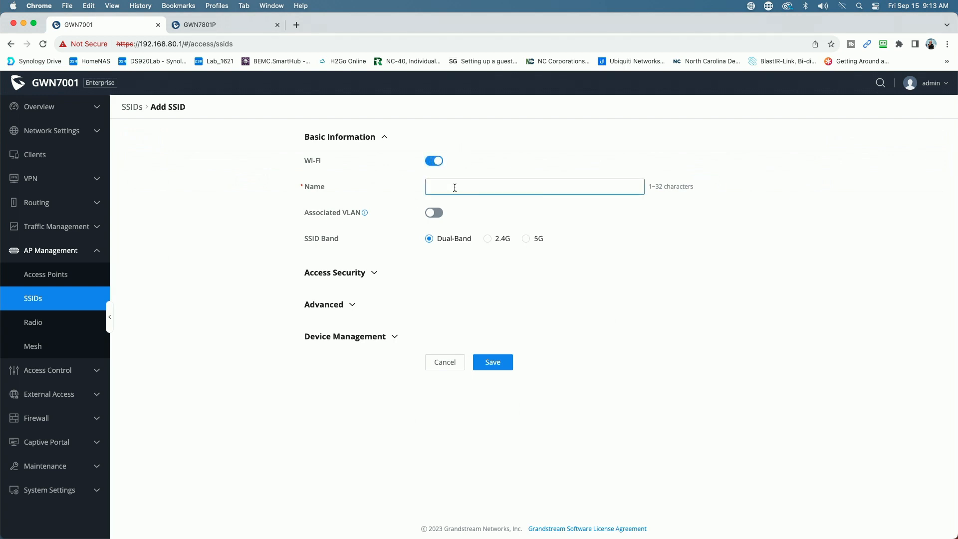
pyautogui.write('Guest')
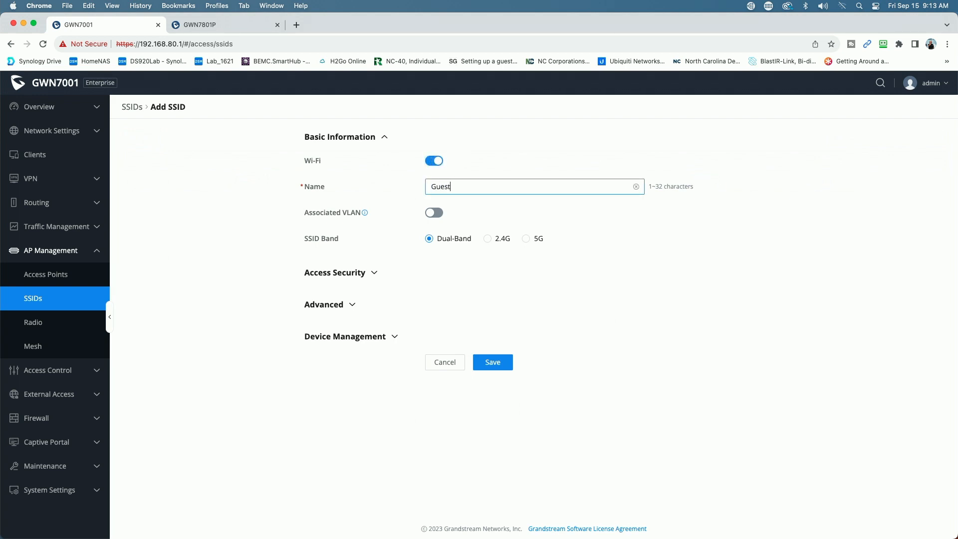
pyautogui.write('Wifi Test')
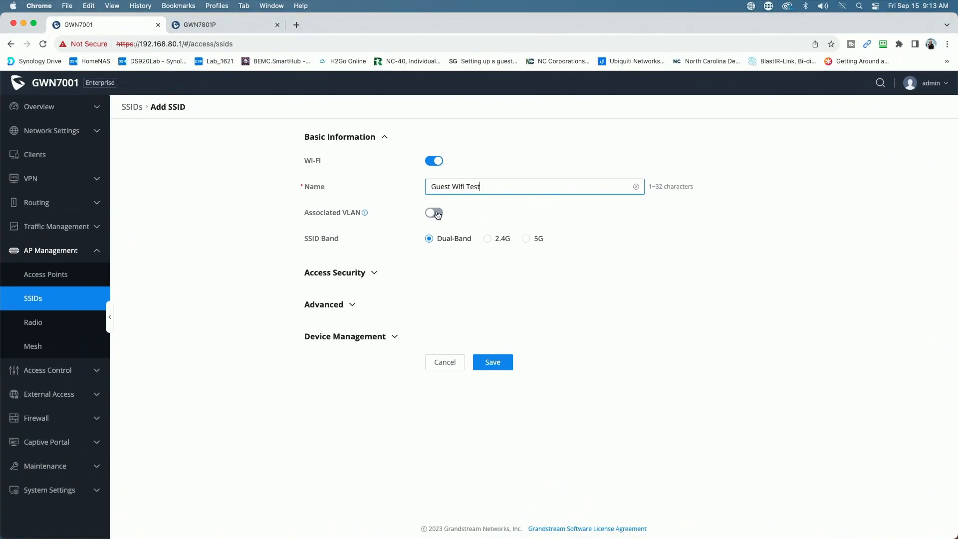
pyautogui.click(434, 213)
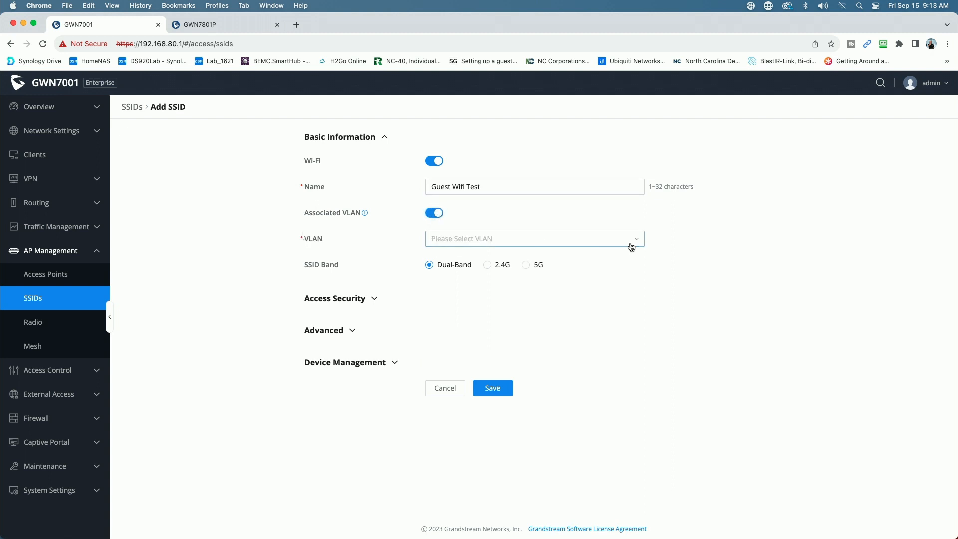
pyautogui.click(533, 239)
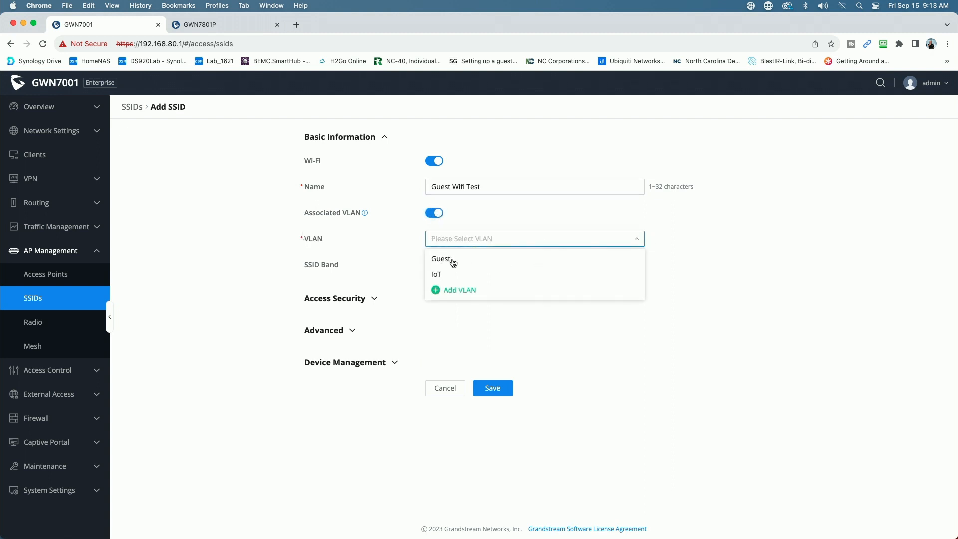
pyautogui.click(440, 257)
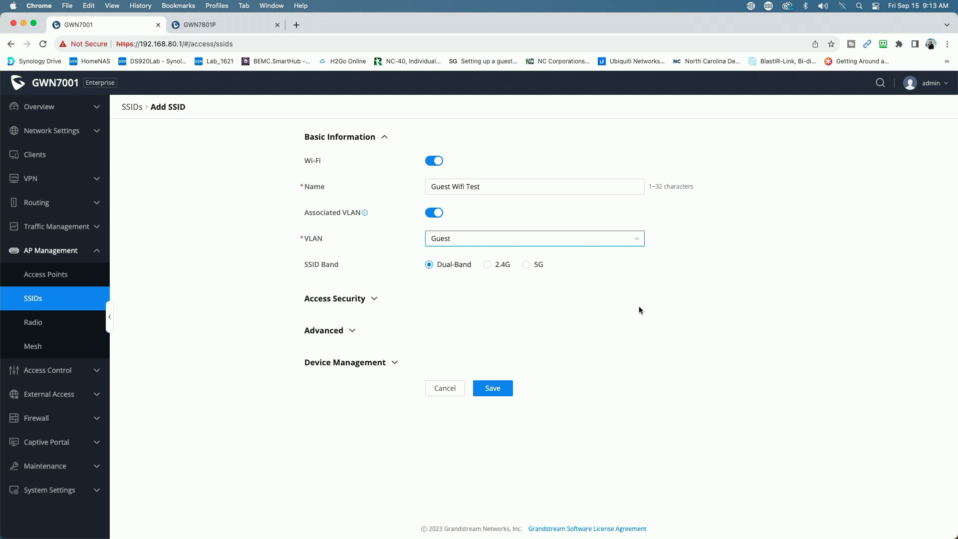
pyautogui.moveTo(593, 302)
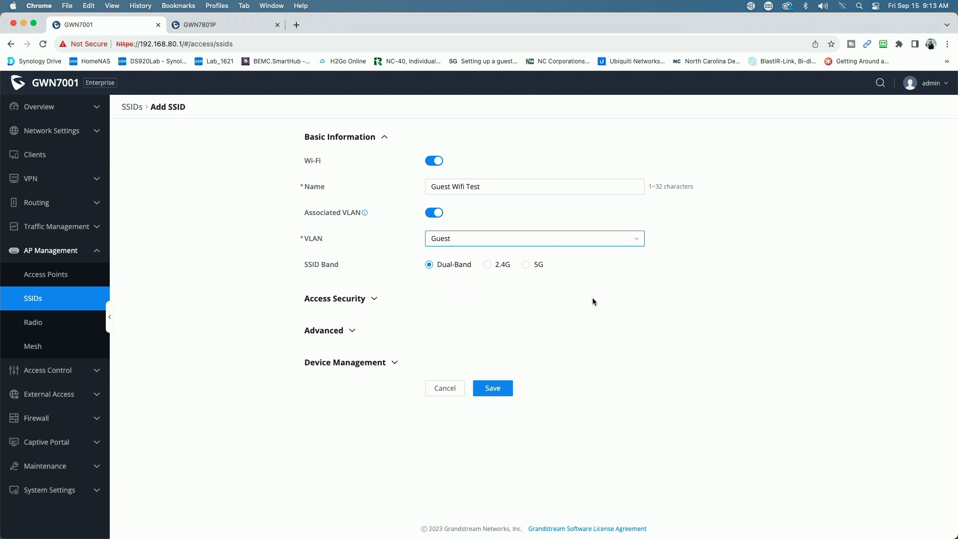
pyautogui.moveTo(529, 284)
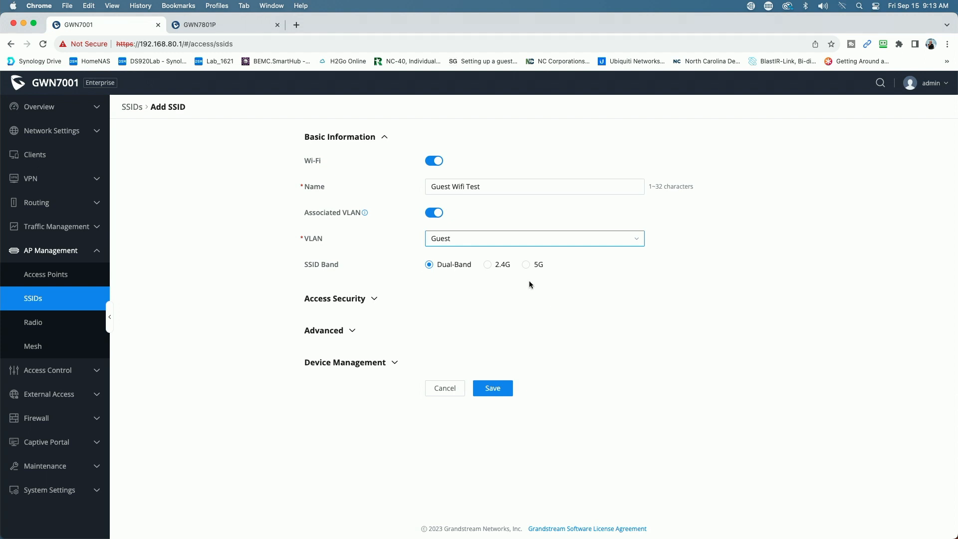
# Set its WPA2 shared key, save the SSID and decline the RoboForm credential prompt
pyautogui.click(335, 298)
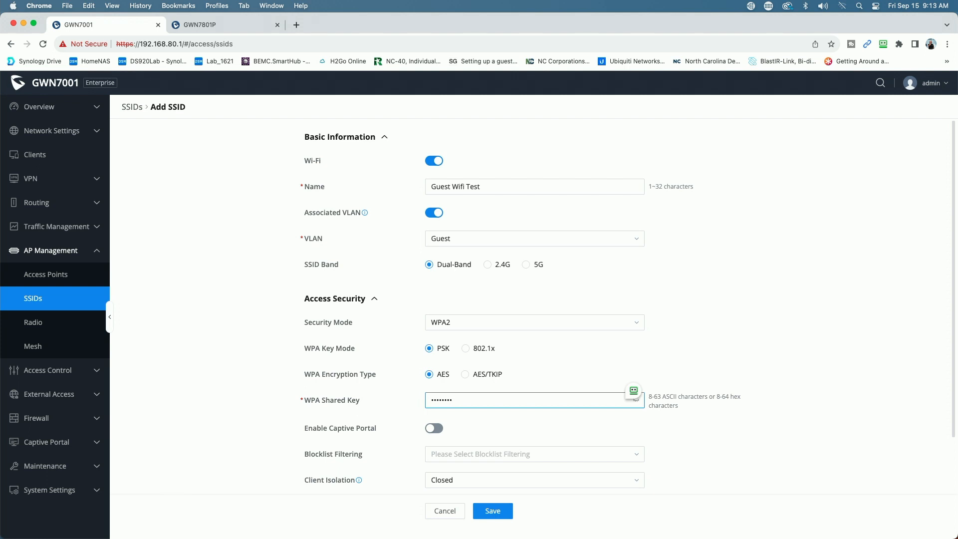
pyautogui.scroll(-3)
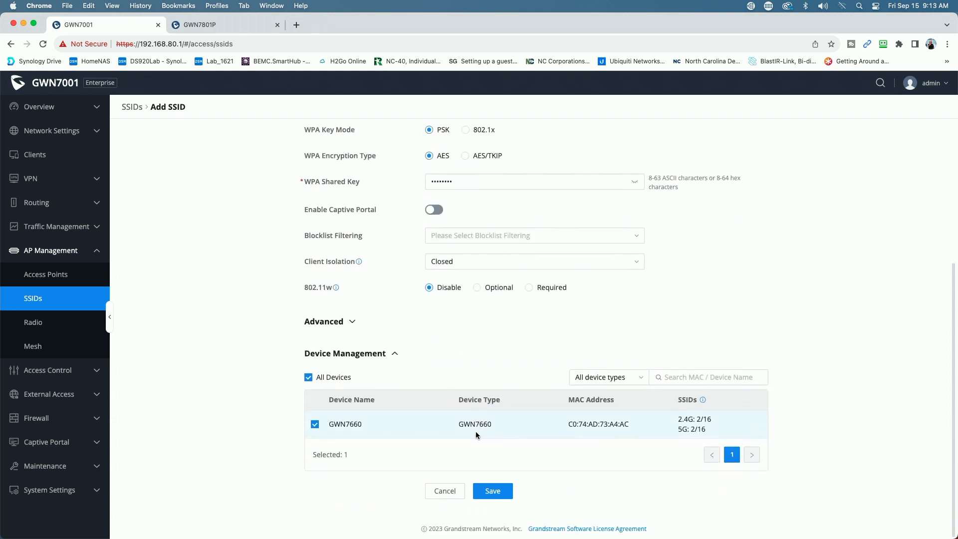
pyautogui.moveTo(398, 437)
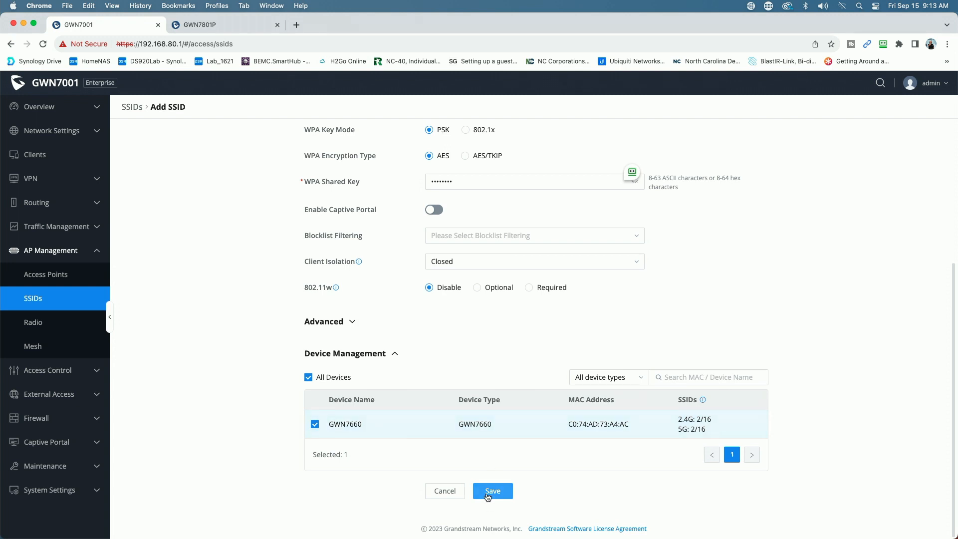
pyautogui.click(492, 491)
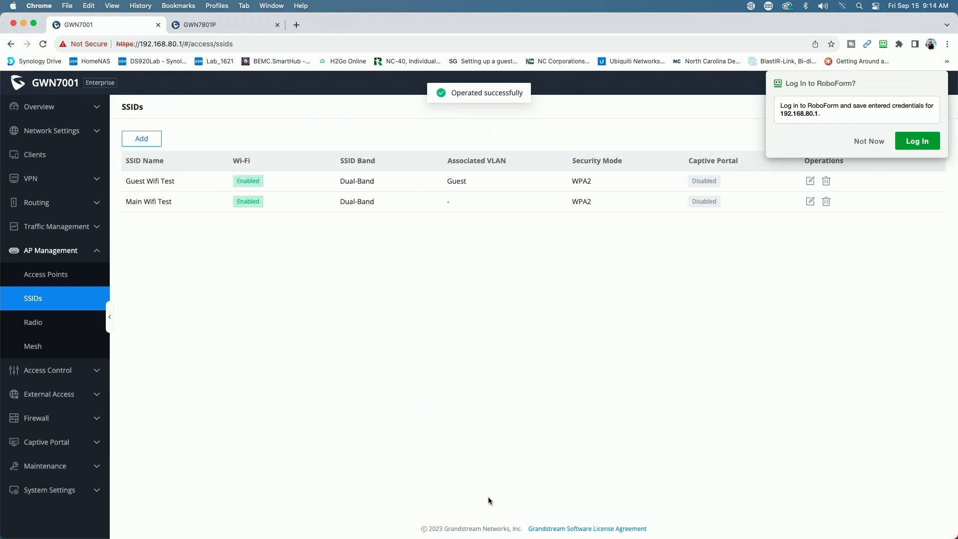
pyautogui.click(868, 141)
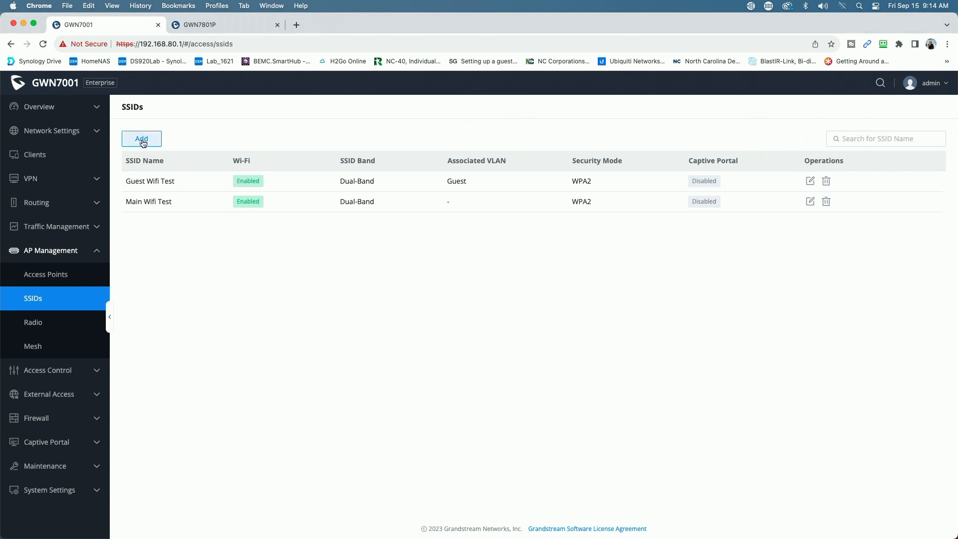
# Add an enabled SSID named 'IoT' on the IoT VLAN limited to the 2.4G band
pyautogui.click(141, 139)
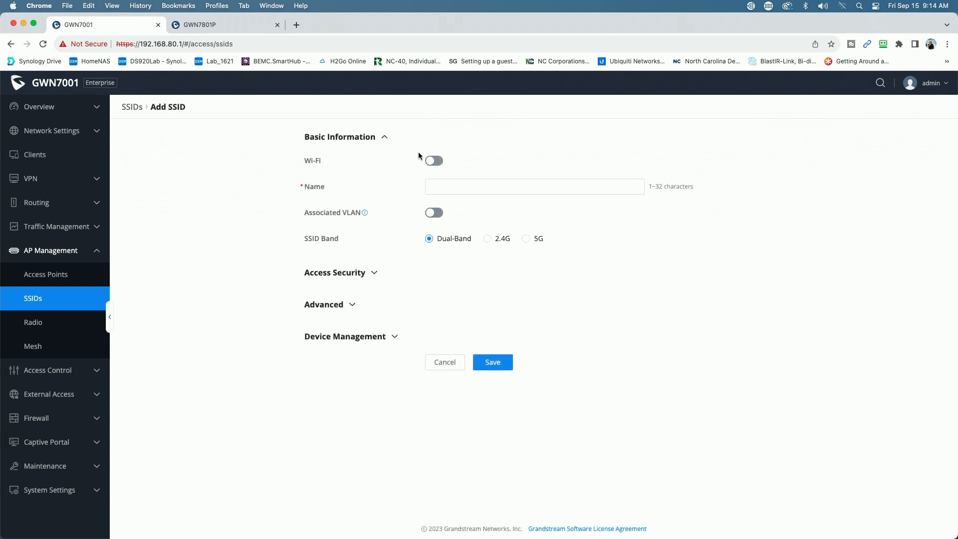
pyautogui.click(435, 160)
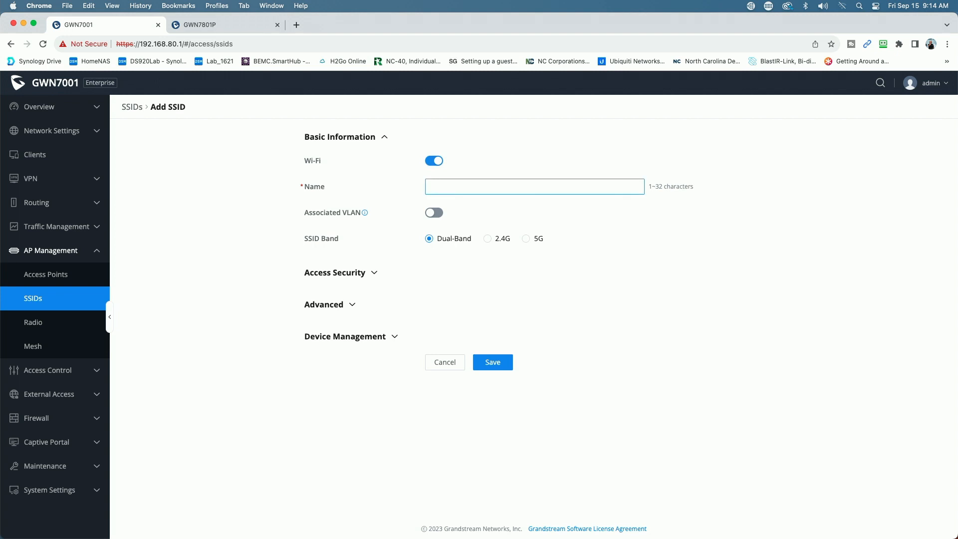
pyautogui.write('IoT')
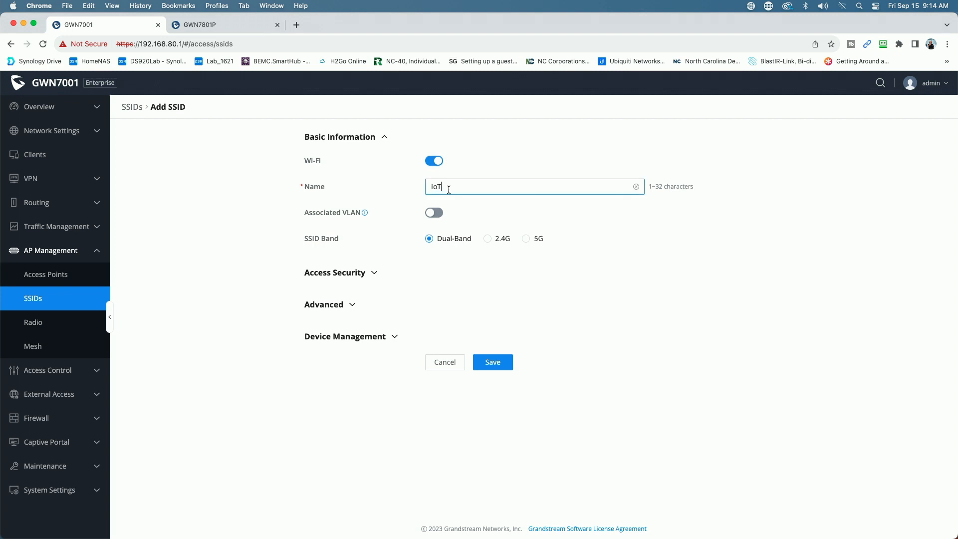
pyautogui.click(434, 211)
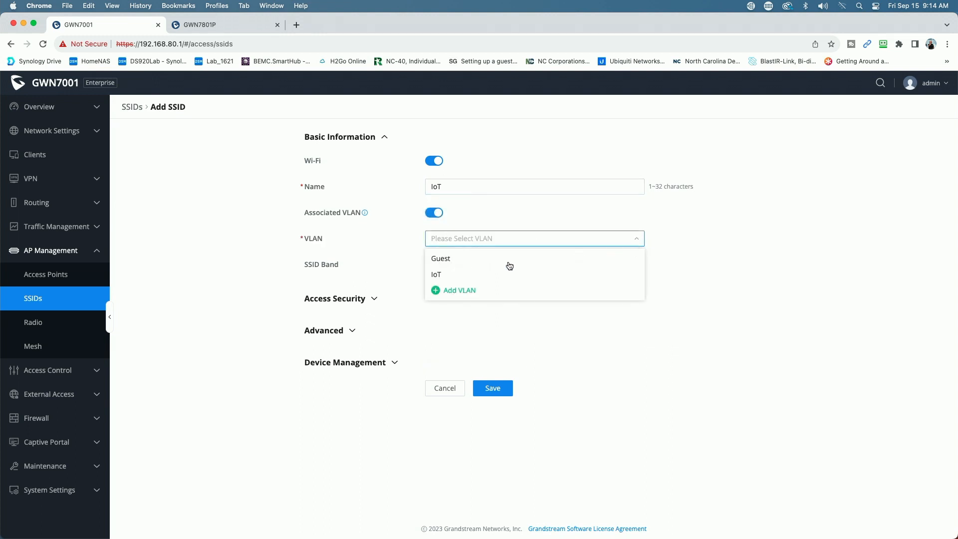
pyautogui.click(436, 275)
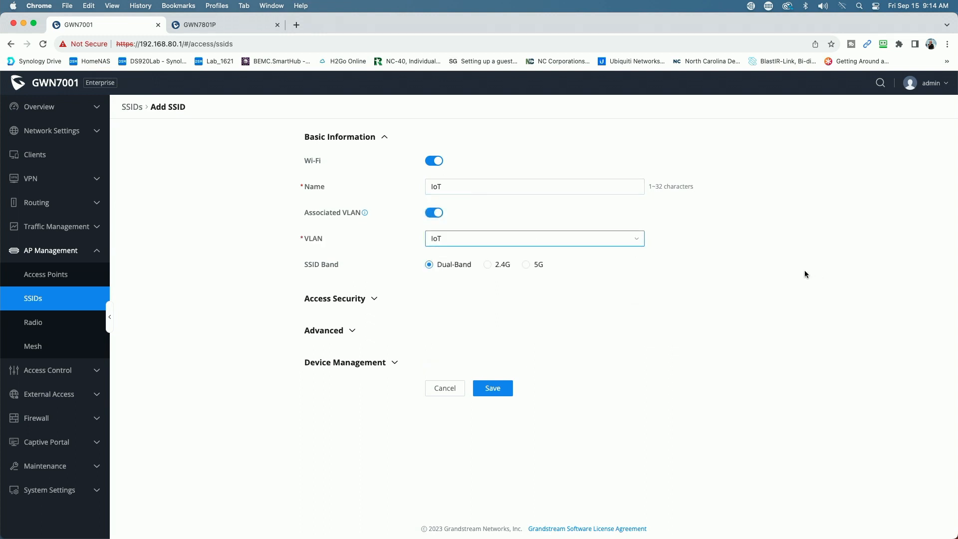
pyautogui.moveTo(748, 279)
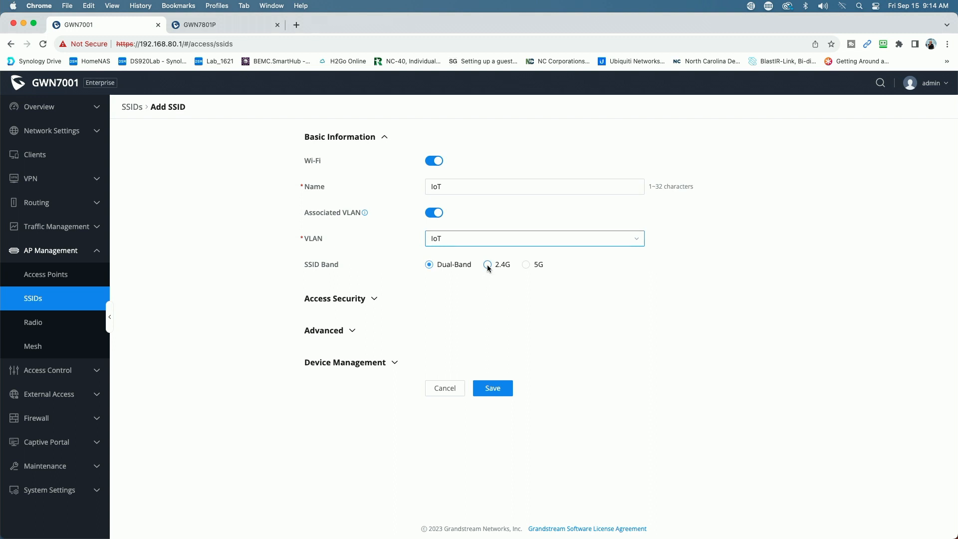
pyautogui.click(488, 264)
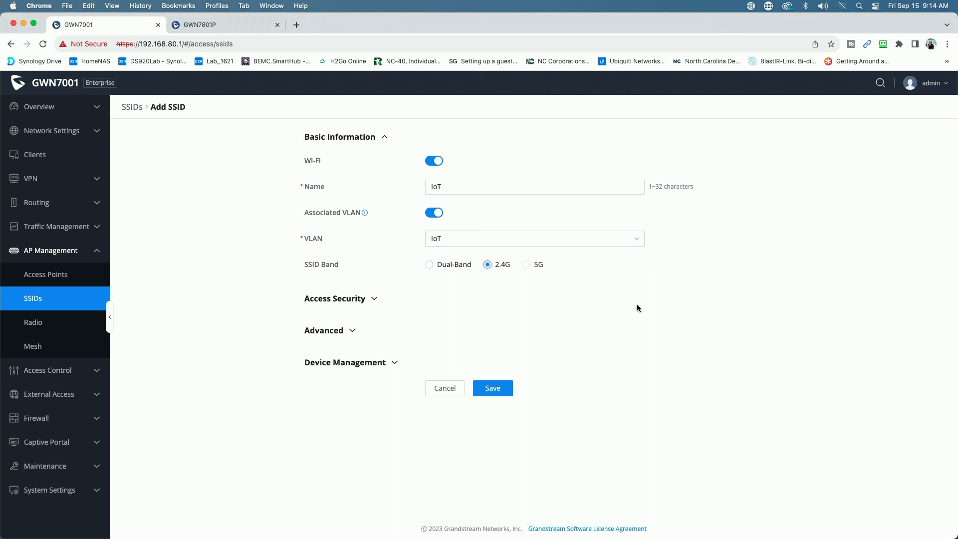
pyautogui.moveTo(375, 301)
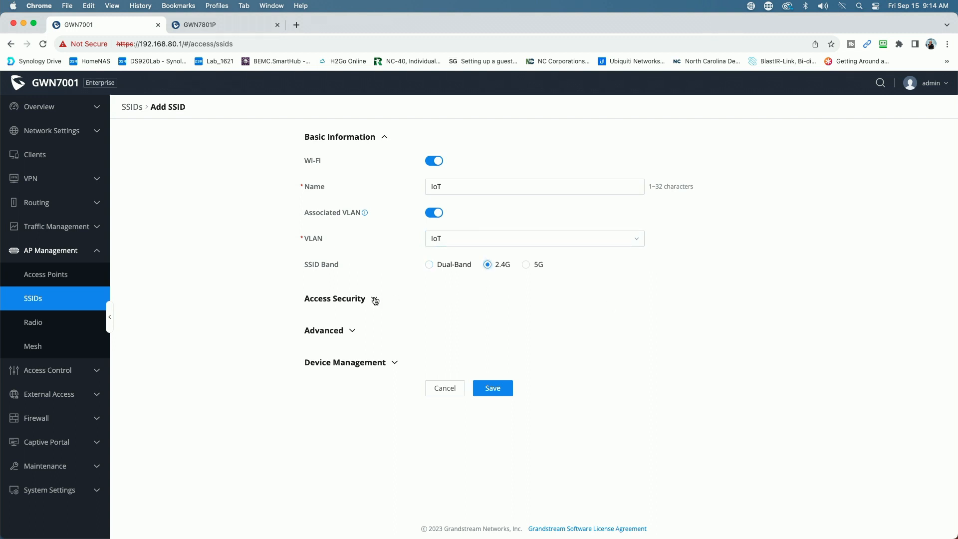
# Set its WPA2 shared key under Access Security and save the IoT SSID
pyautogui.click(335, 298)
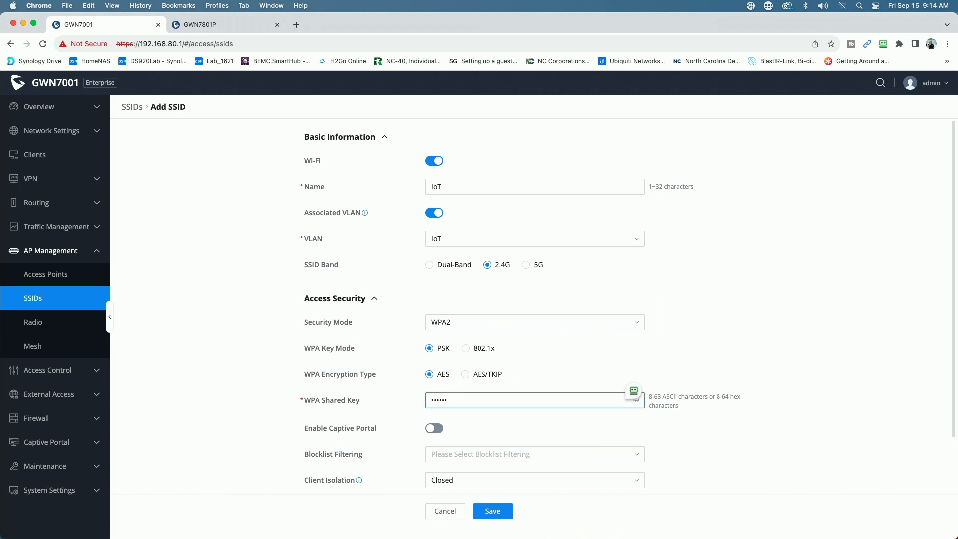
pyautogui.scroll(-3)
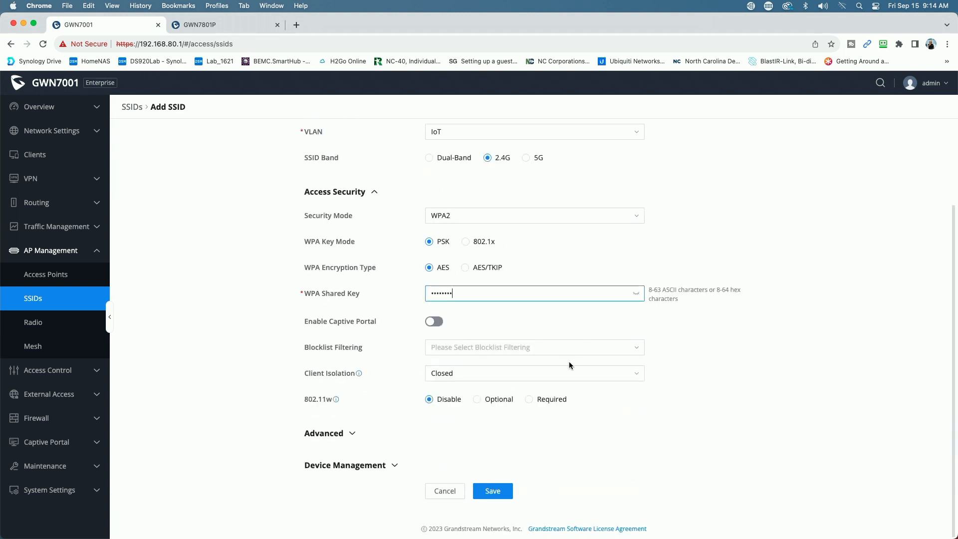
pyautogui.click(351, 465)
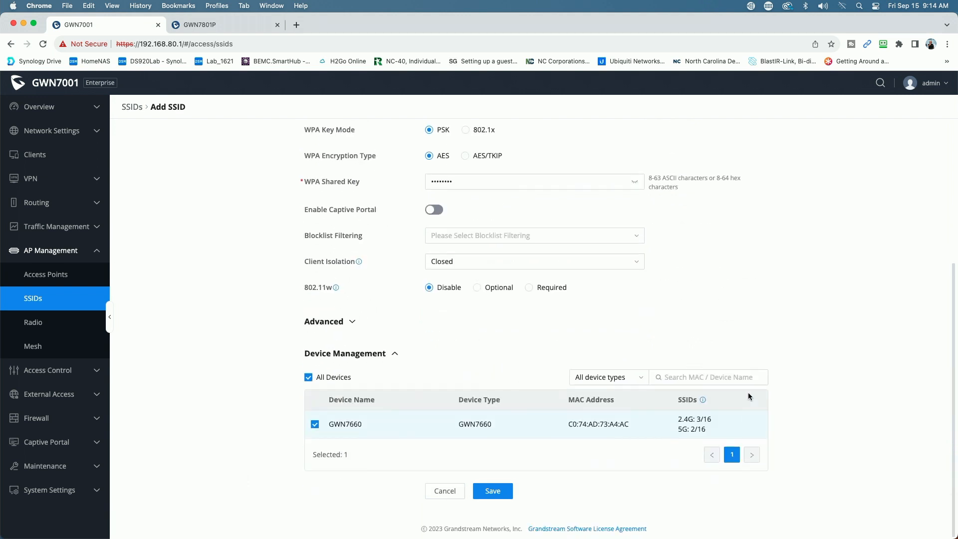
pyautogui.moveTo(409, 459)
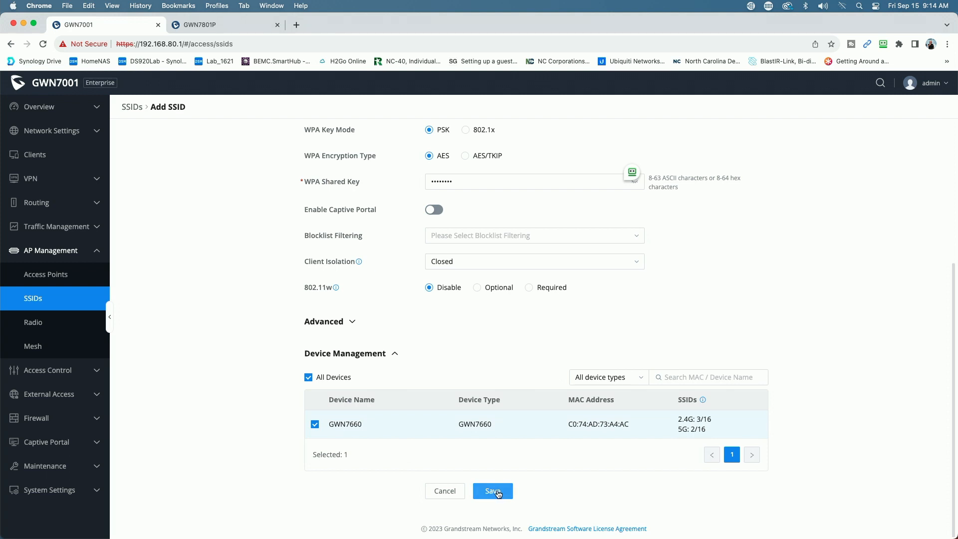
pyautogui.click(492, 491)
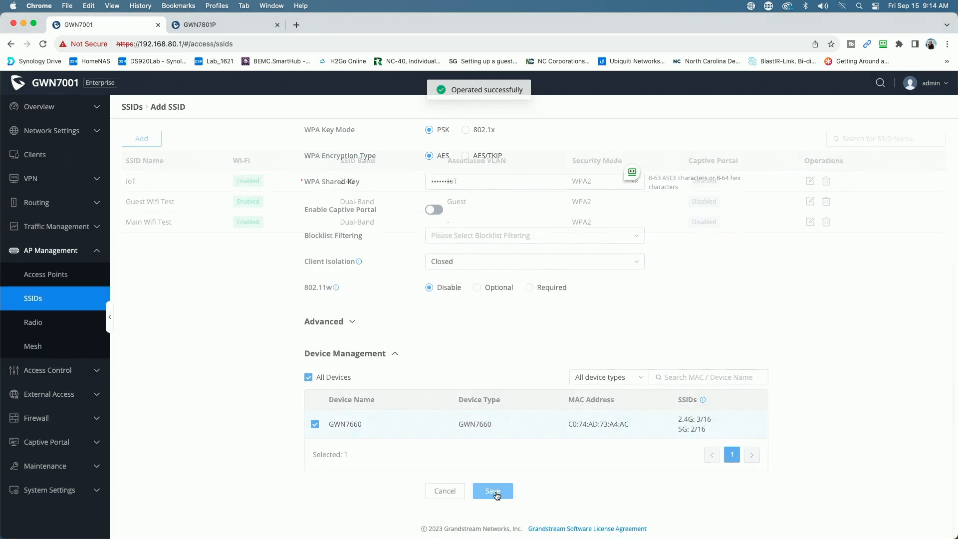
pyautogui.click(492, 491)
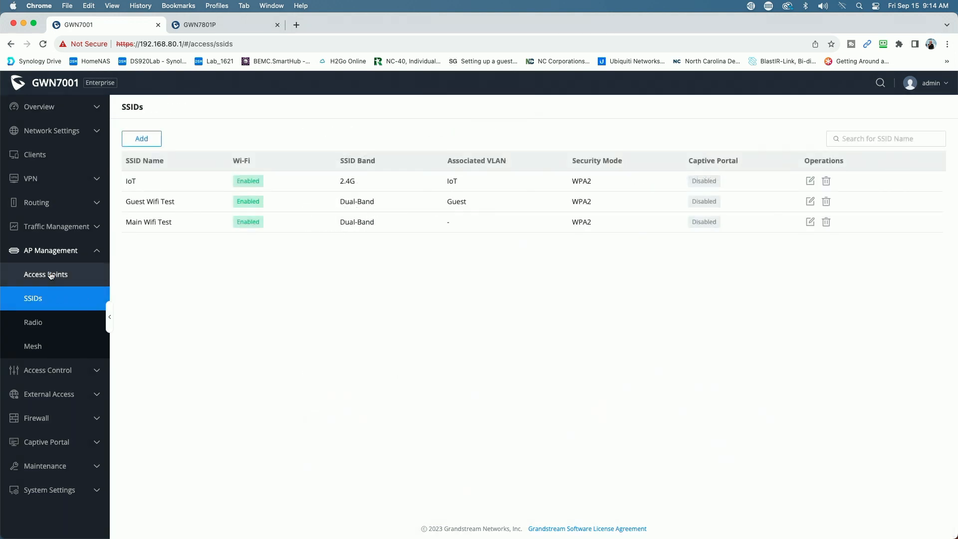
pyautogui.moveTo(641, 308)
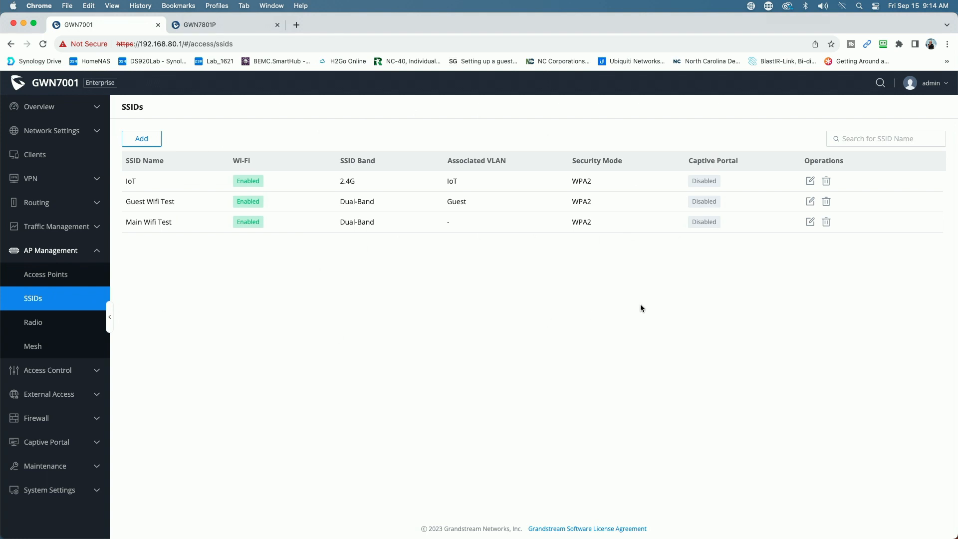
pyautogui.moveTo(45, 274)
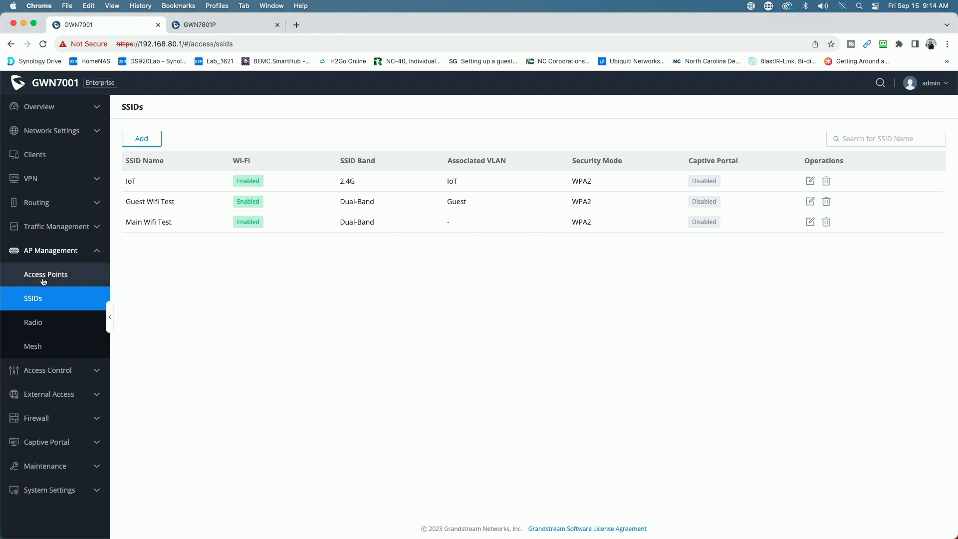
# Check the GWN7660 is online in Access Points, then switch to the GWN7801P switch's page
pyautogui.click(45, 273)
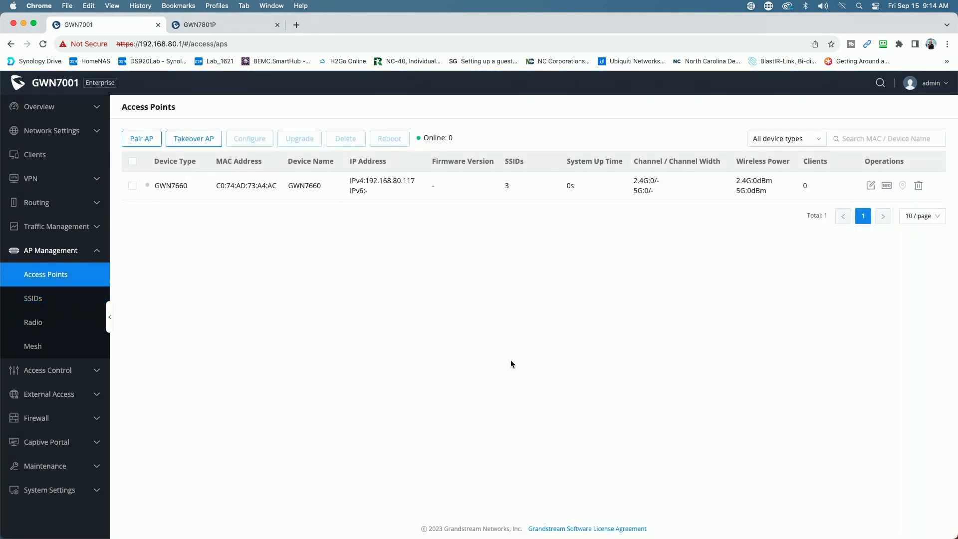
pyautogui.moveTo(587, 404)
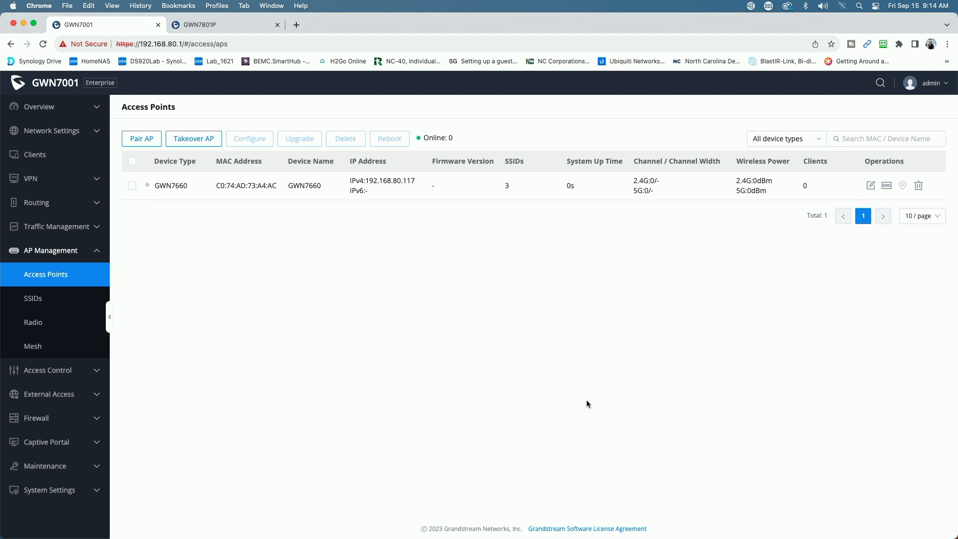
pyautogui.moveTo(626, 389)
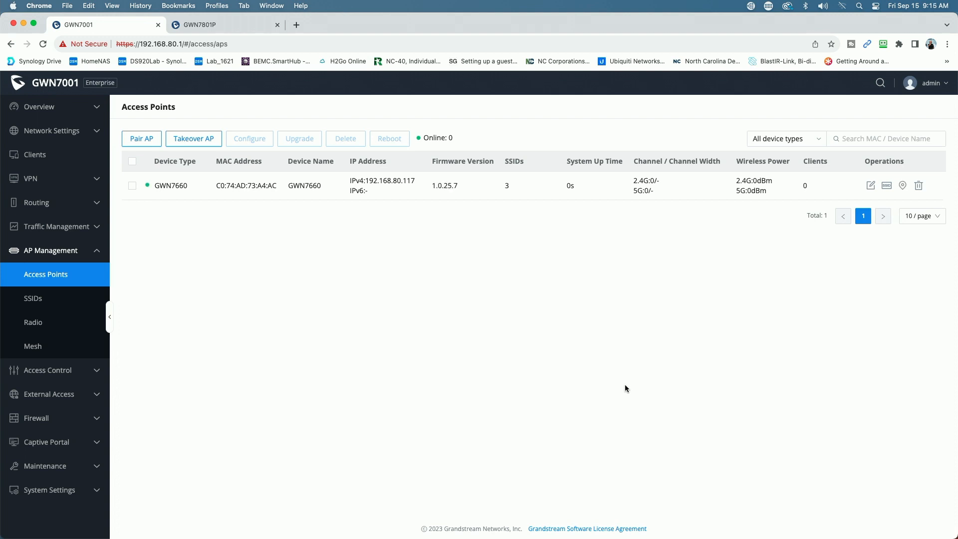
pyautogui.click(224, 24)
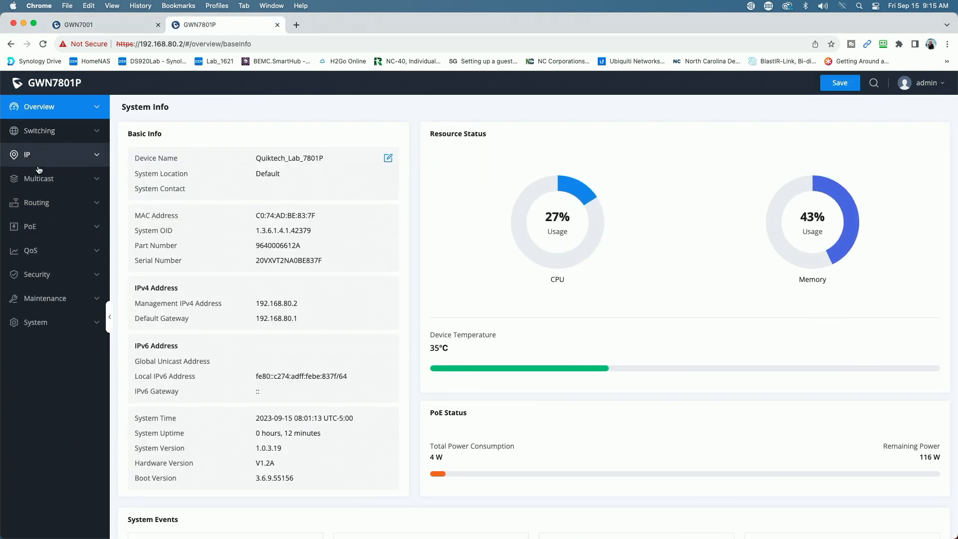
pyautogui.moveTo(78, 149)
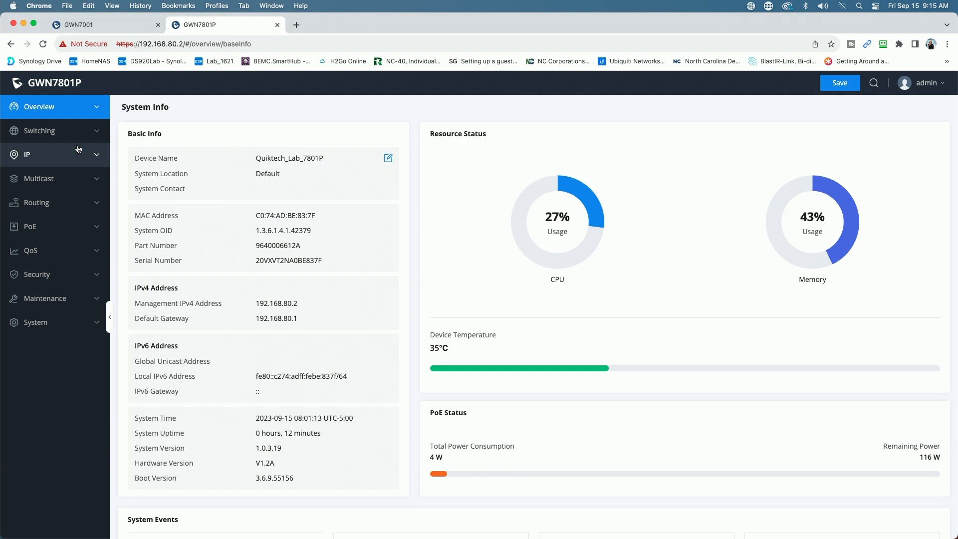
pyautogui.moveTo(97, 133)
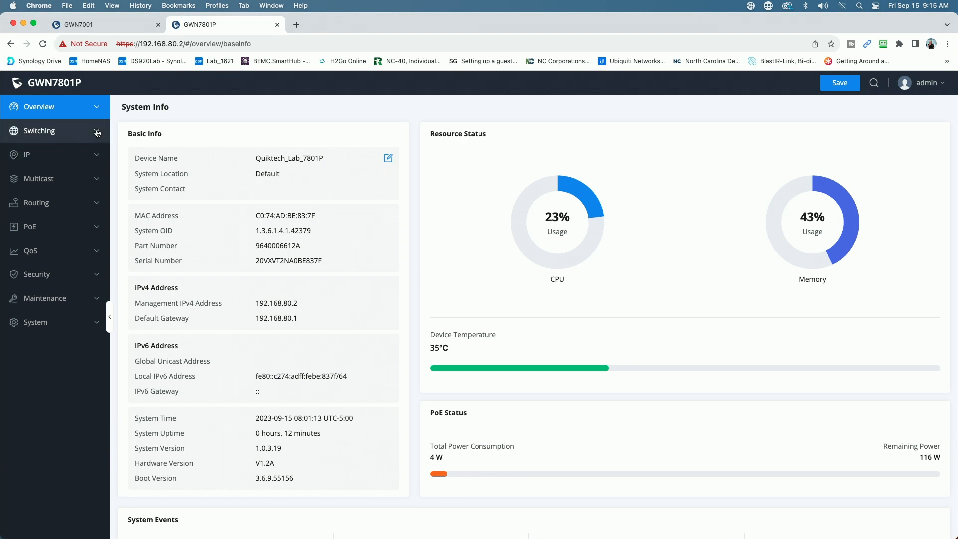
# In Switching > VLAN, edit VLAN 20 Guest to make port 1/0/4 a tagged member and confirm
pyautogui.click(40, 130)
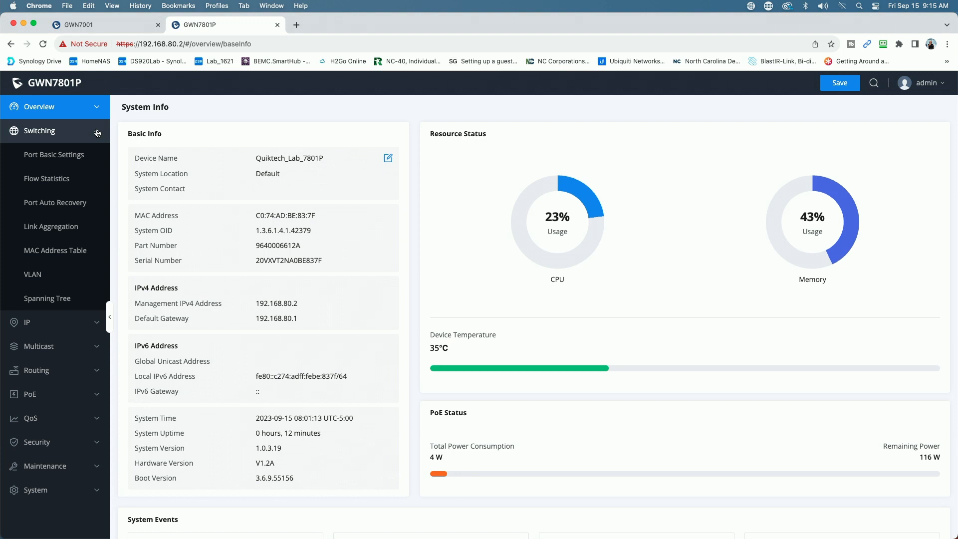
pyautogui.click(32, 274)
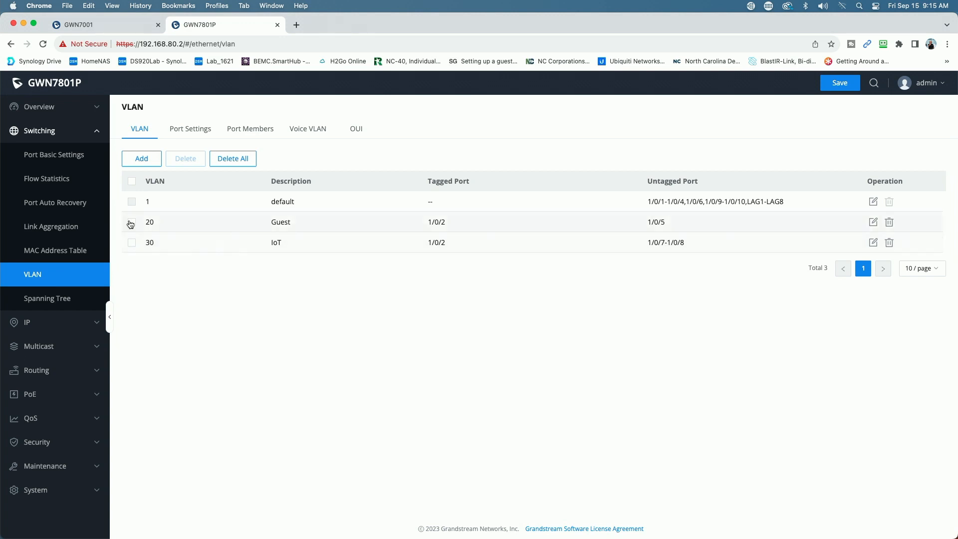
pyautogui.moveTo(873, 222)
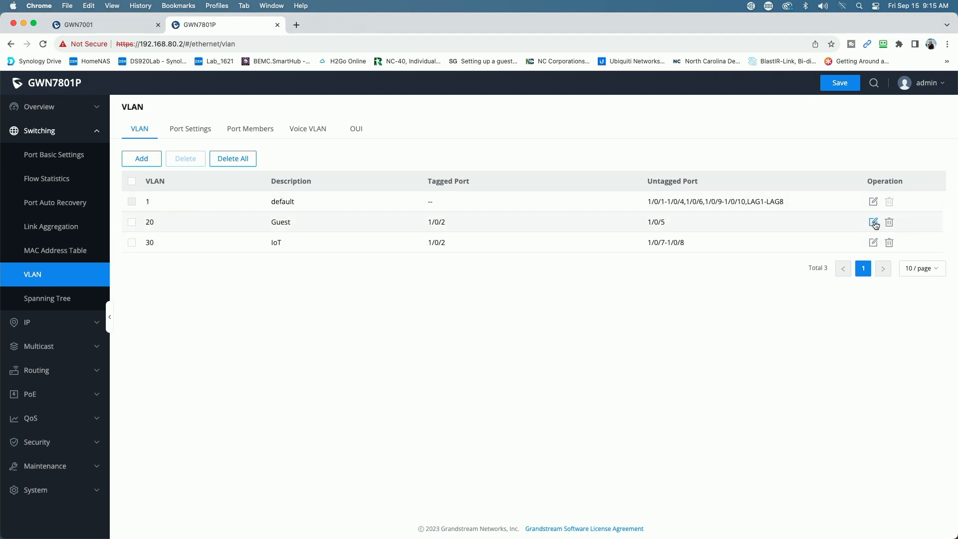
pyautogui.click(874, 221)
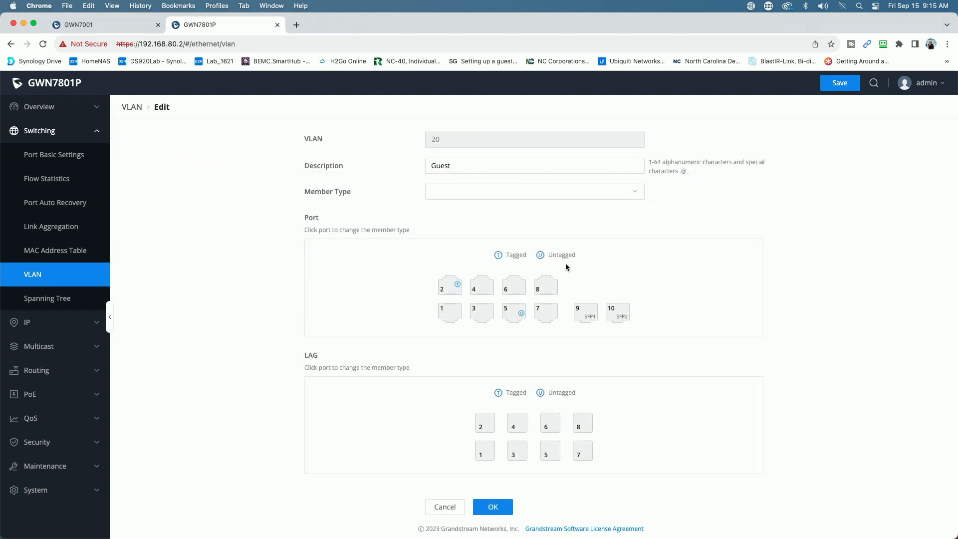
pyautogui.moveTo(482, 287)
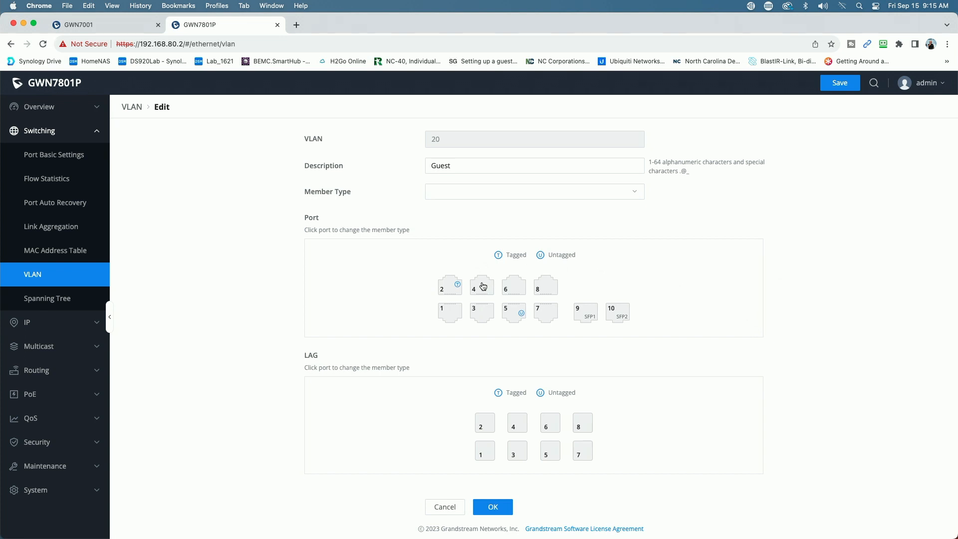
pyautogui.click(481, 286)
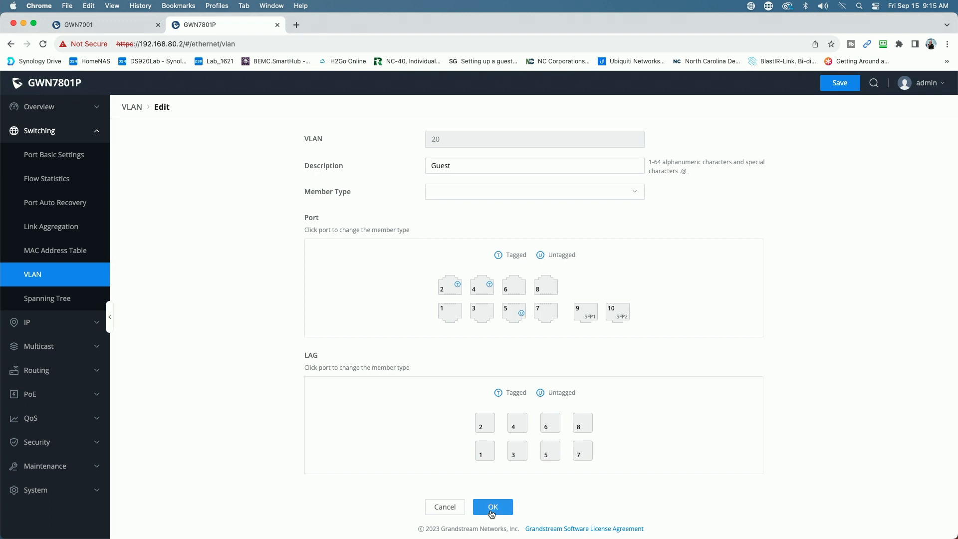
pyautogui.click(492, 507)
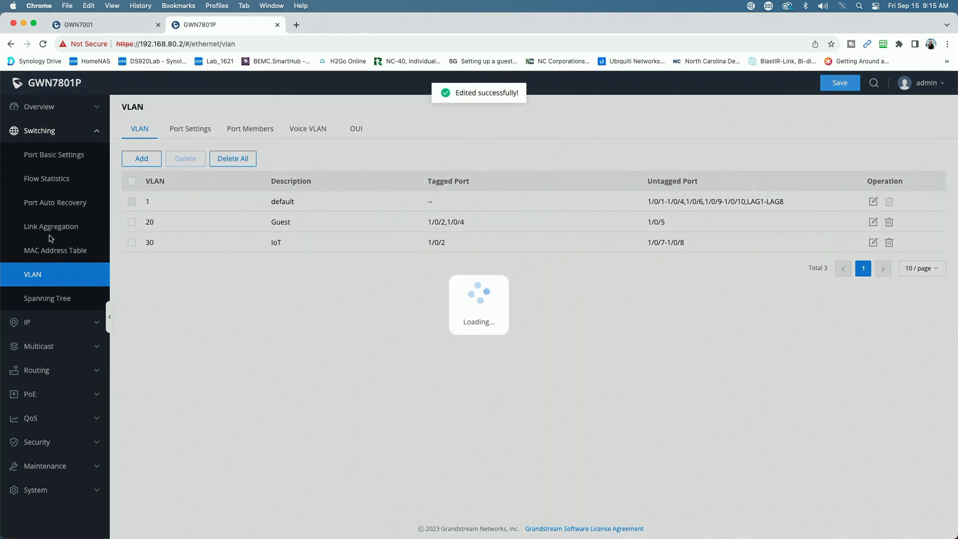
# Save the switch config, then edit VLAN 30 IoT to tag port 1/0/4 and confirm
pyautogui.click(839, 83)
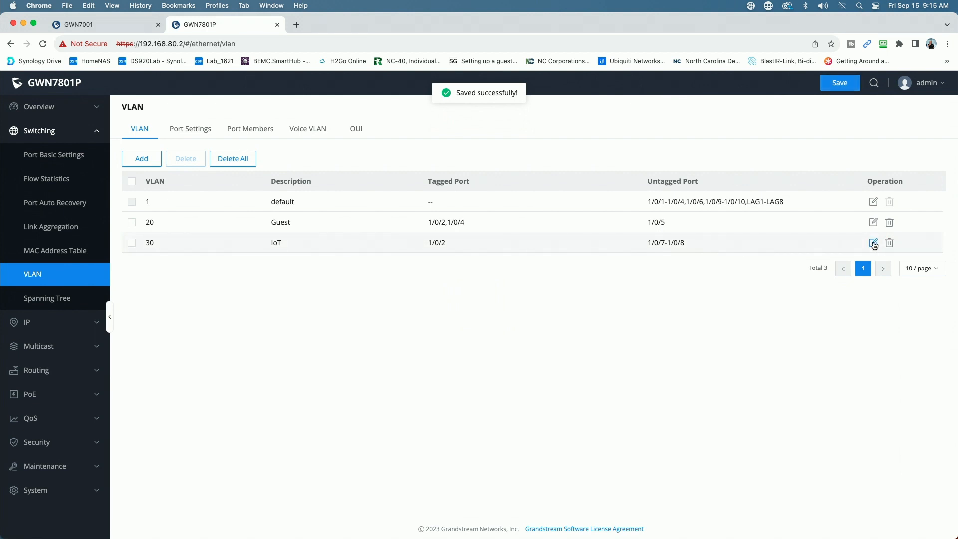
pyautogui.click(873, 241)
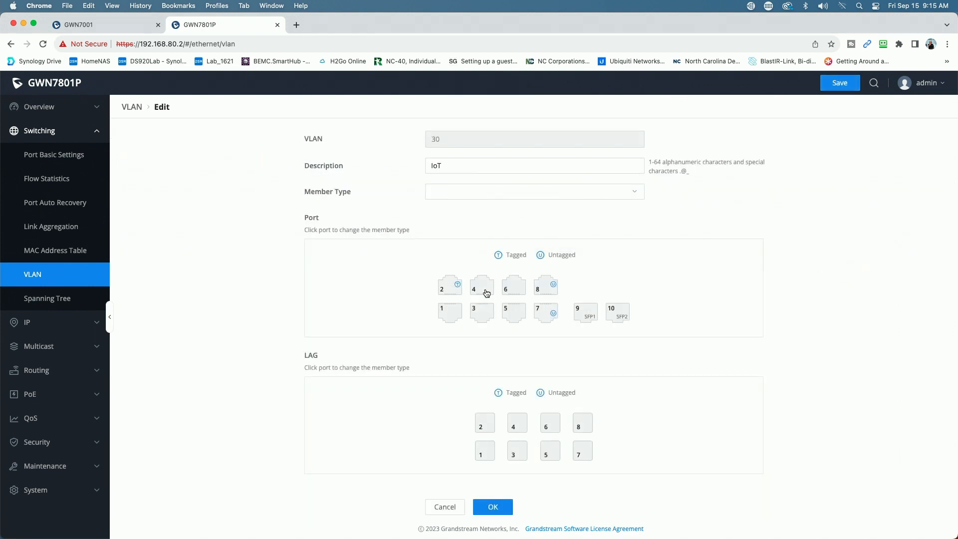
pyautogui.click(481, 287)
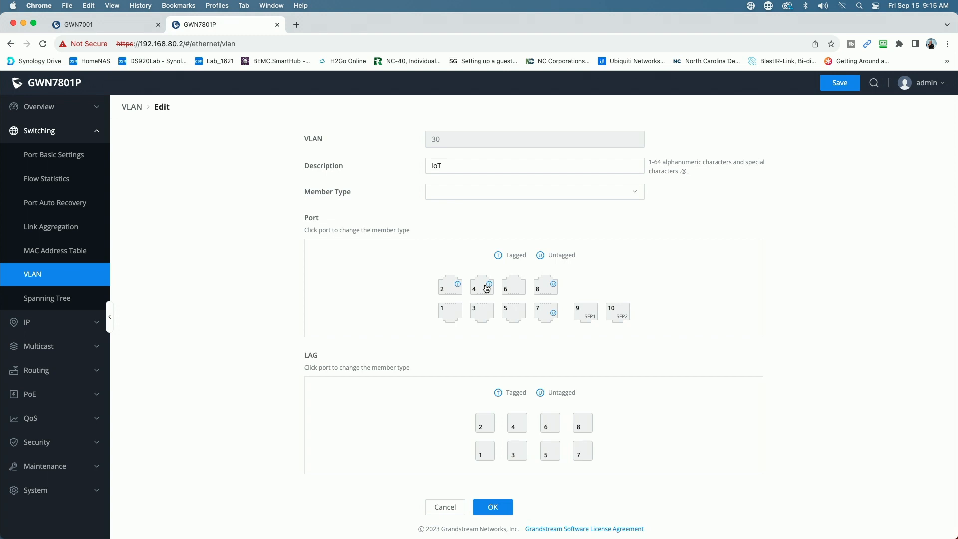
pyautogui.moveTo(801, 275)
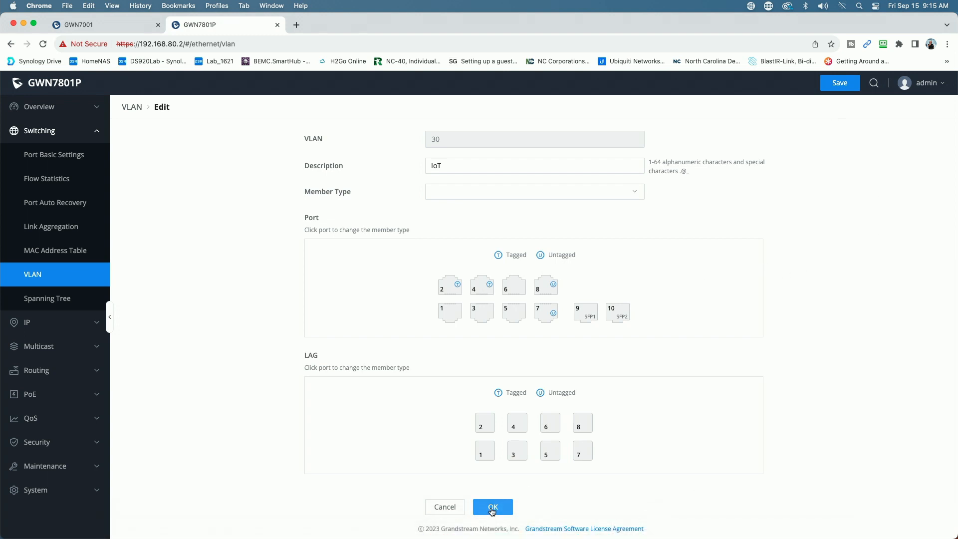
pyautogui.click(492, 507)
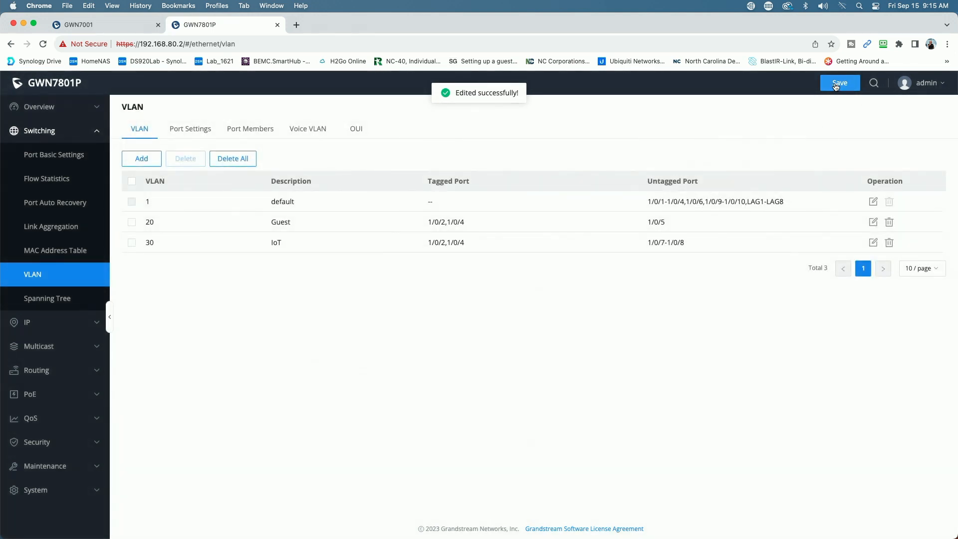
# Save the switch configuration and show the Port Members table
pyautogui.click(839, 82)
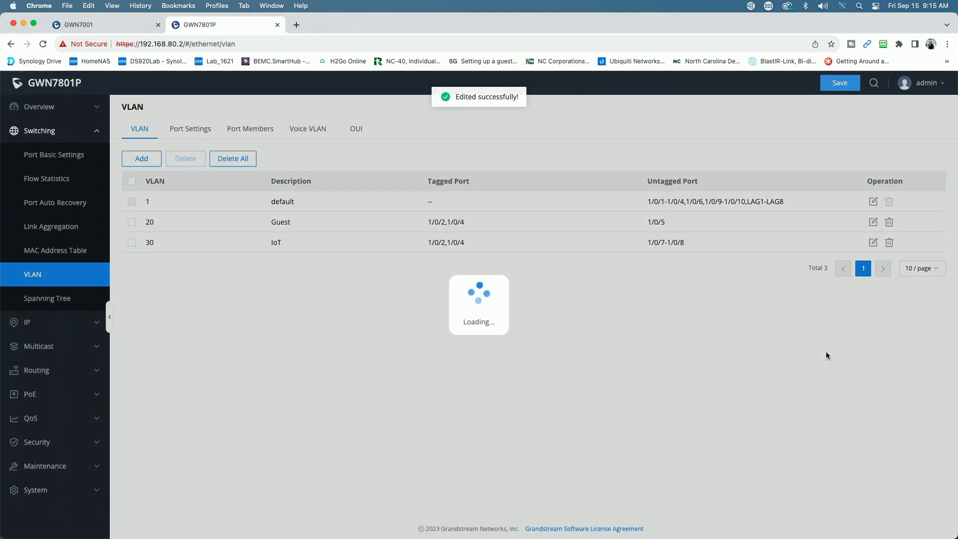
pyautogui.click(839, 83)
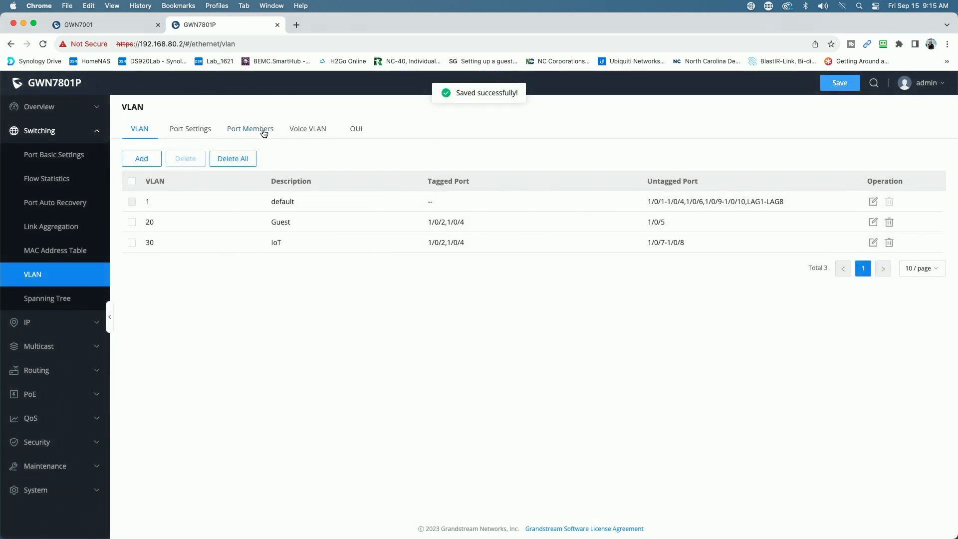
pyautogui.click(249, 129)
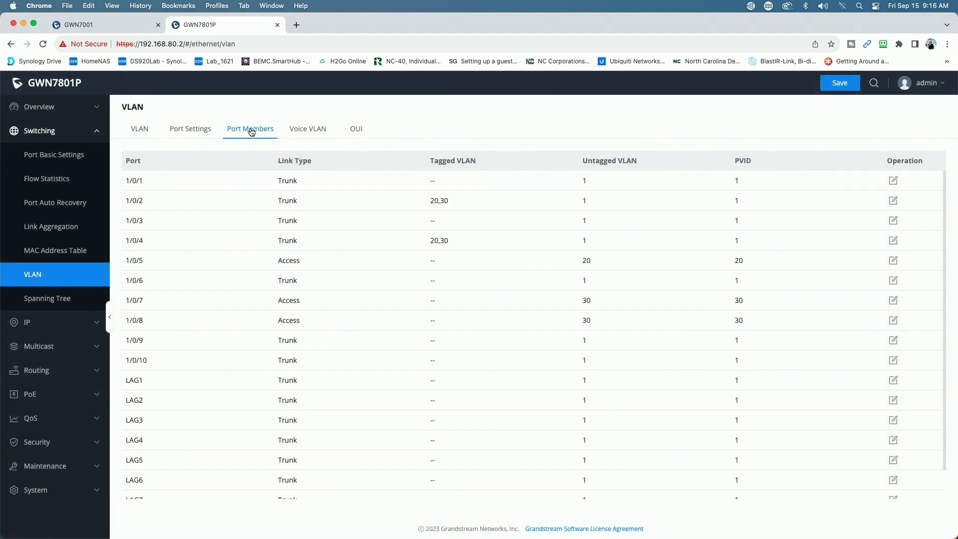
pyautogui.moveTo(239, 247)
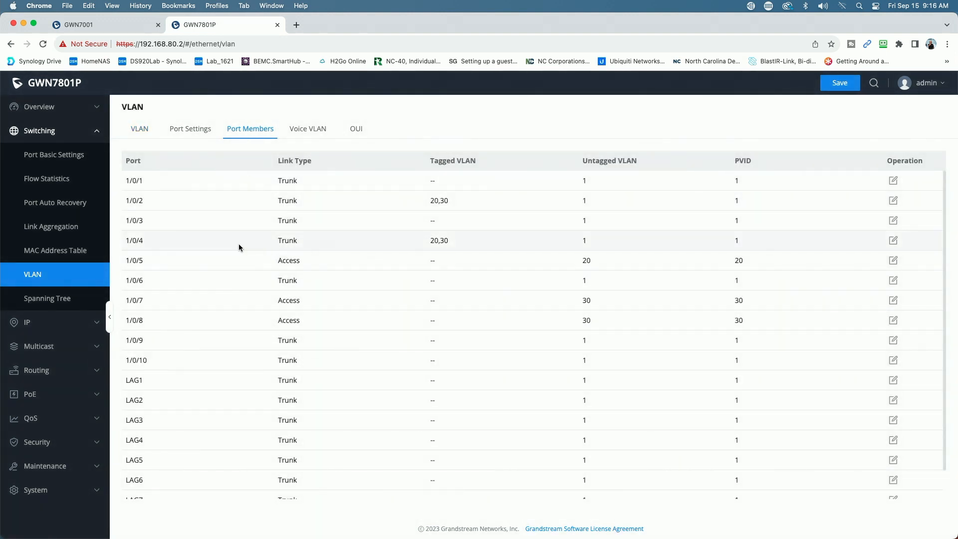
pyautogui.moveTo(298, 241)
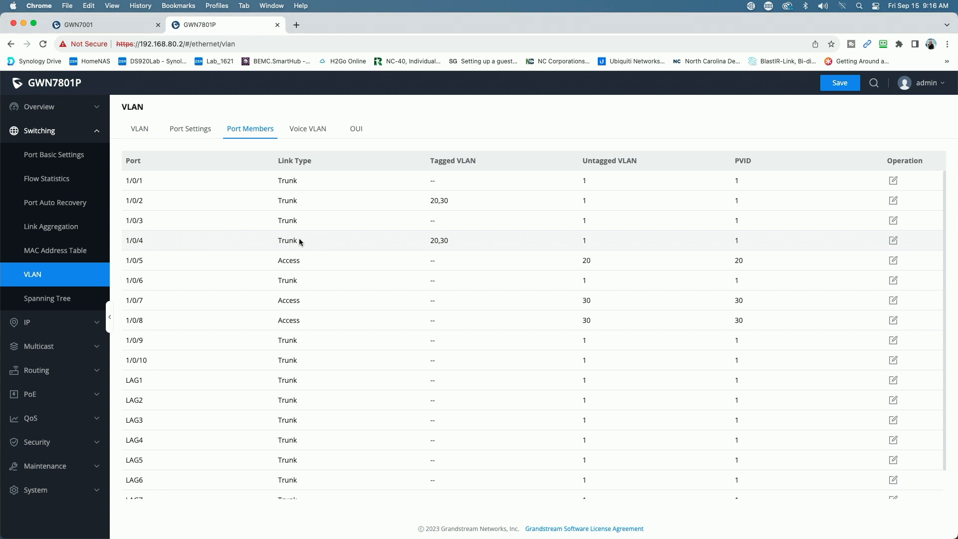
pyautogui.moveTo(436, 242)
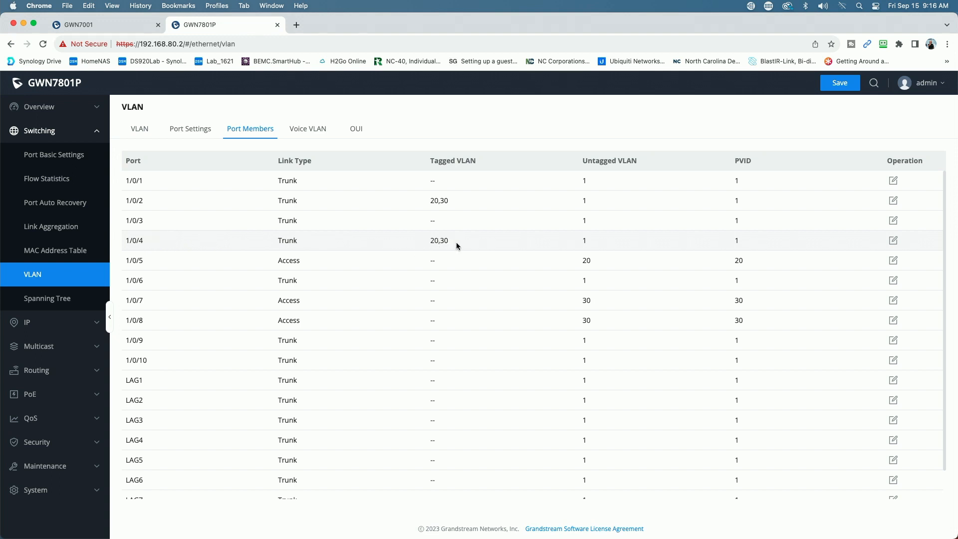
# Review port membership: 1/0/2 and 1/0/4 trunk VLANs 20,30; 1/0/7-1/0/8 access VLAN 30
pyautogui.click(139, 129)
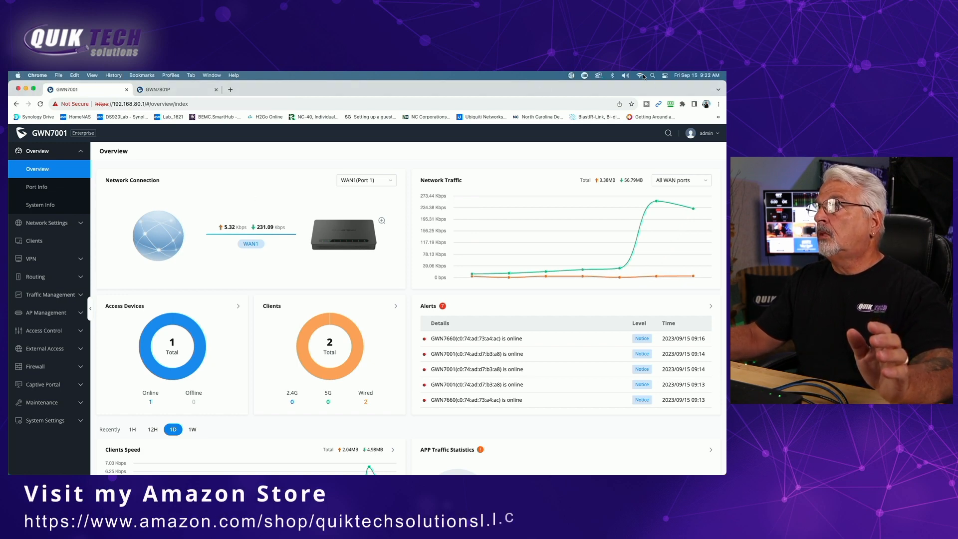
# Join the Main Wifi Test network from the menu bar, entering and submitting its password
pyautogui.click(640, 75)
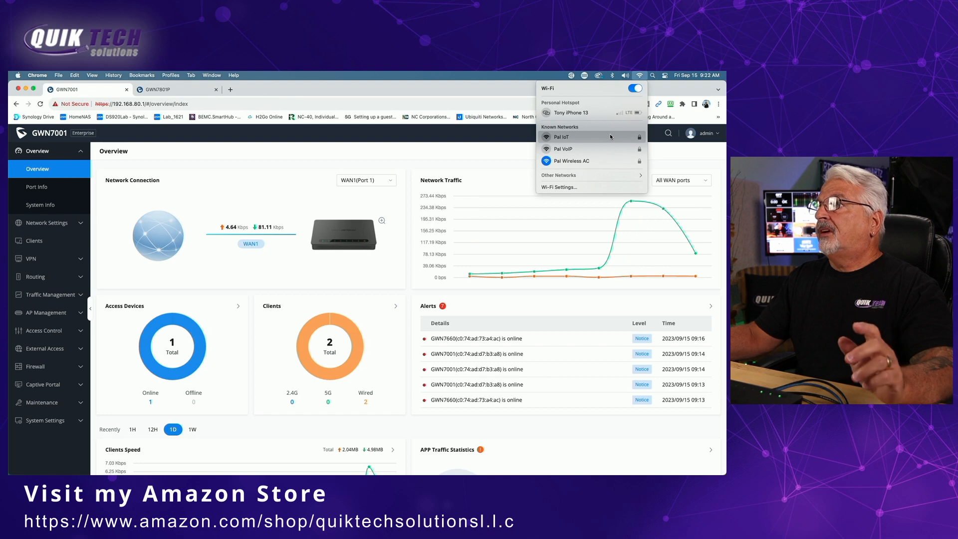
pyautogui.moveTo(601, 148)
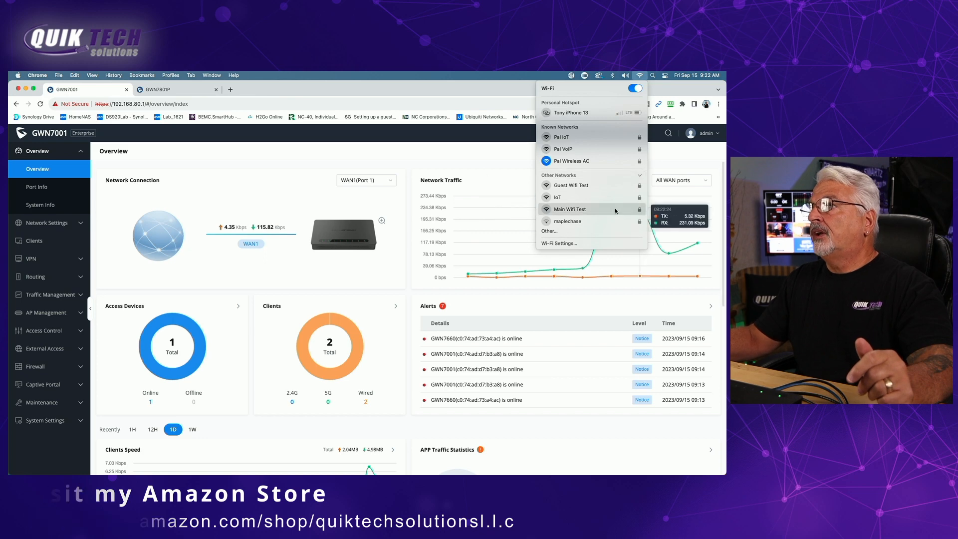
pyautogui.click(570, 208)
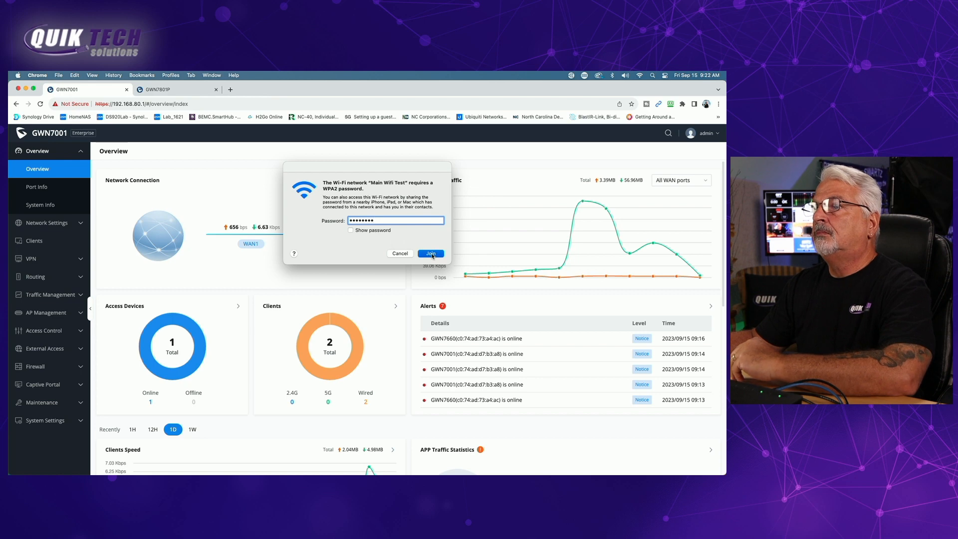
pyautogui.click(431, 253)
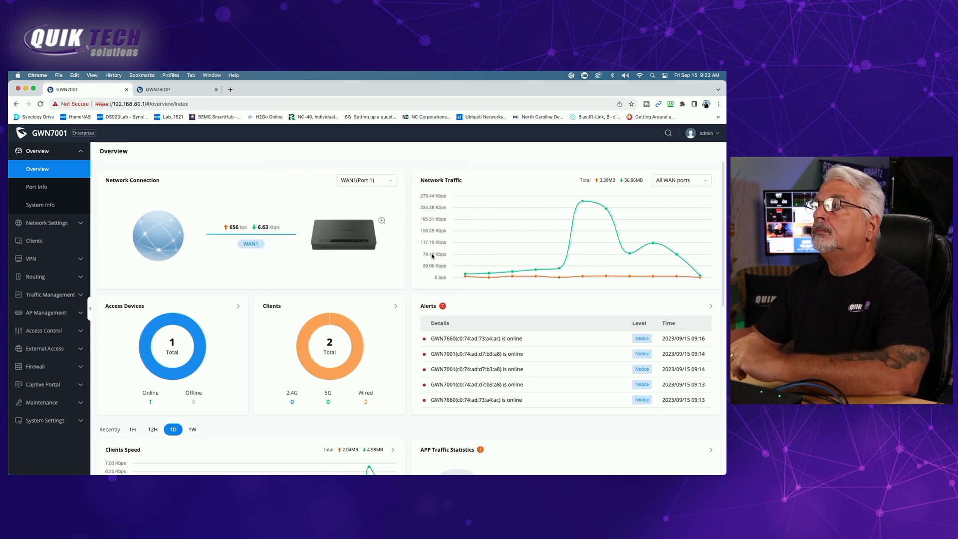
pyautogui.click(640, 75)
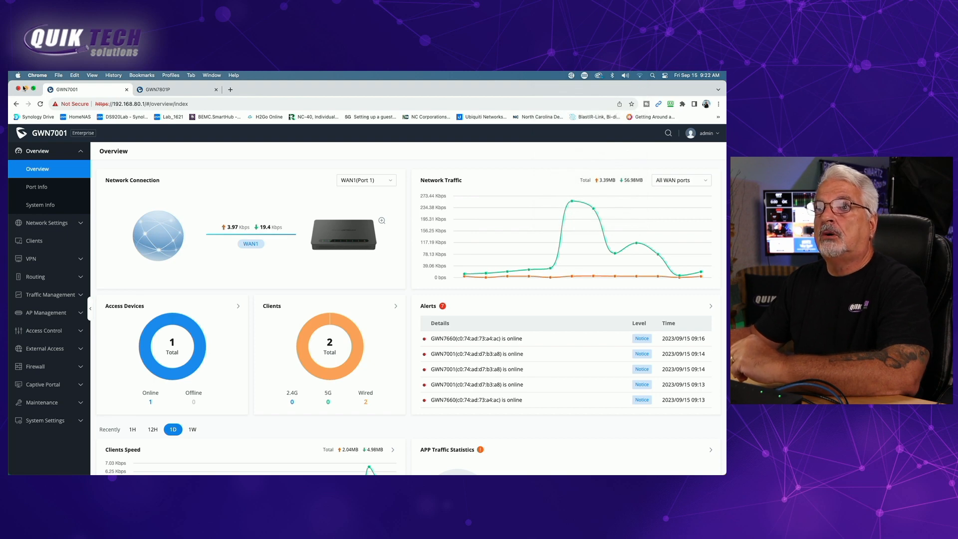
# Check in Wi-Fi settings that Main Wifi Test has IP 192.168.80.209 and router 192.168.80.1, then close Settings
pyautogui.click(18, 74)
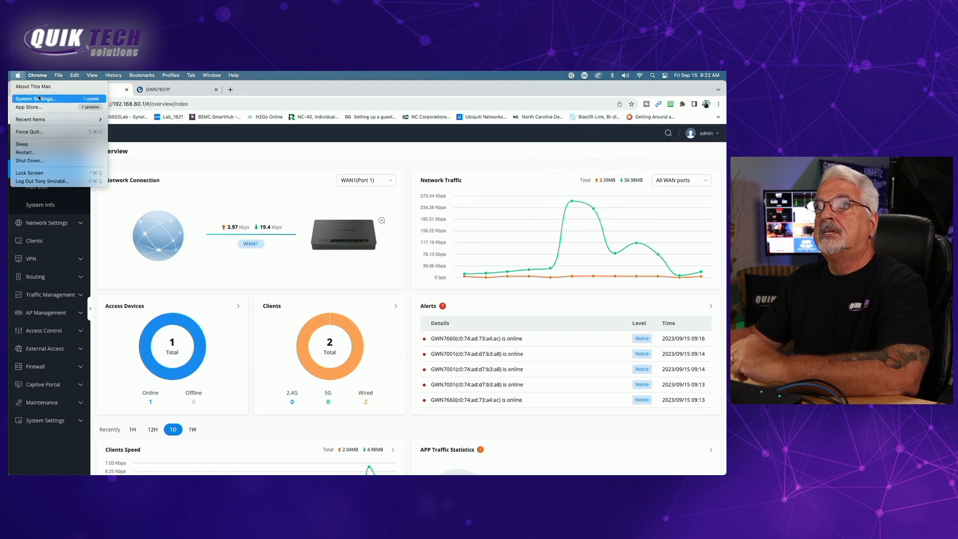
pyautogui.click(36, 99)
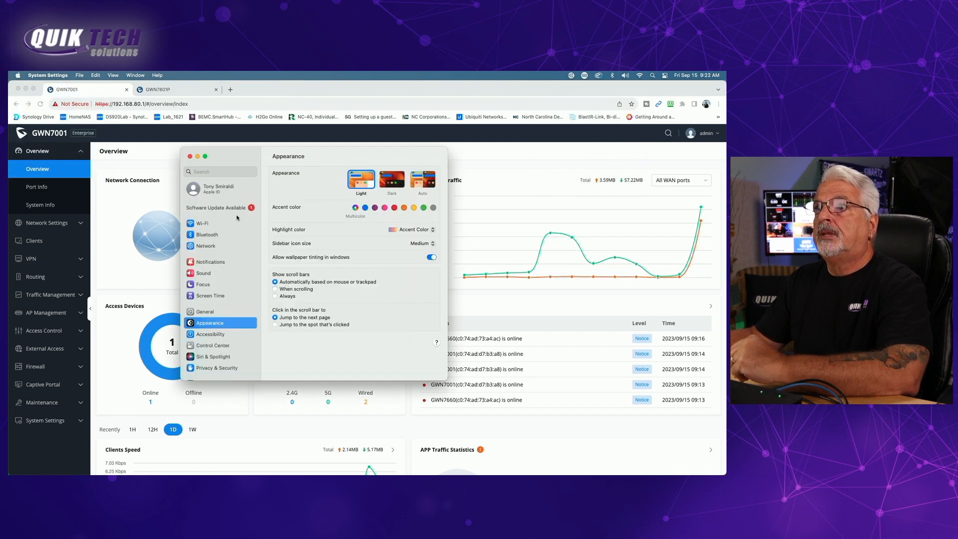
pyautogui.click(206, 246)
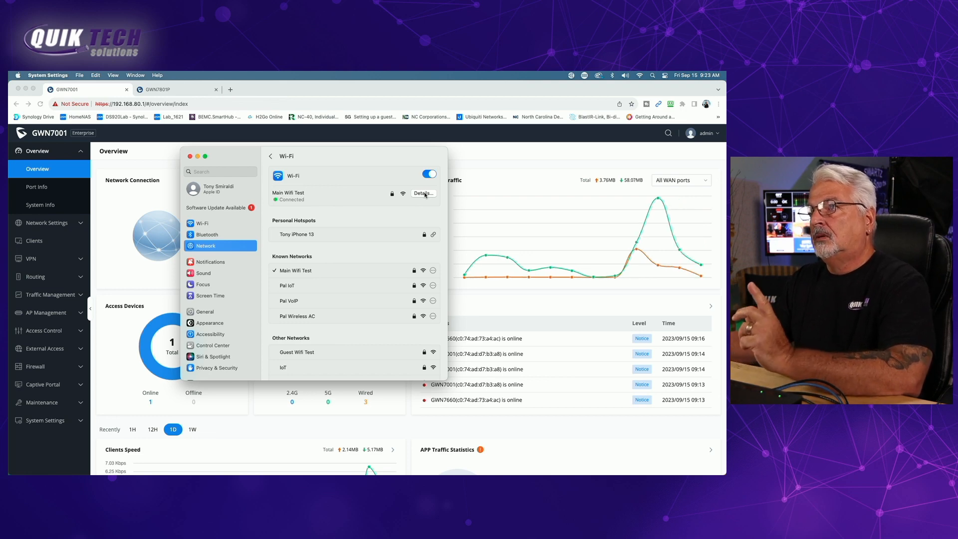
pyautogui.click(424, 193)
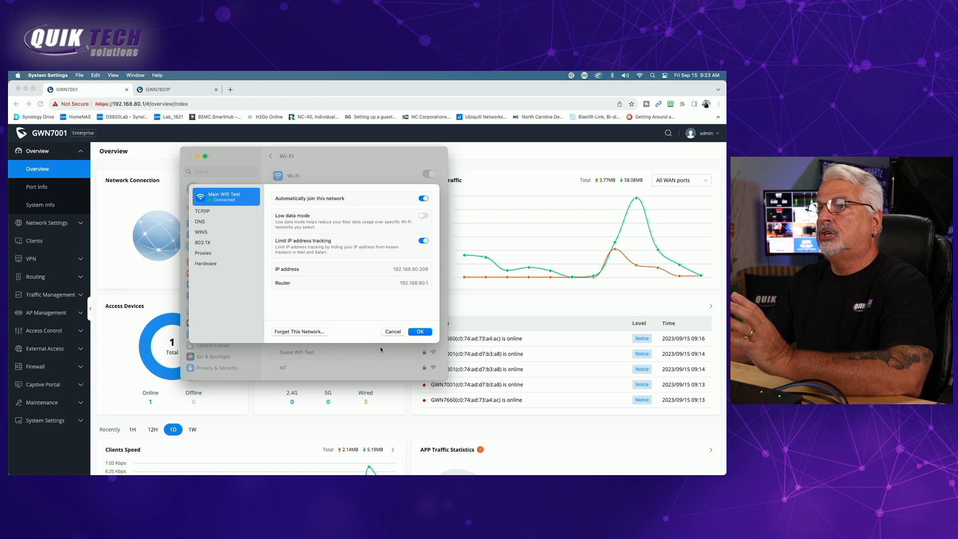
pyautogui.click(420, 331)
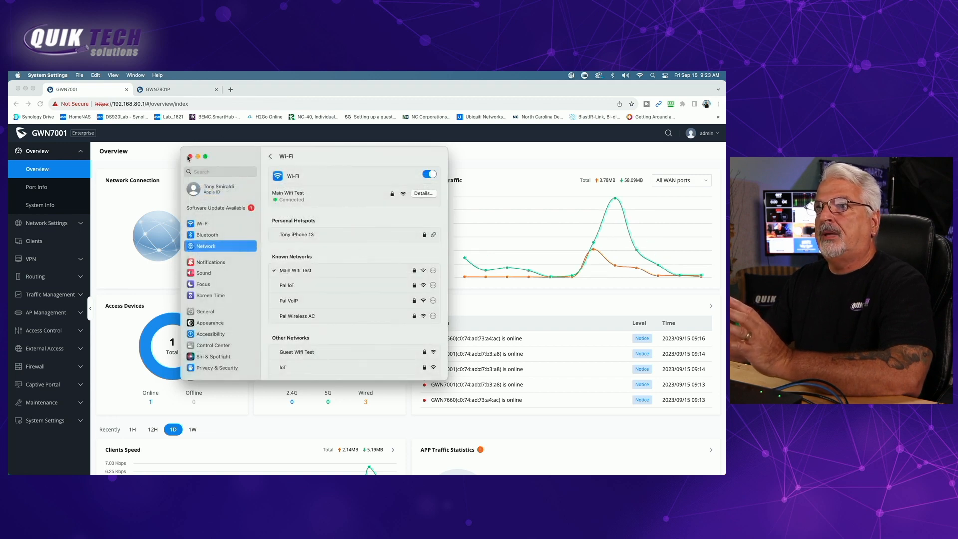
pyautogui.click(189, 156)
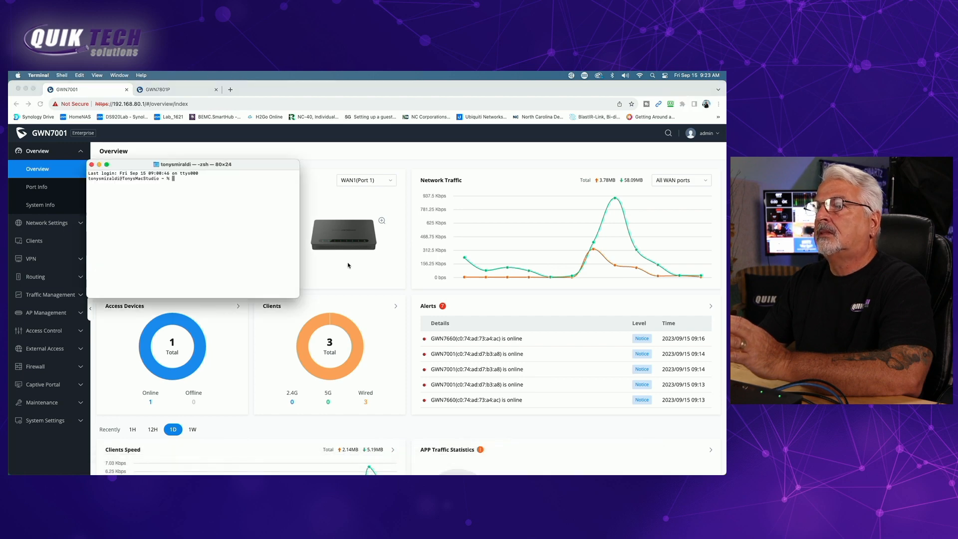
# Ping 1.1.1.1 from Terminal over Main Wifi Test, confirm ~14 ms replies, then stop it
pyautogui.moveTo(193, 163); pyautogui.dragTo(371, 208)
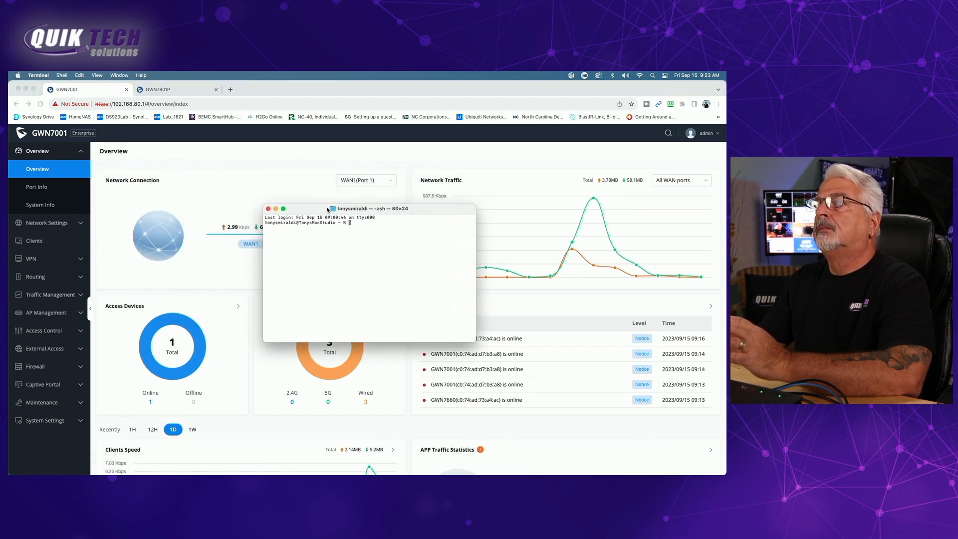
pyautogui.moveTo(369, 208); pyautogui.dragTo(365, 213)
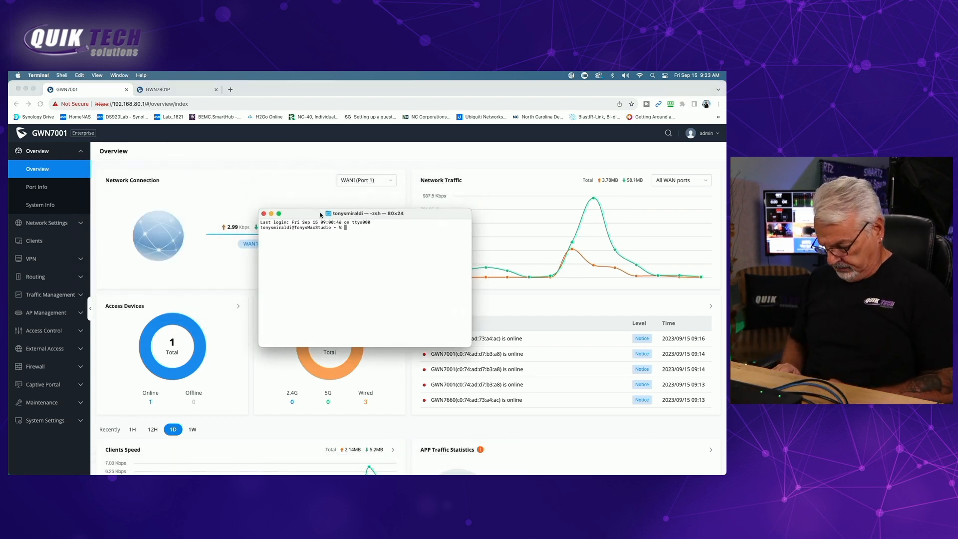
pyautogui.write('ping 1.1.')
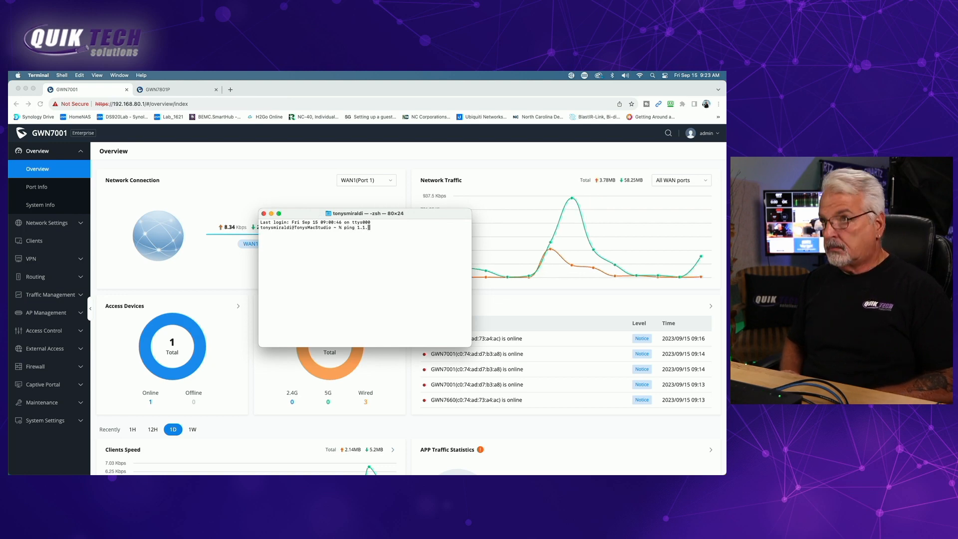
pyautogui.press('Return')
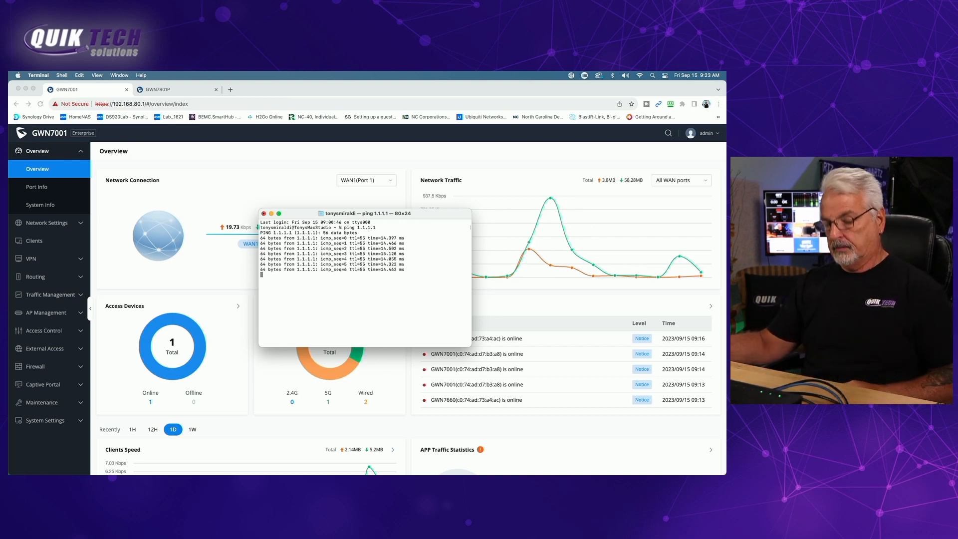
pyautogui.press('ctrl+z')
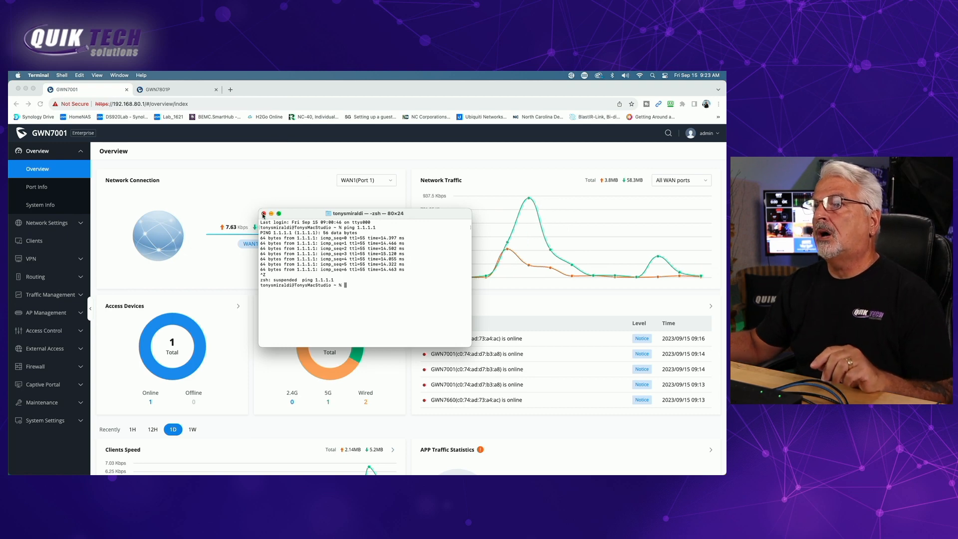
# Switch the Mac to the Guest Wifi Test network, submitting its WPA2 password
pyautogui.click(263, 213)
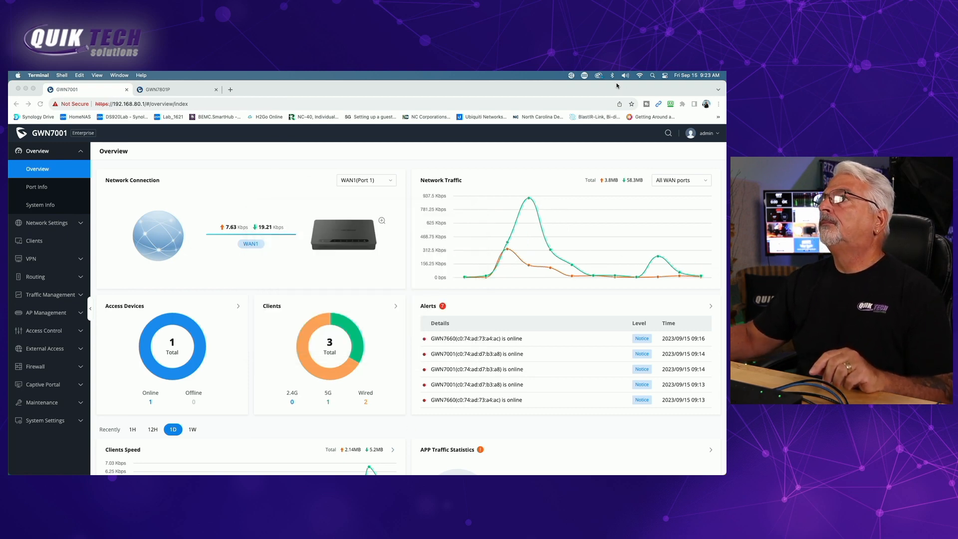
pyautogui.click(640, 75)
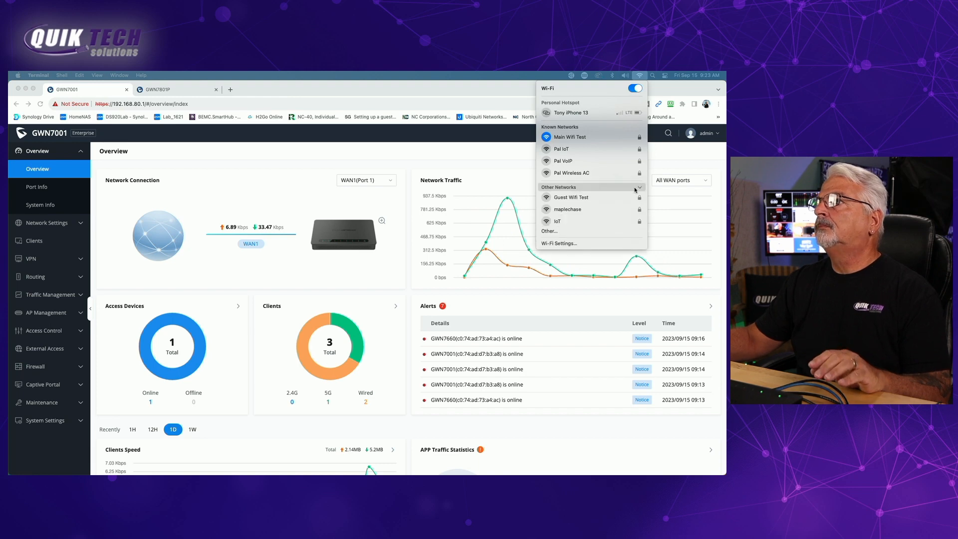
pyautogui.moveTo(571, 197)
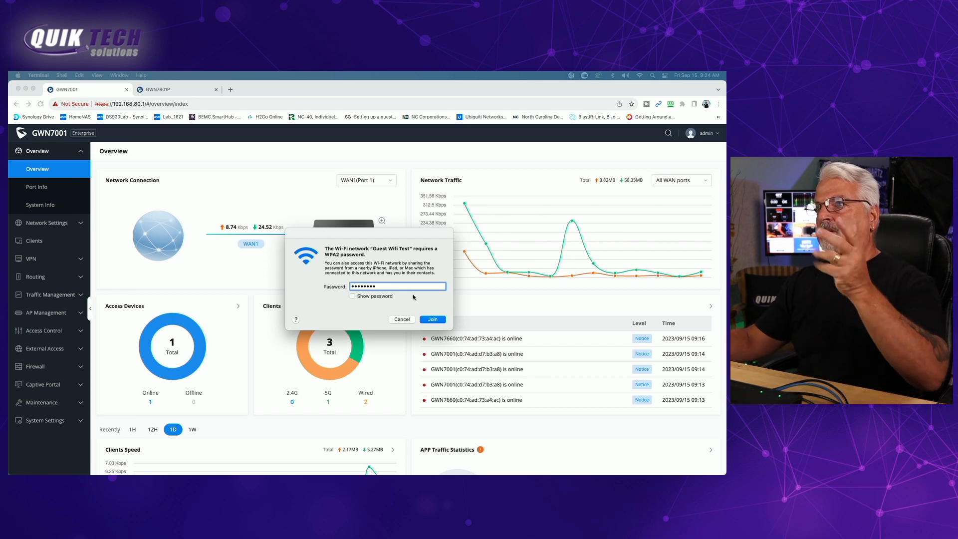
pyautogui.click(401, 319)
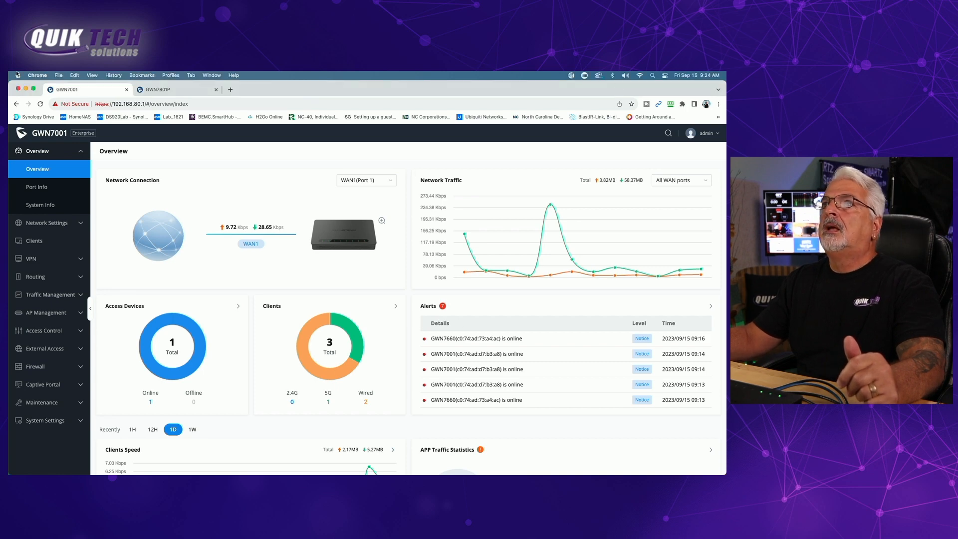
# Confirm Guest Wifi Test is connected with IP 192.168.20.163 and router 192.168.20.1
pyautogui.click(17, 75)
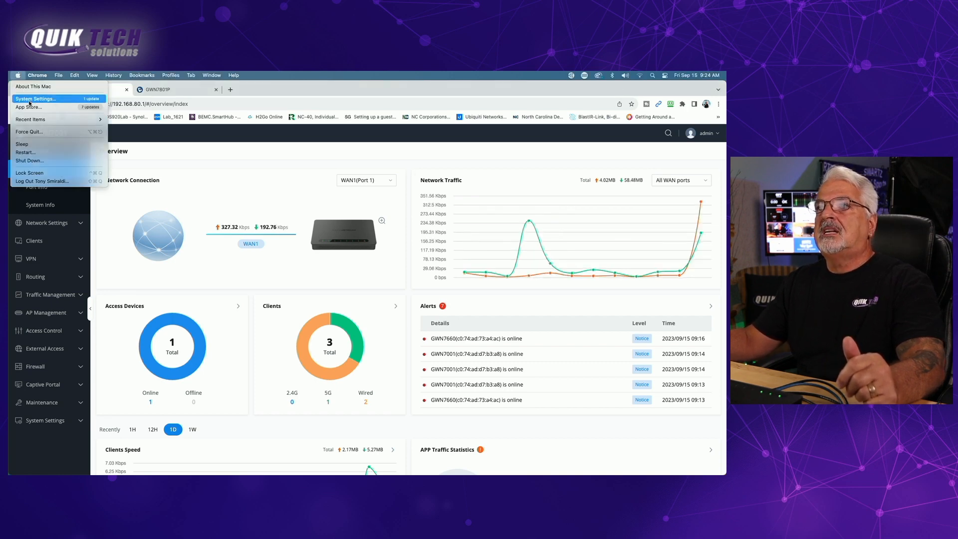
pyautogui.click(36, 99)
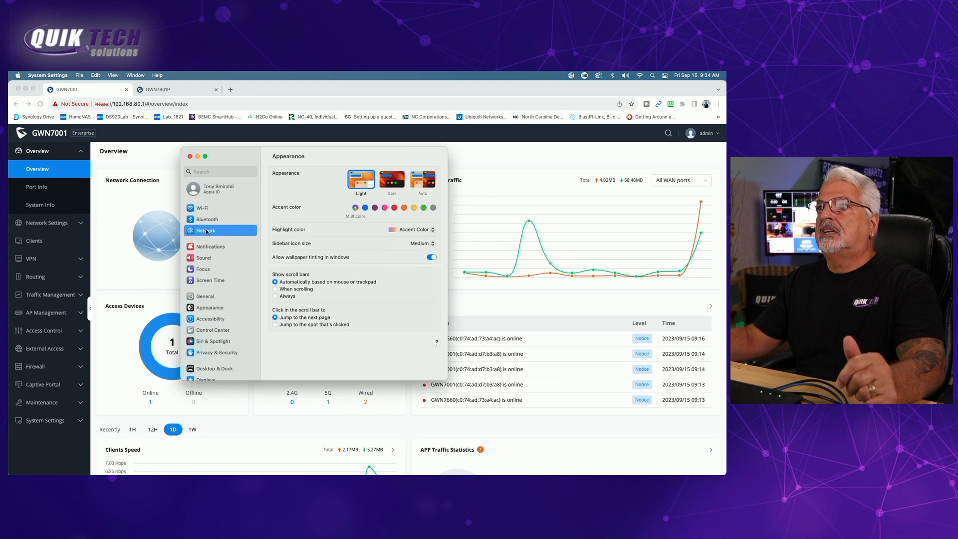
pyautogui.click(204, 231)
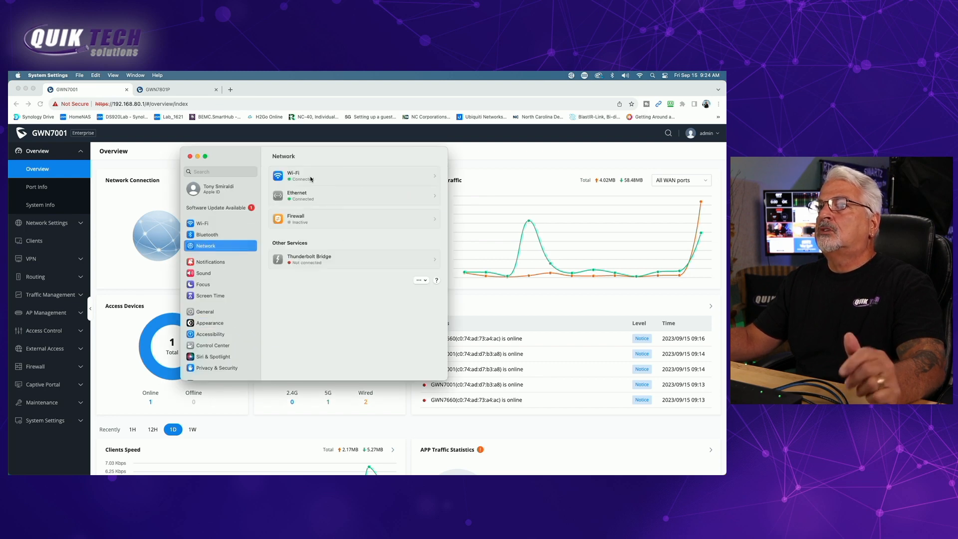
pyautogui.click(293, 176)
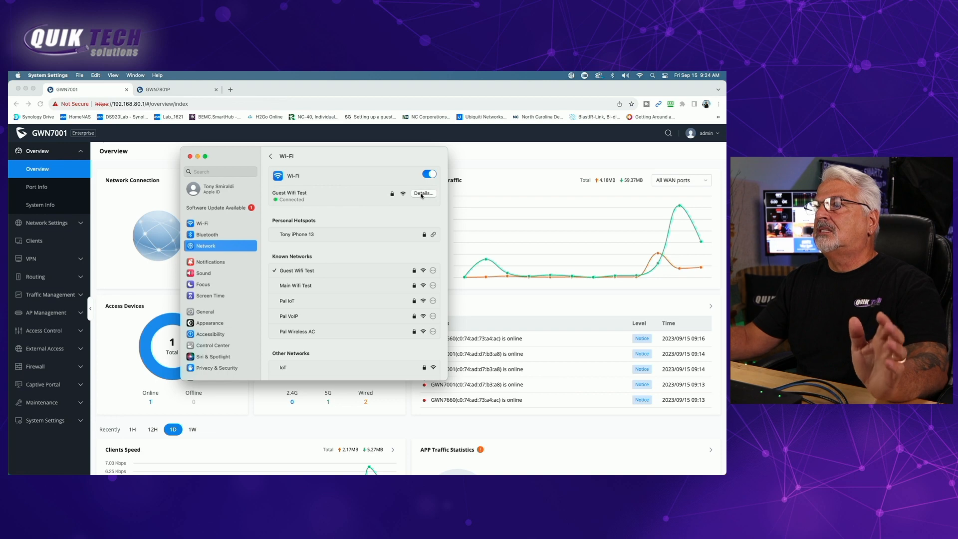
pyautogui.click(423, 193)
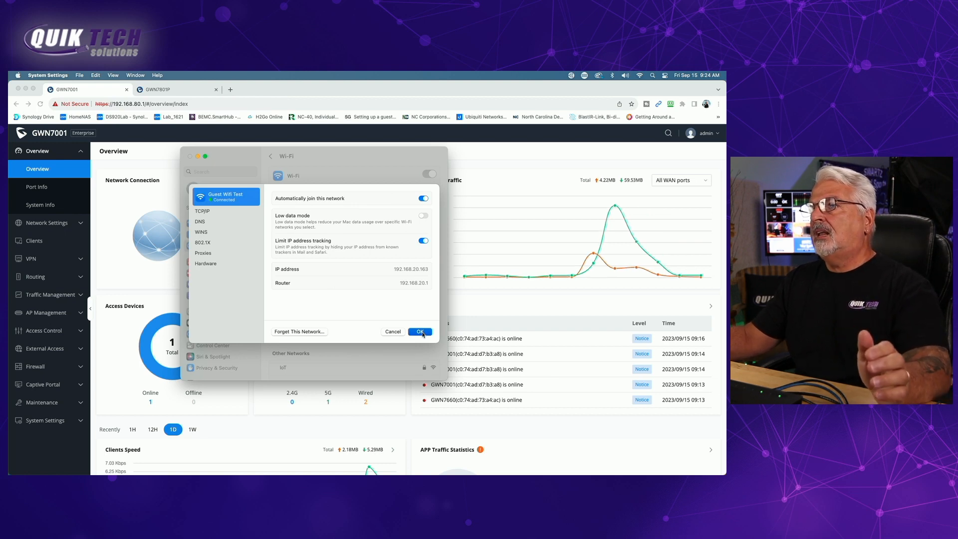
pyautogui.click(419, 331)
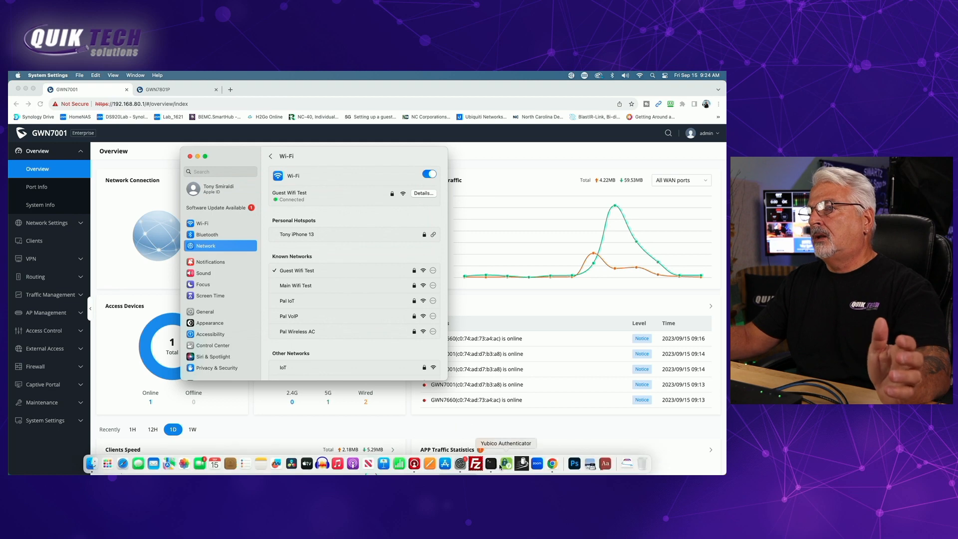
# Ping 1.1.1.1 from Terminal over Guest Wifi Test, stop it and close the window
pyautogui.click(491, 463)
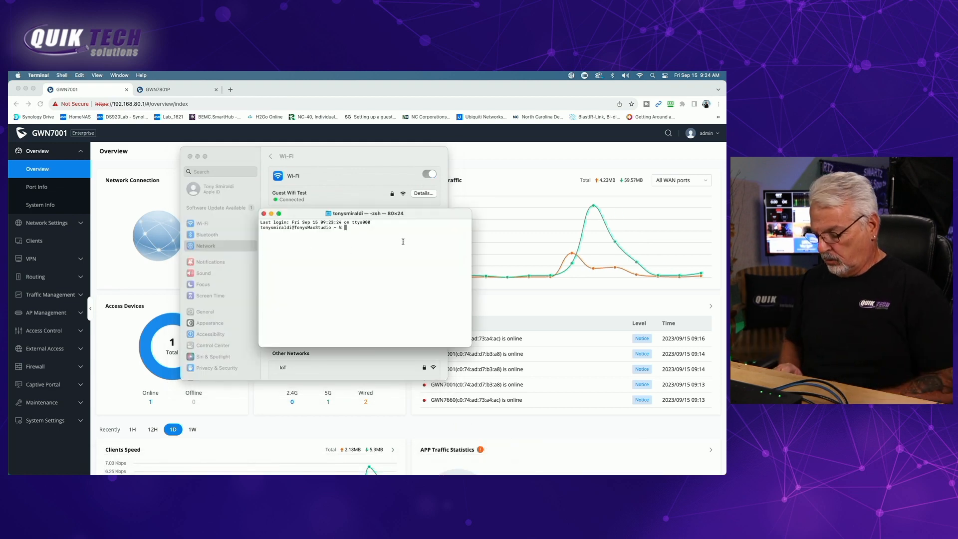
pyautogui.write('ping 1.1.1.1')
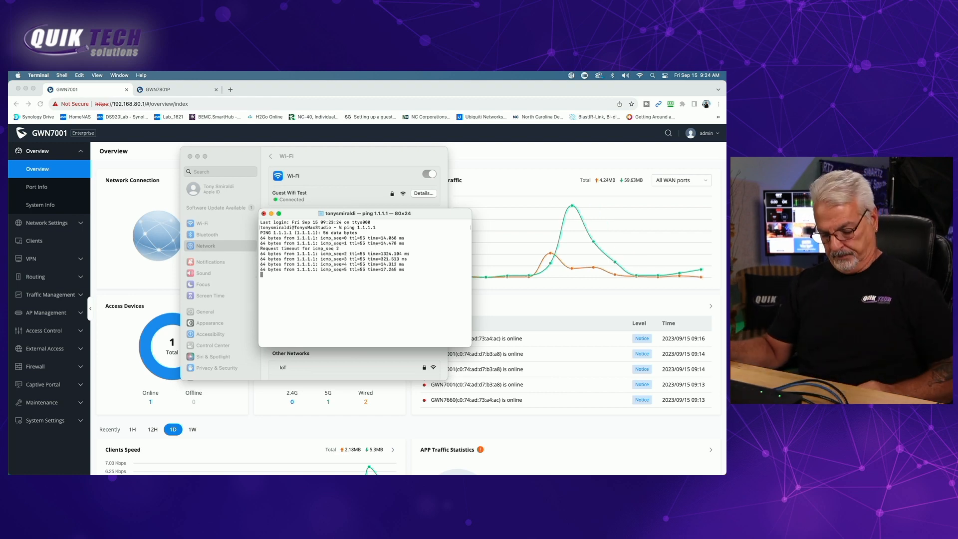
pyautogui.press('ctrl+z')
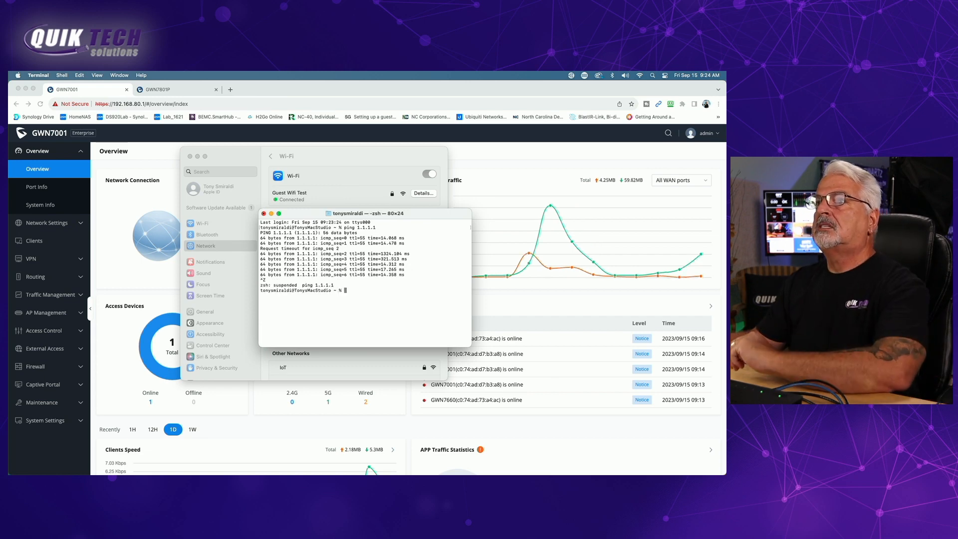
pyautogui.moveTo(263, 214)
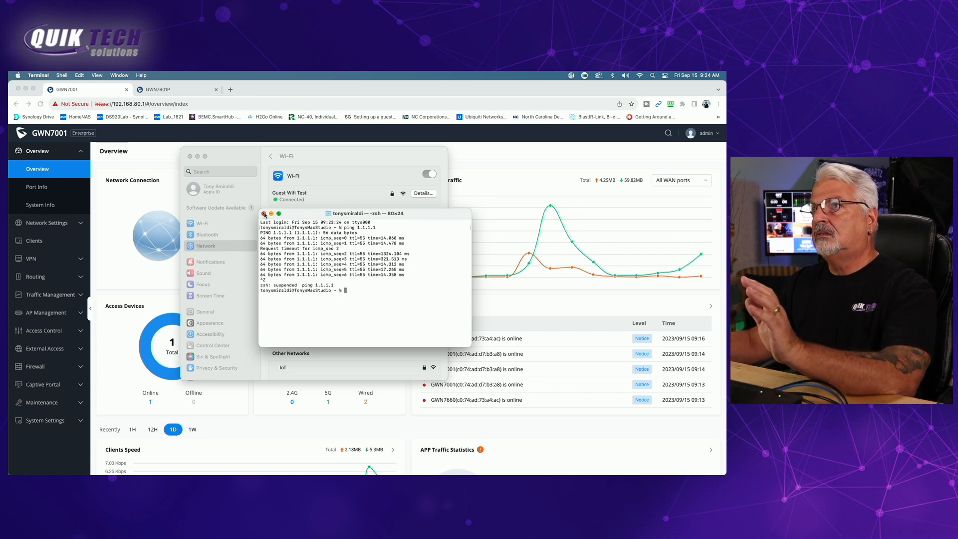
pyautogui.click(263, 213)
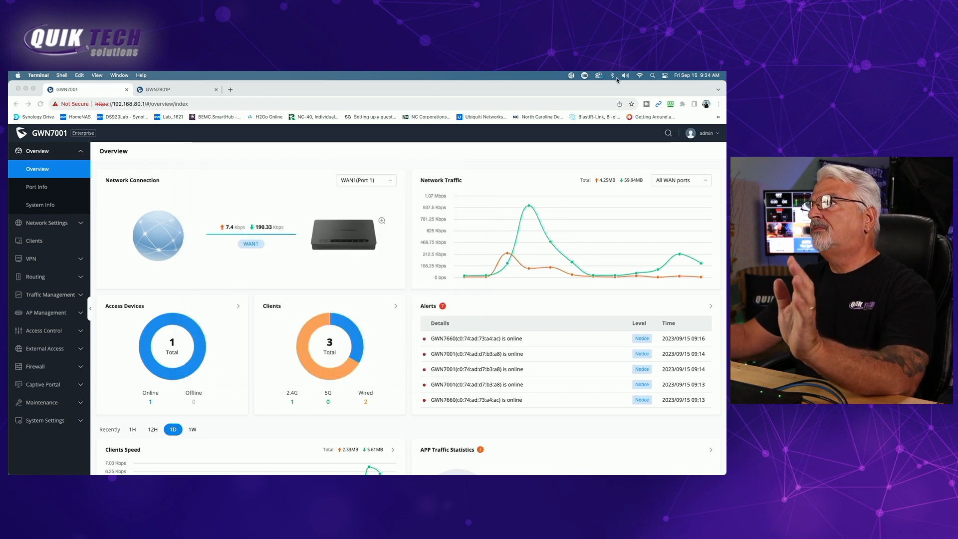
# Join the IoT network from the Wi-Fi menu with the typed password
pyautogui.click(639, 75)
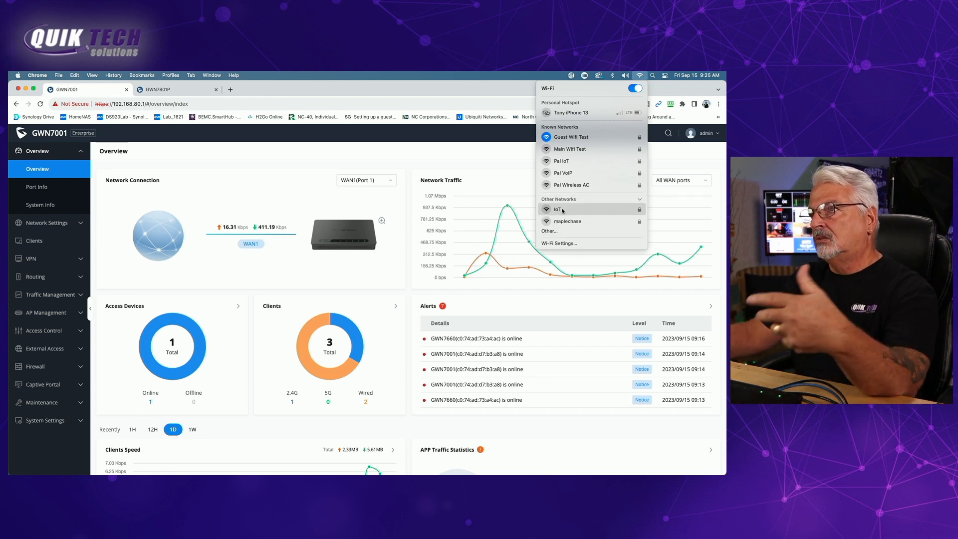
pyautogui.click(560, 208)
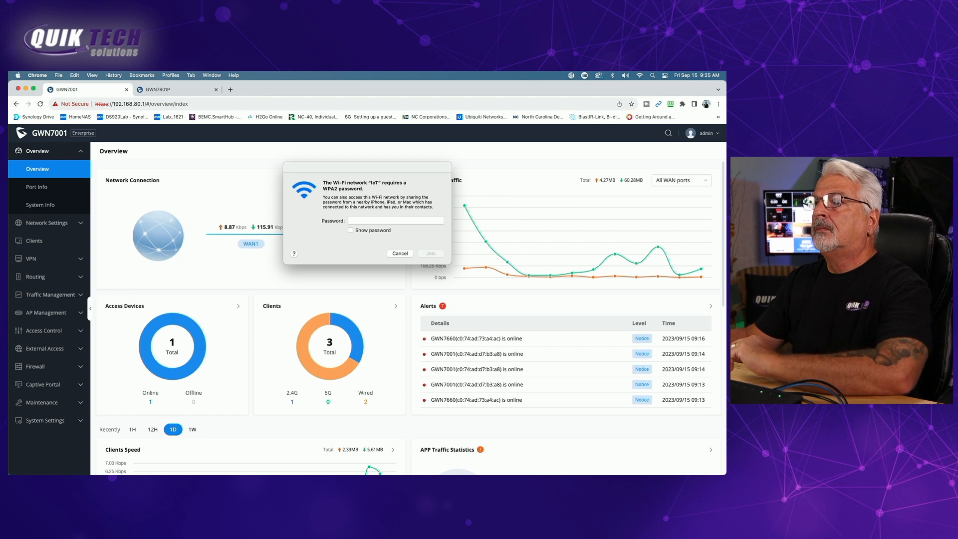
pyautogui.click(396, 220)
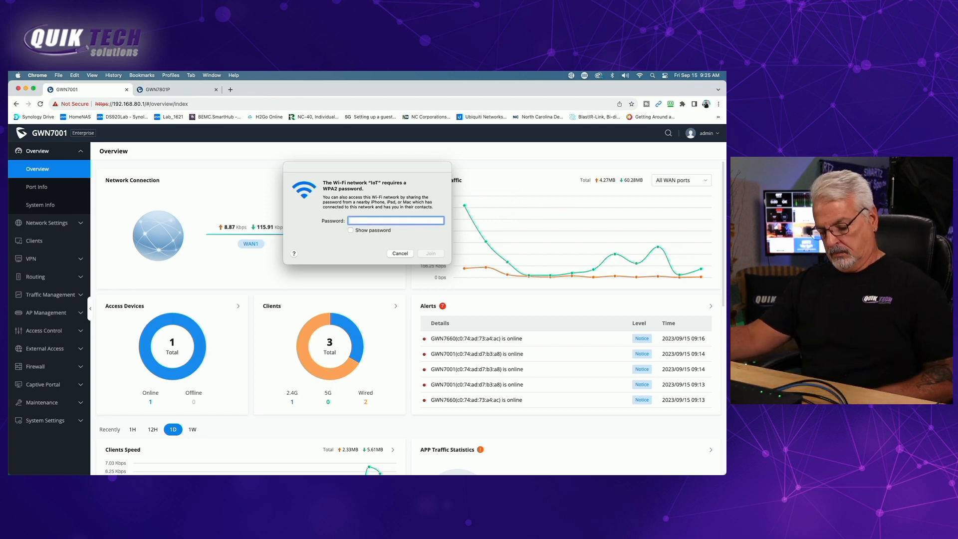
pyautogui.write('password')
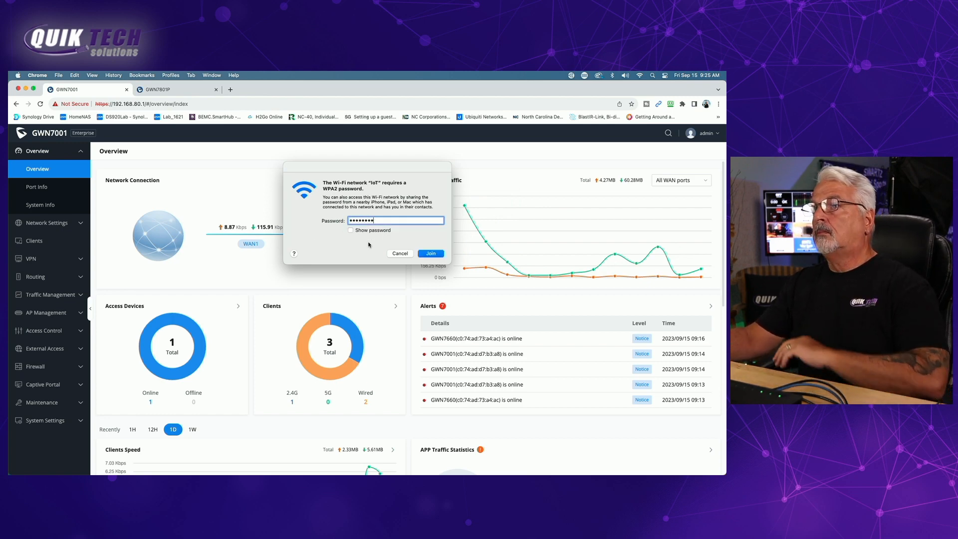
pyautogui.click(399, 252)
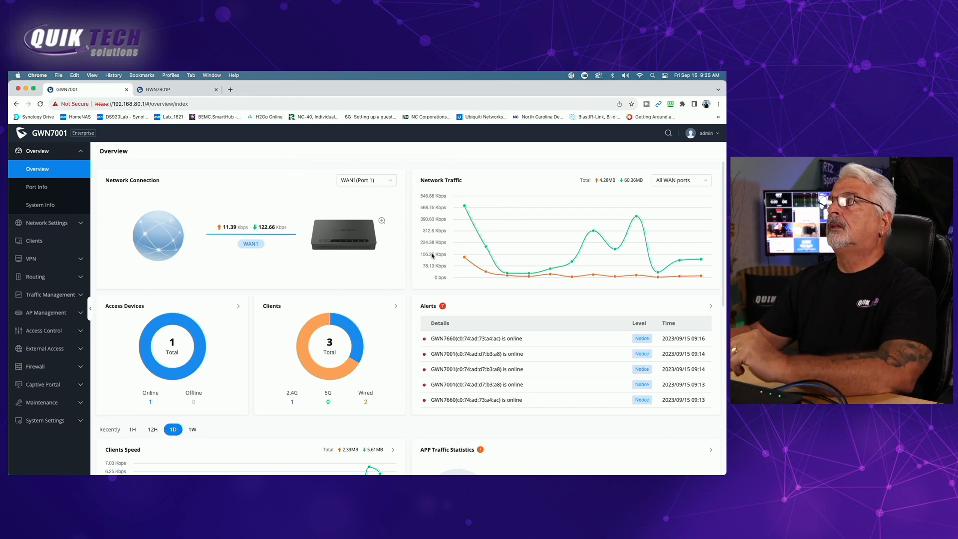
pyautogui.click(17, 75)
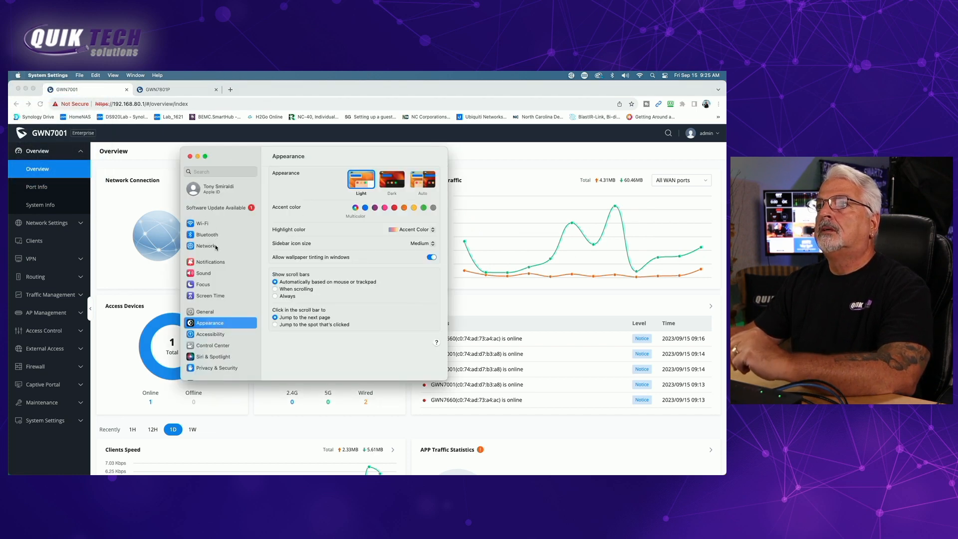
# Confirm the IoT join and verify IP 192.168.30.163 with router 192.168.30.1 in Wi-Fi details
pyautogui.click(204, 246)
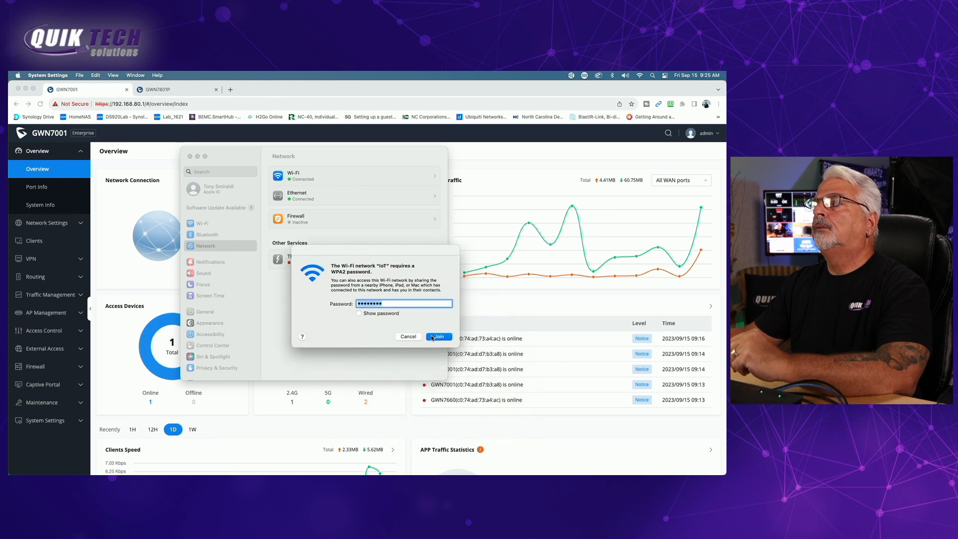
pyautogui.click(439, 337)
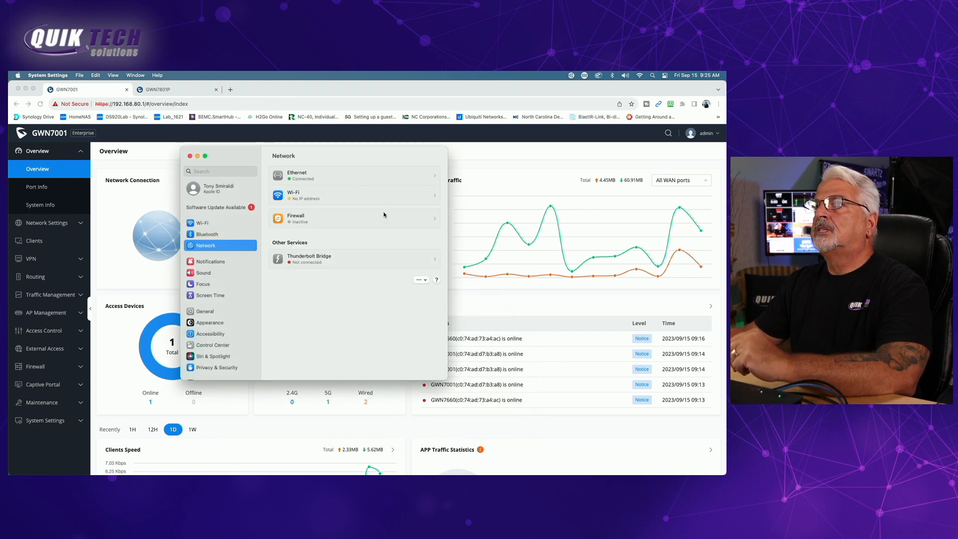
pyautogui.moveTo(363, 196)
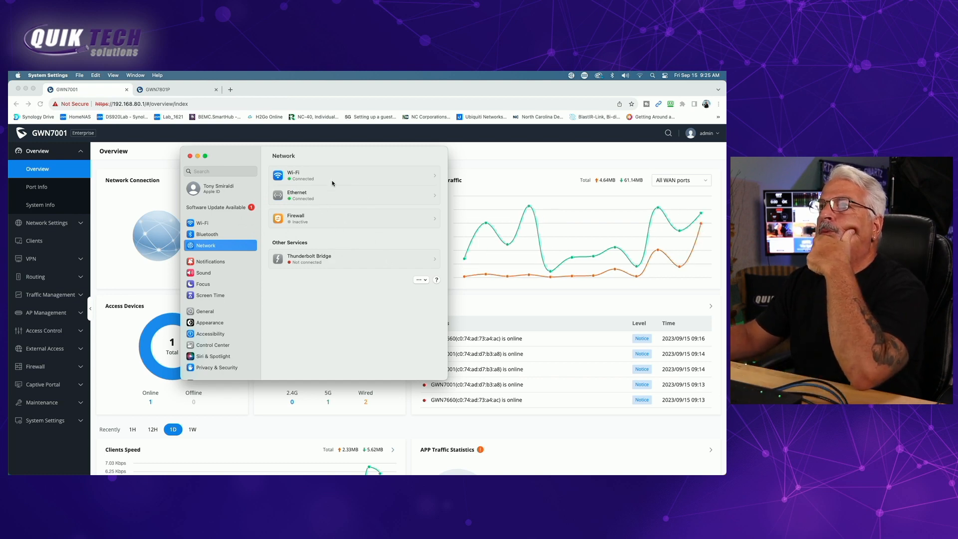
pyautogui.click(353, 175)
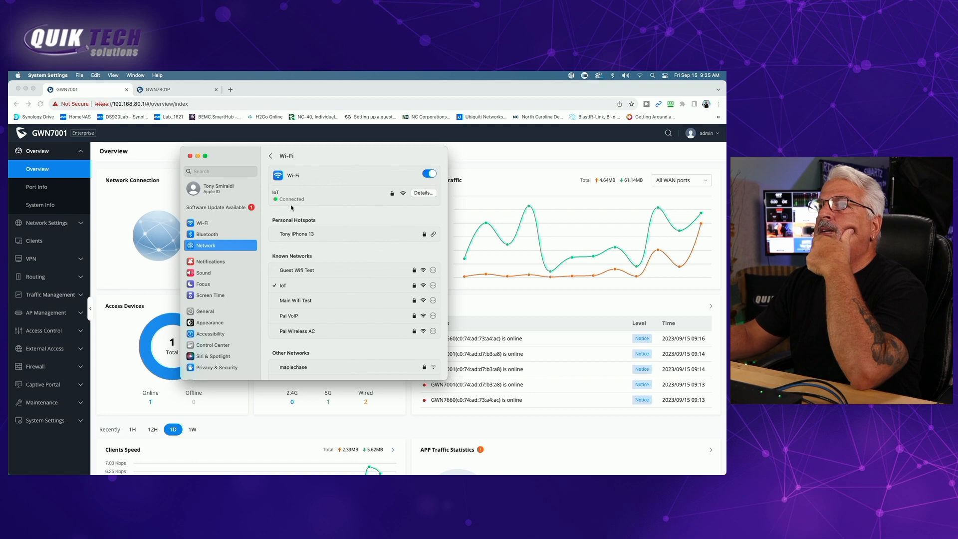
pyautogui.moveTo(424, 212)
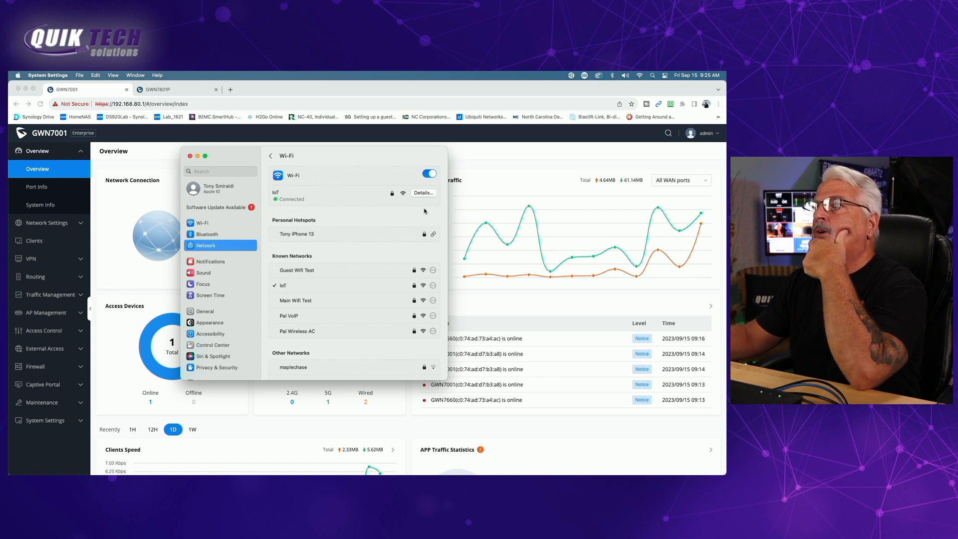
pyautogui.click(423, 193)
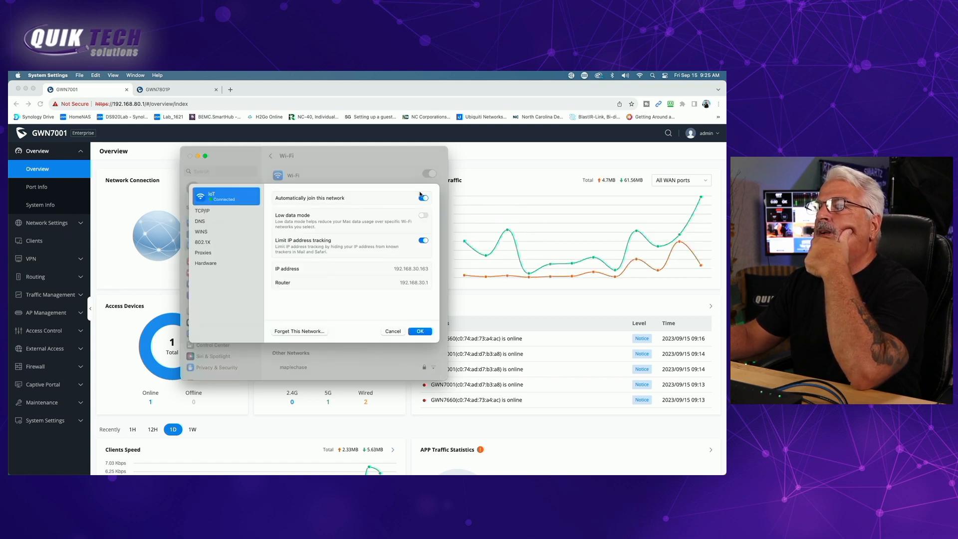
pyautogui.click(423, 198)
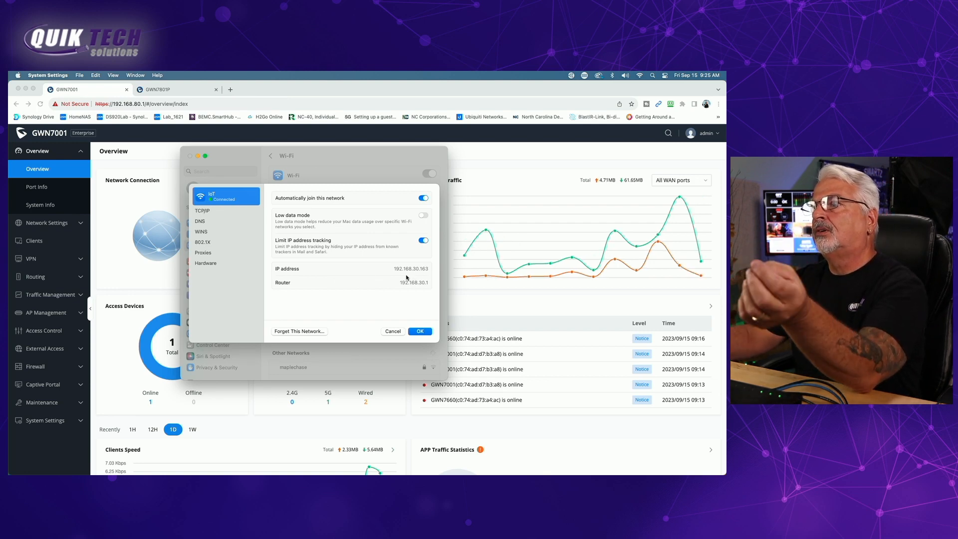
pyautogui.click(419, 331)
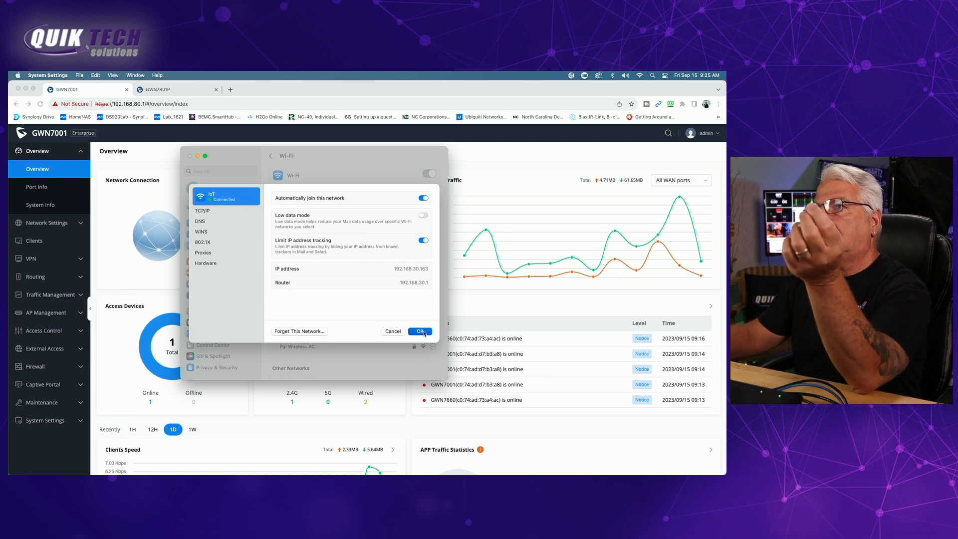
pyautogui.click(420, 331)
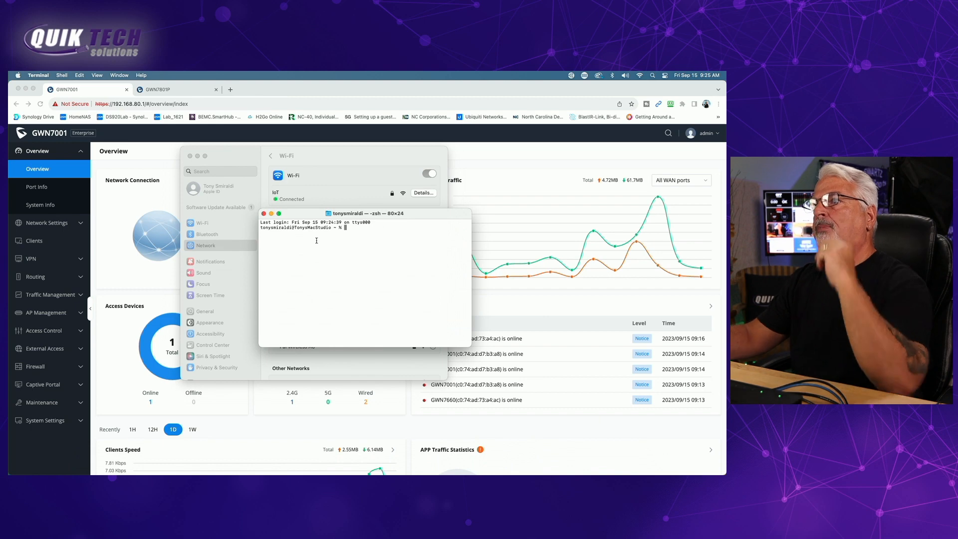
# Run ping 1.1.1.1 from Terminal over the IoT network and see ~14 ms replies
pyautogui.write('ping 1.1.1.1')
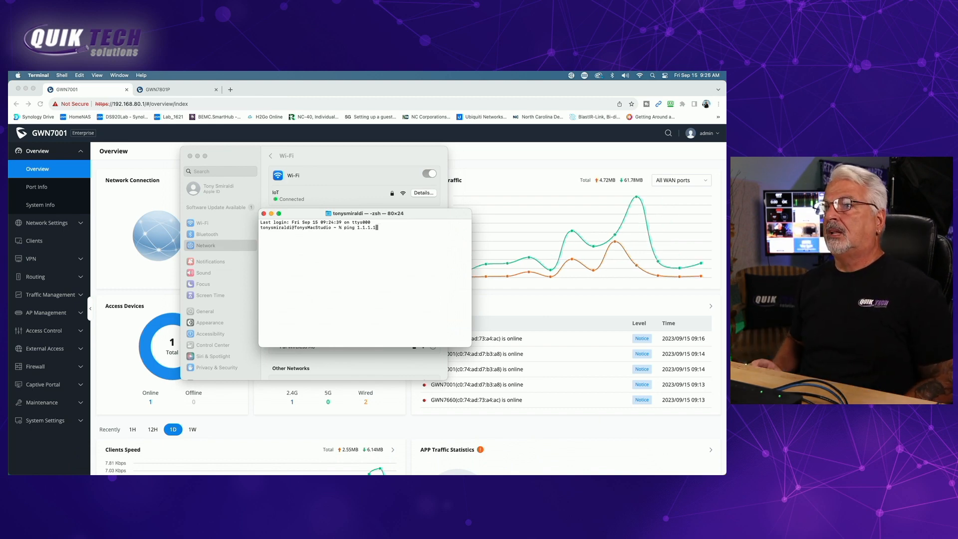
pyautogui.press('Return')
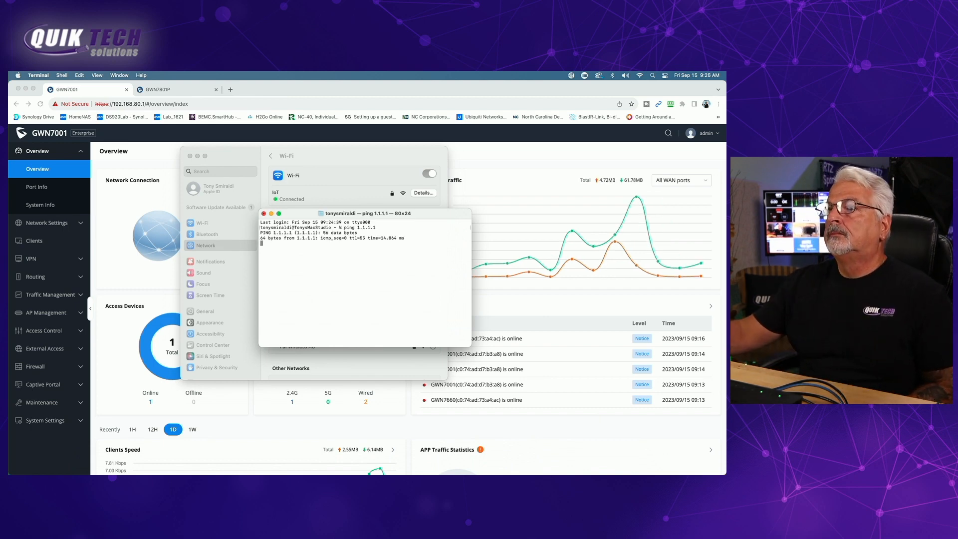